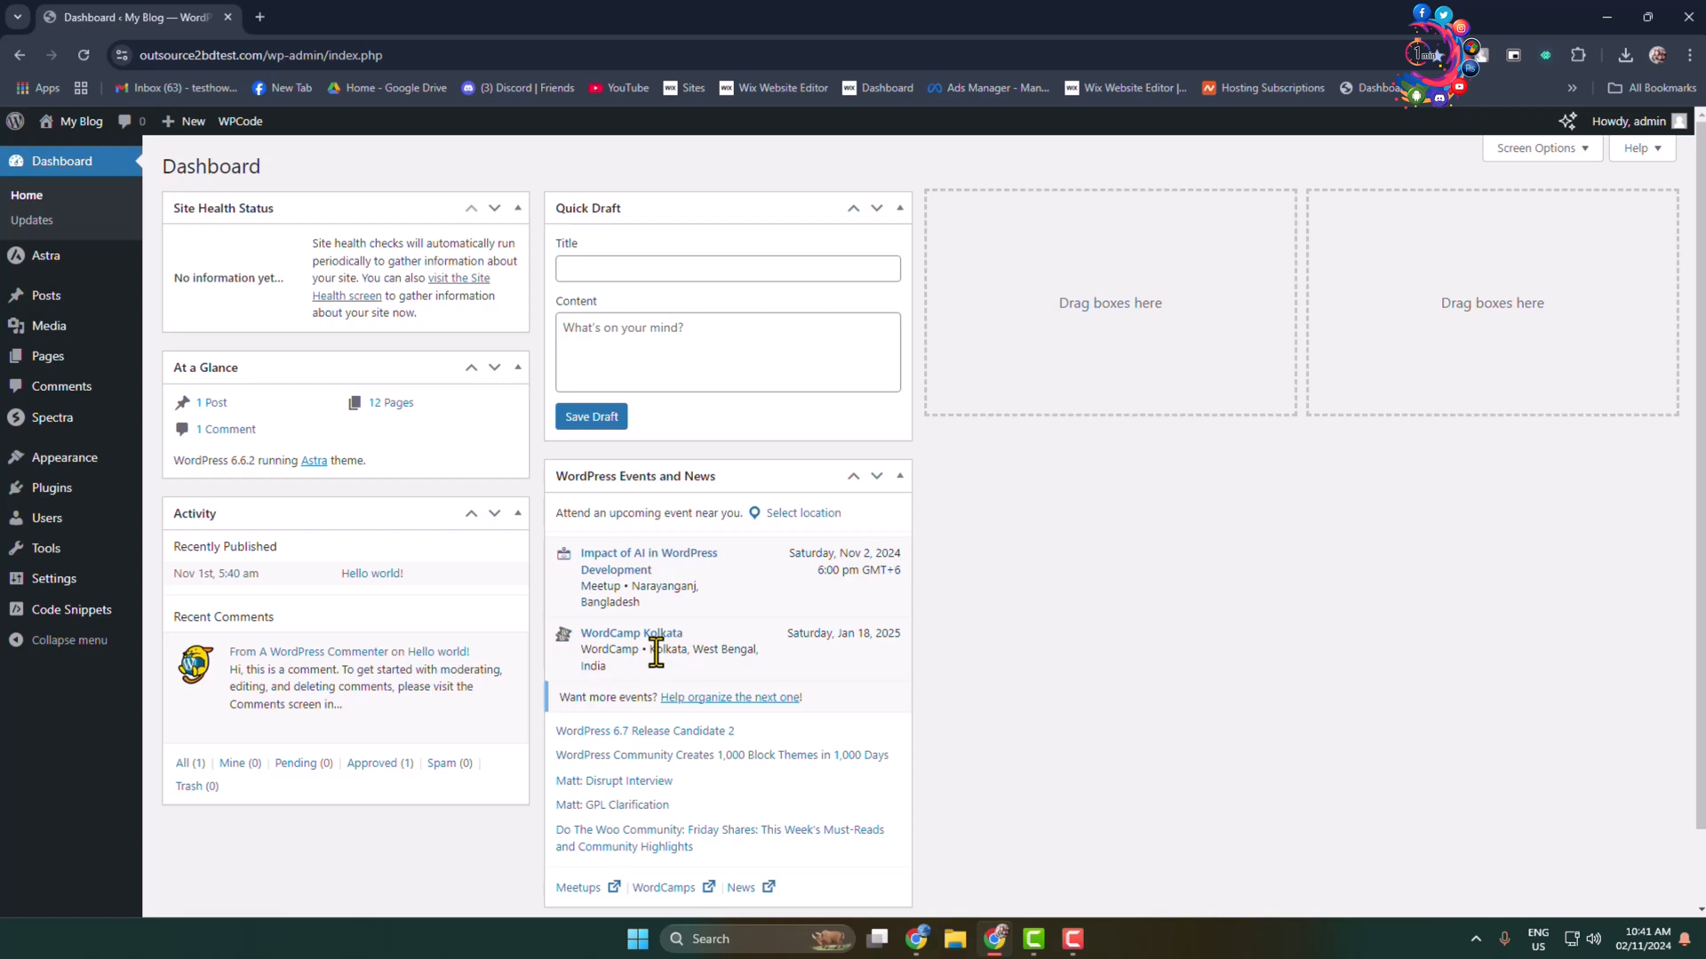
{"action": "mouse_move", "coordinate": [653, 649]}
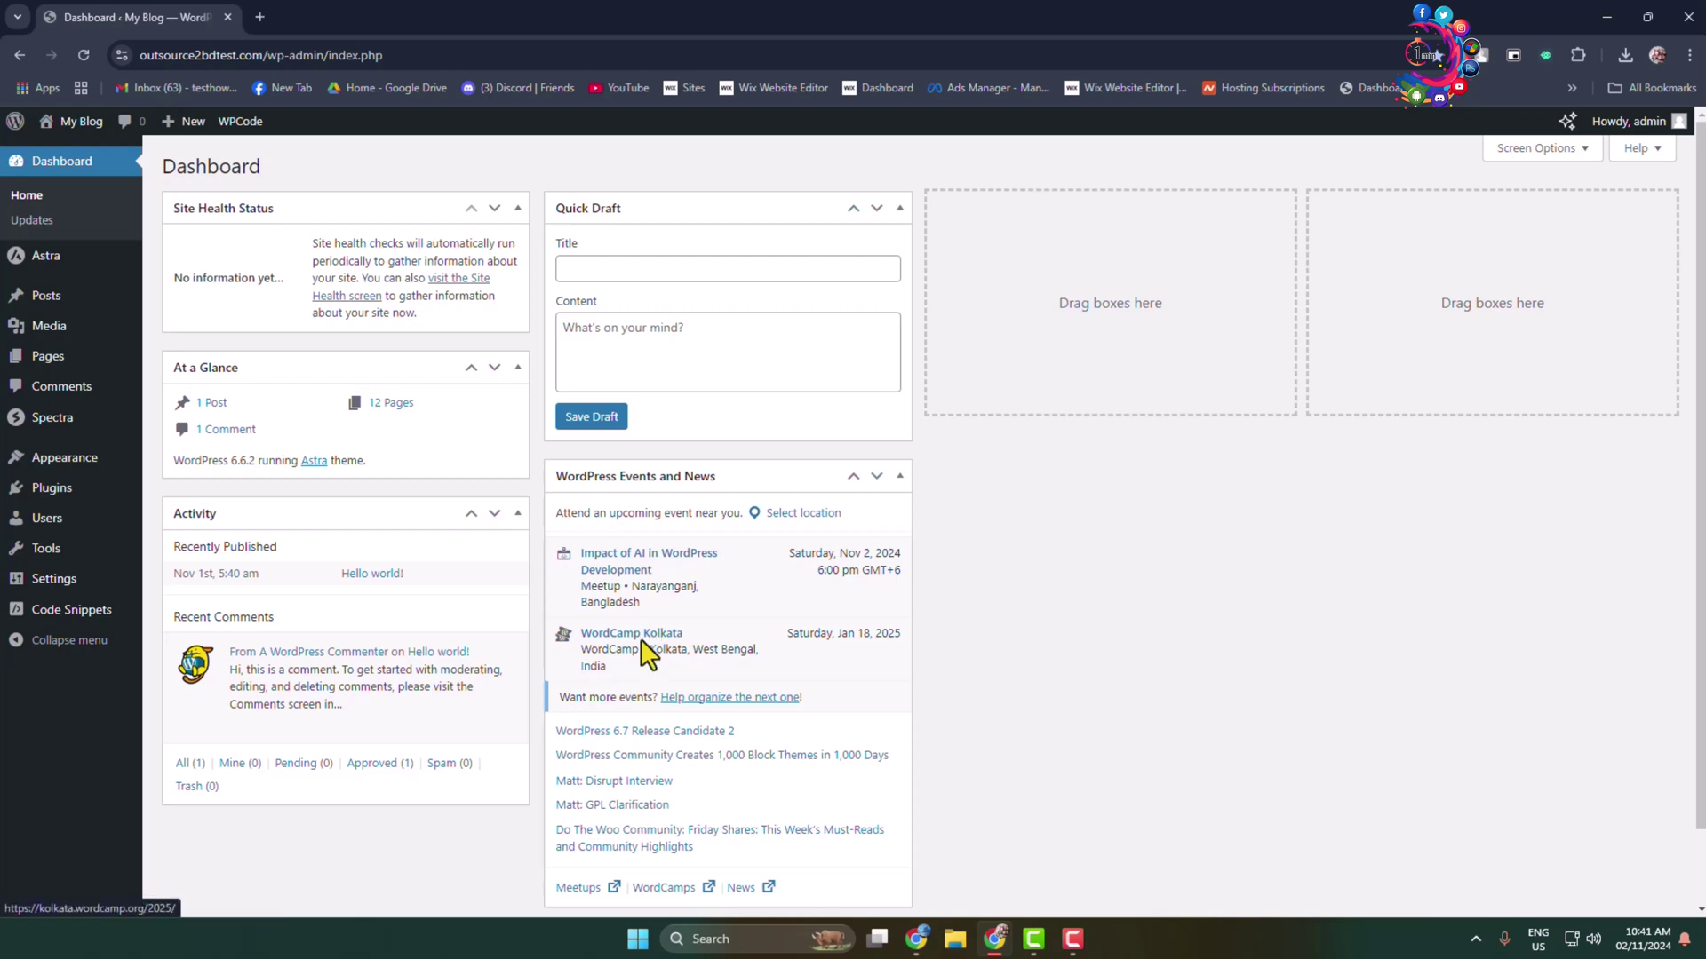
{"action": "mouse_move", "coordinate": [46, 528]}
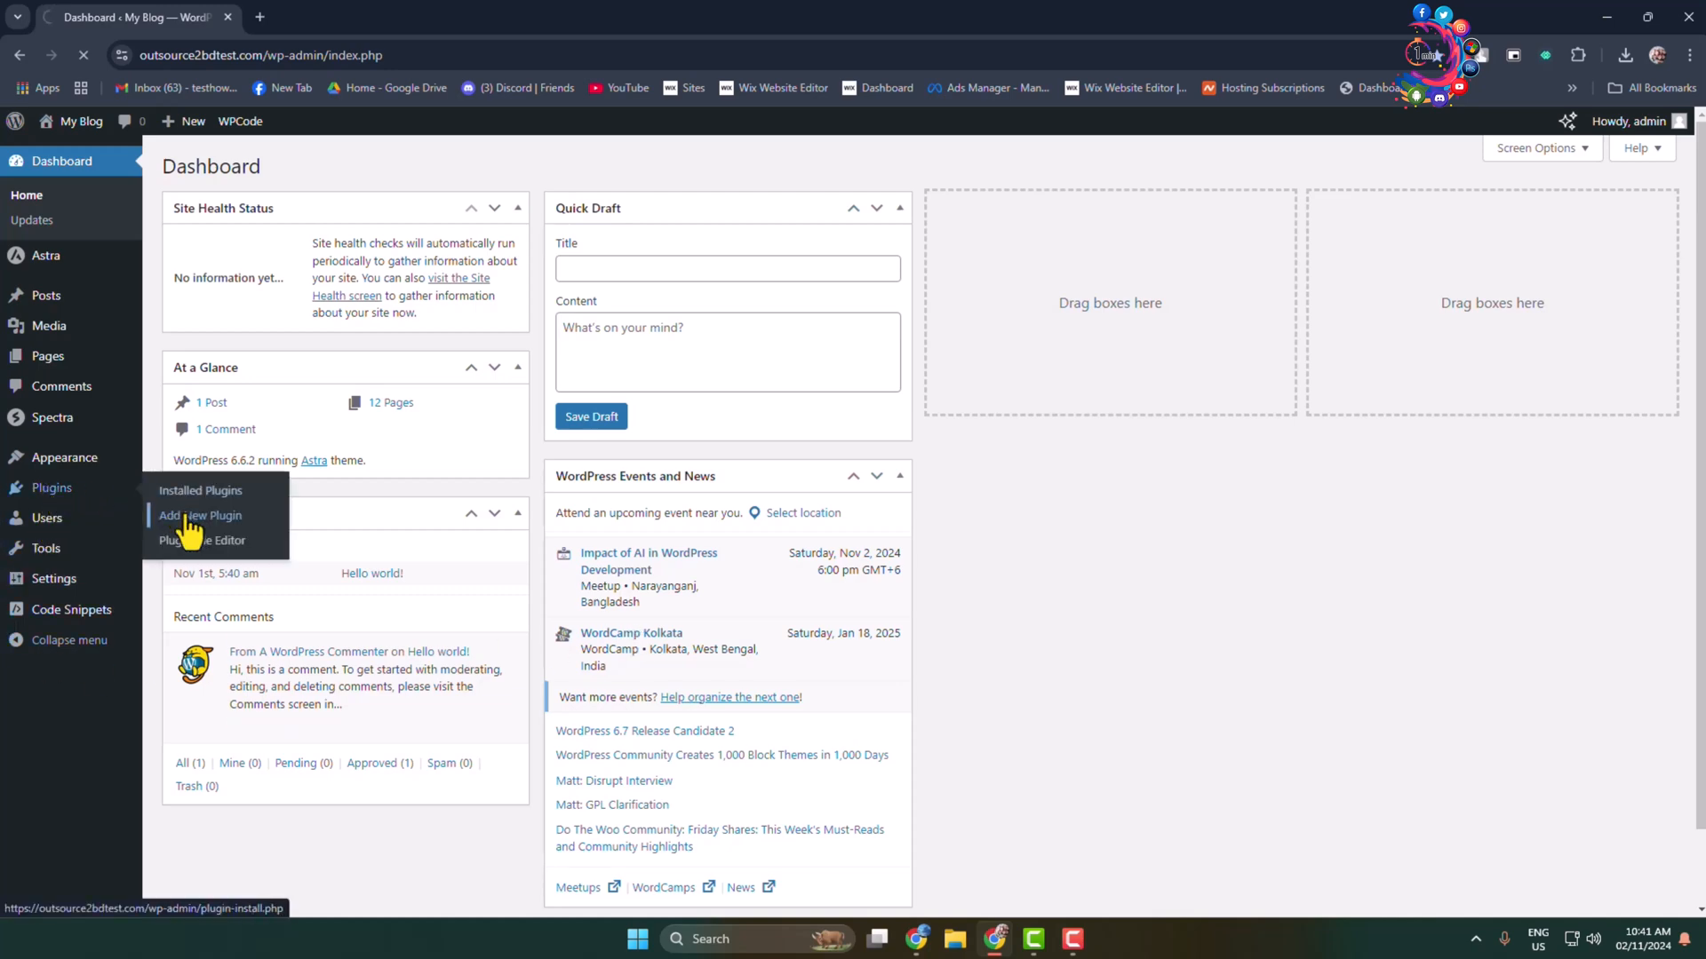
- Search the plugin directory for 'social feed' from the Add New Plugin page
{"action": "left_click", "coordinate": [200, 515]}
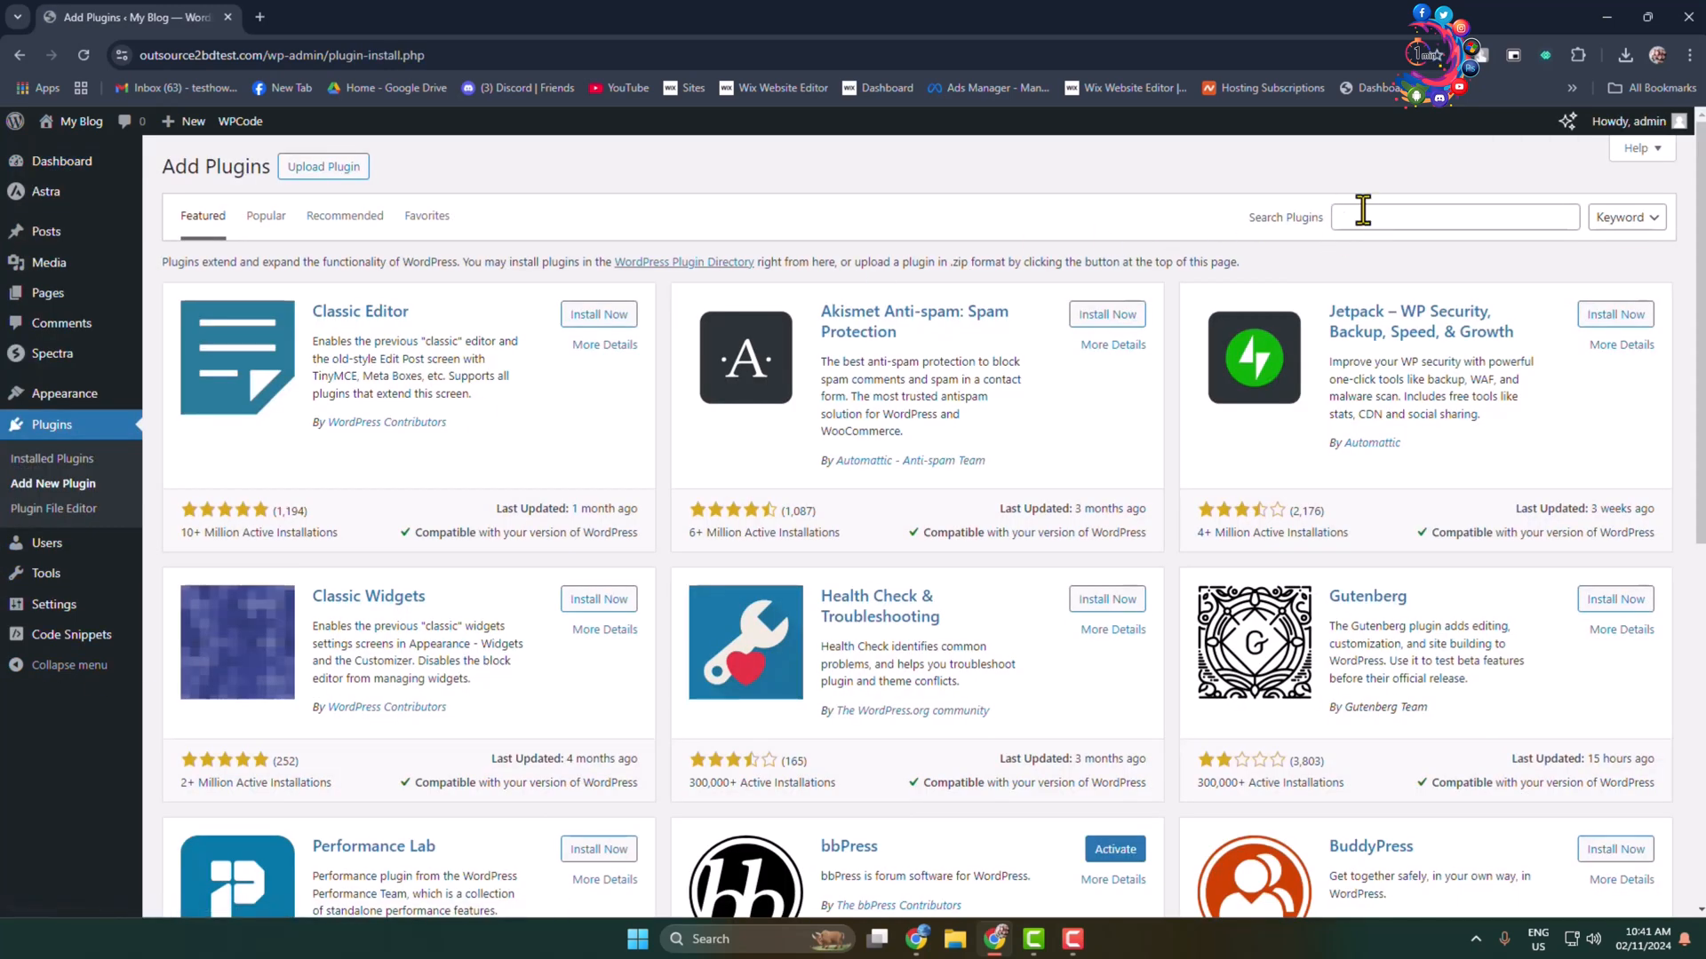
{"action": "type", "text": "soc"}
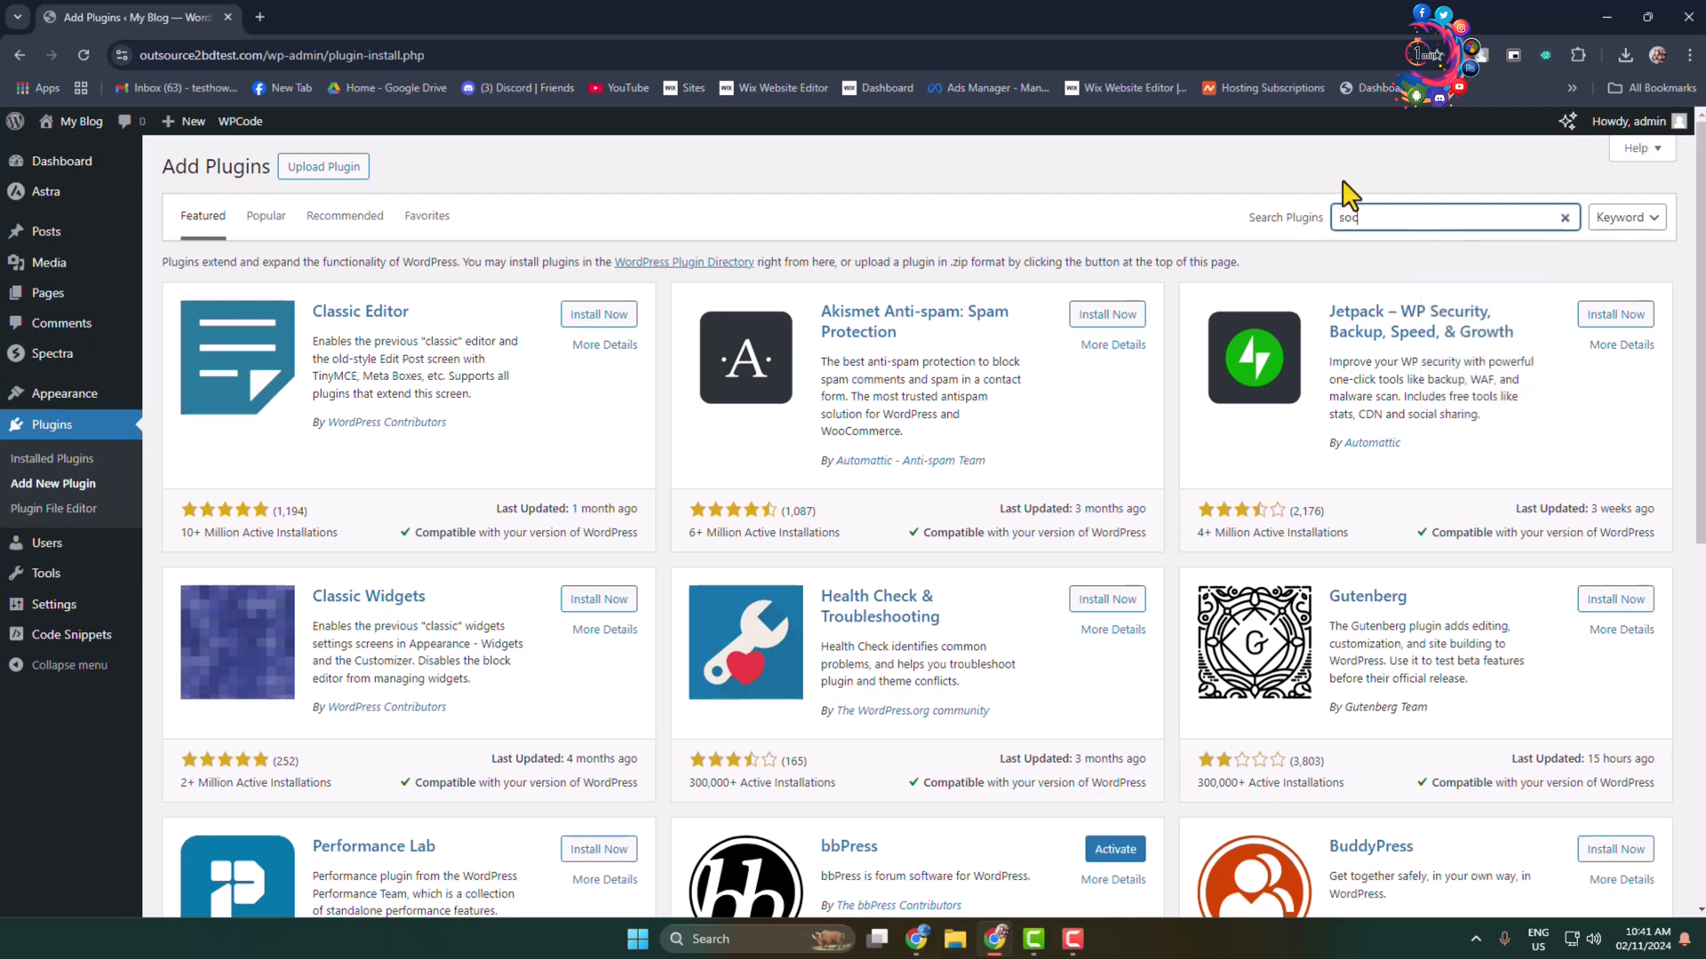
{"action": "type", "text": "social feed"}
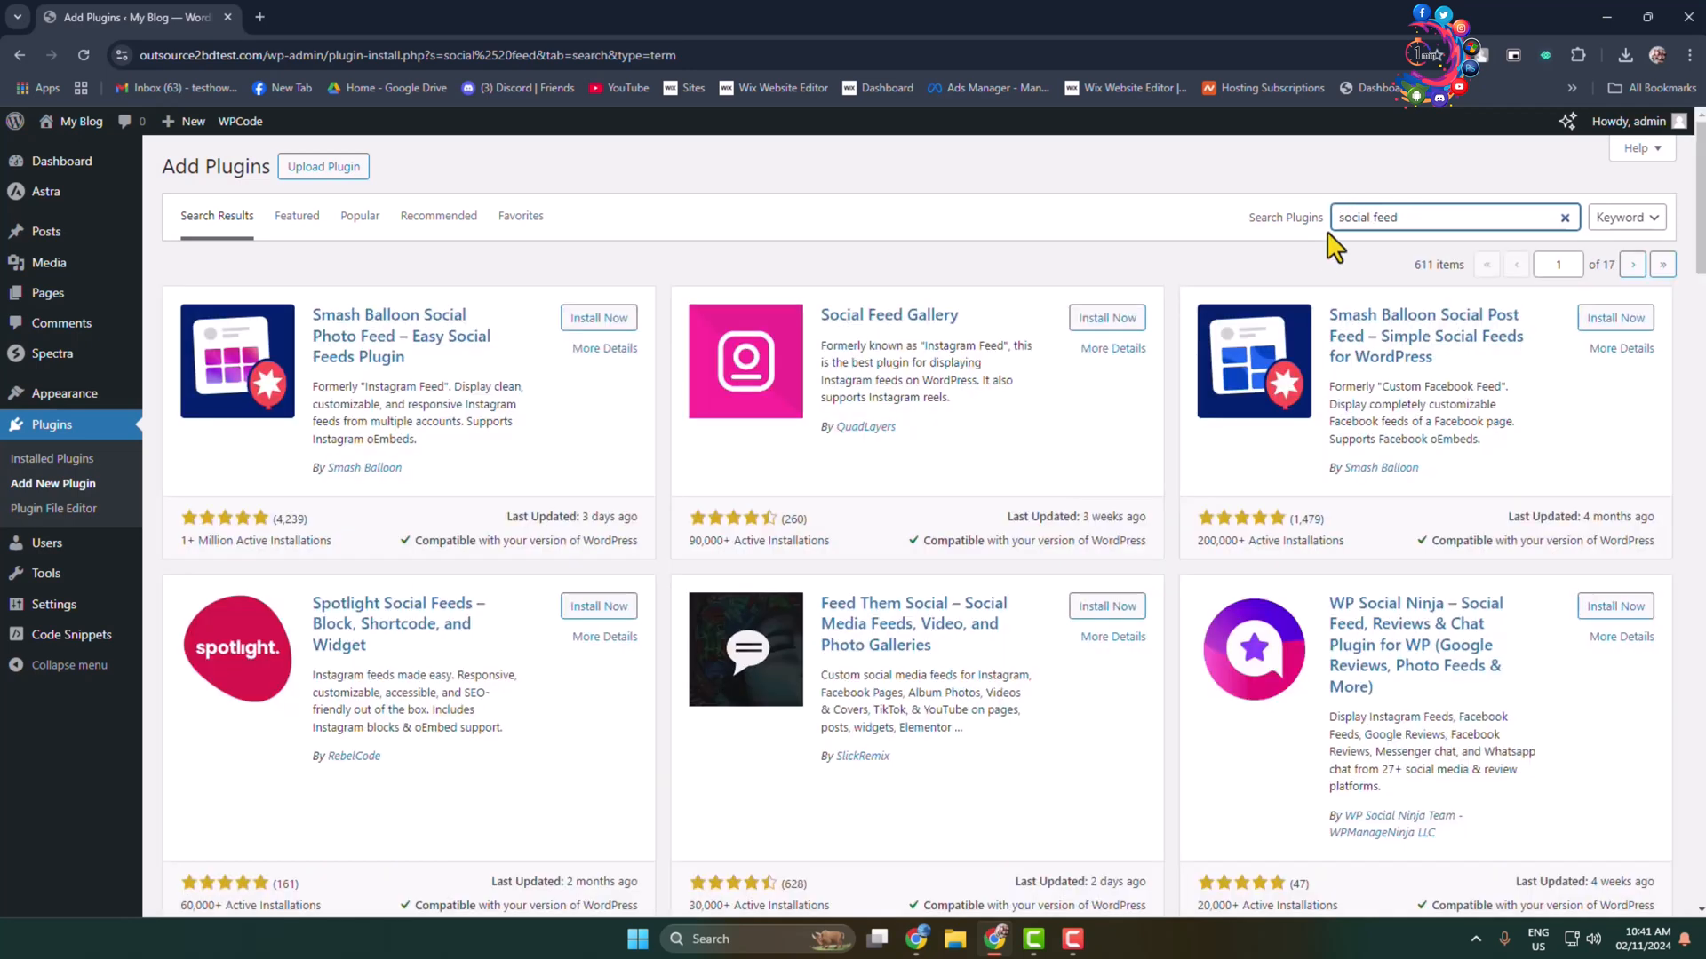
{"action": "mouse_move", "coordinate": [1118, 336]}
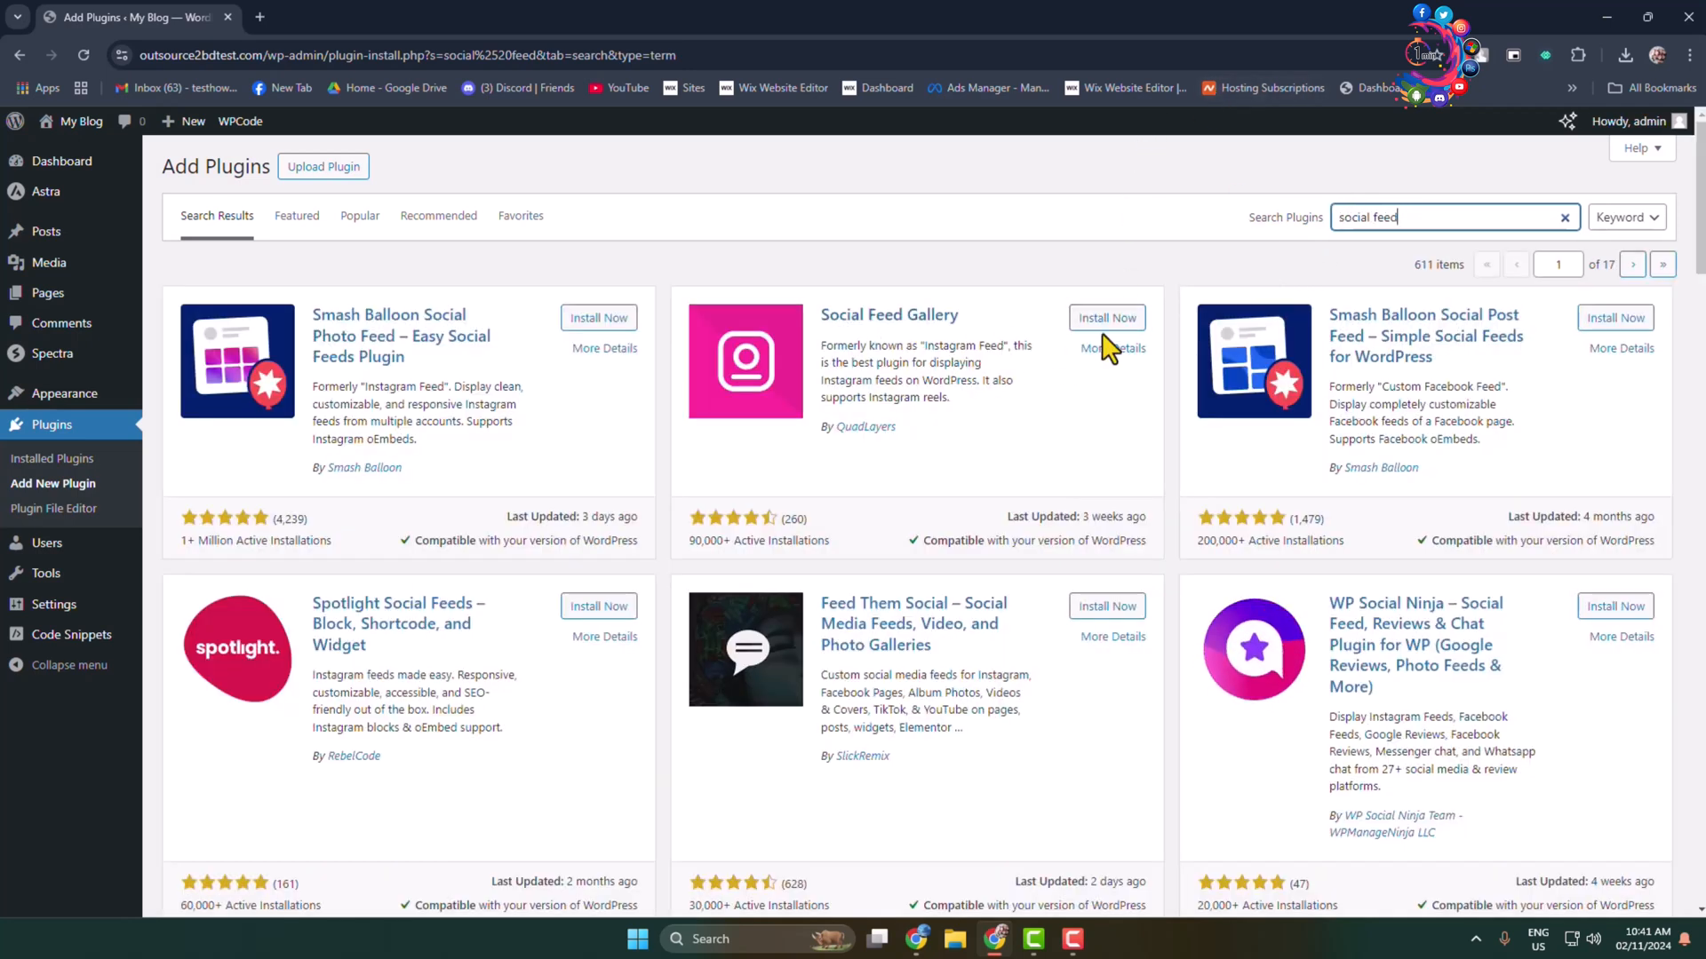
- Install and activate the Social Feed Gallery plugin
{"action": "left_click", "coordinate": [1107, 318]}
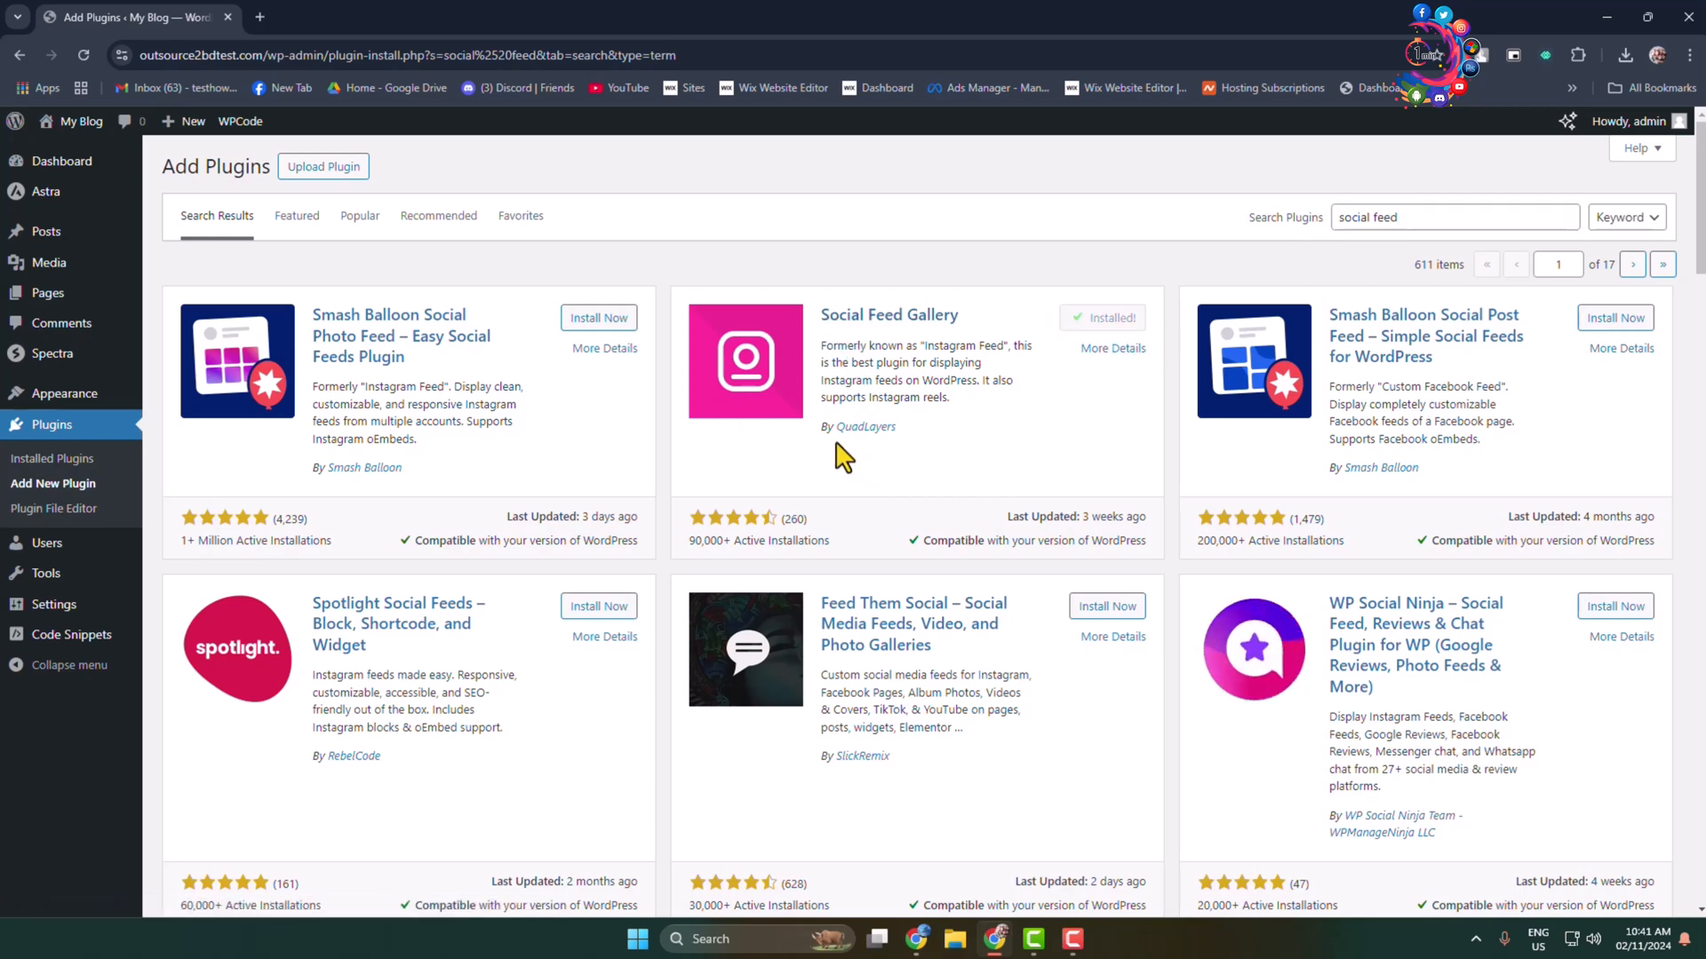
{"action": "left_click", "coordinate": [1102, 318]}
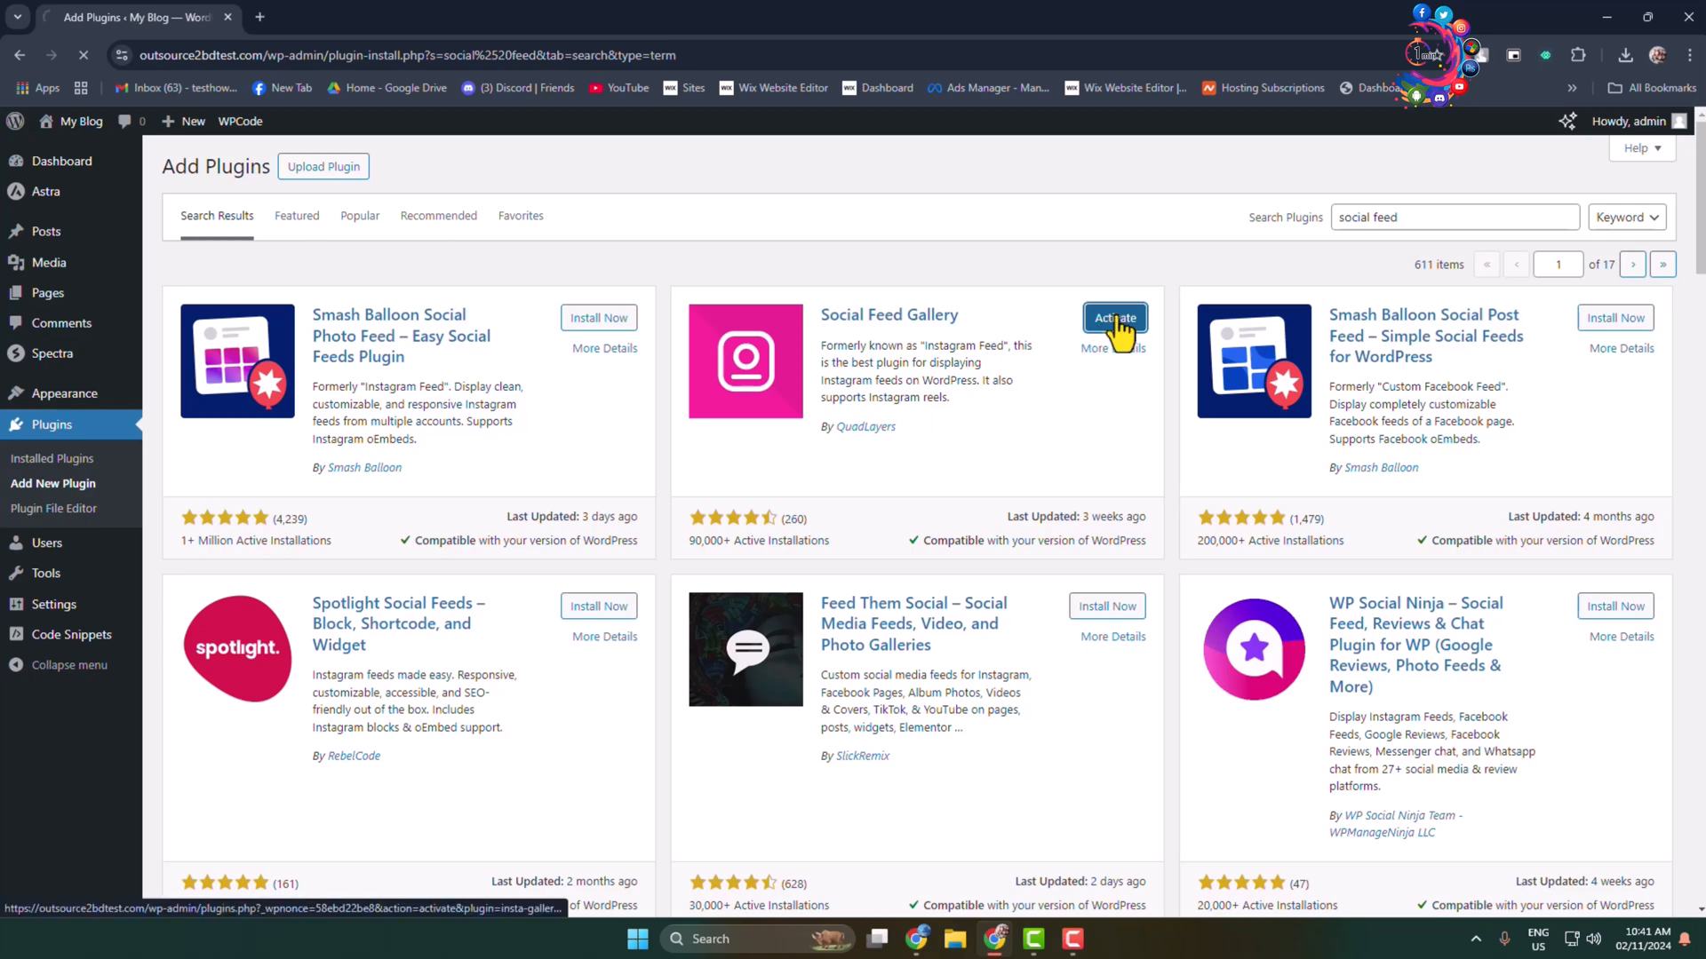
{"action": "left_click", "coordinate": [1113, 318]}
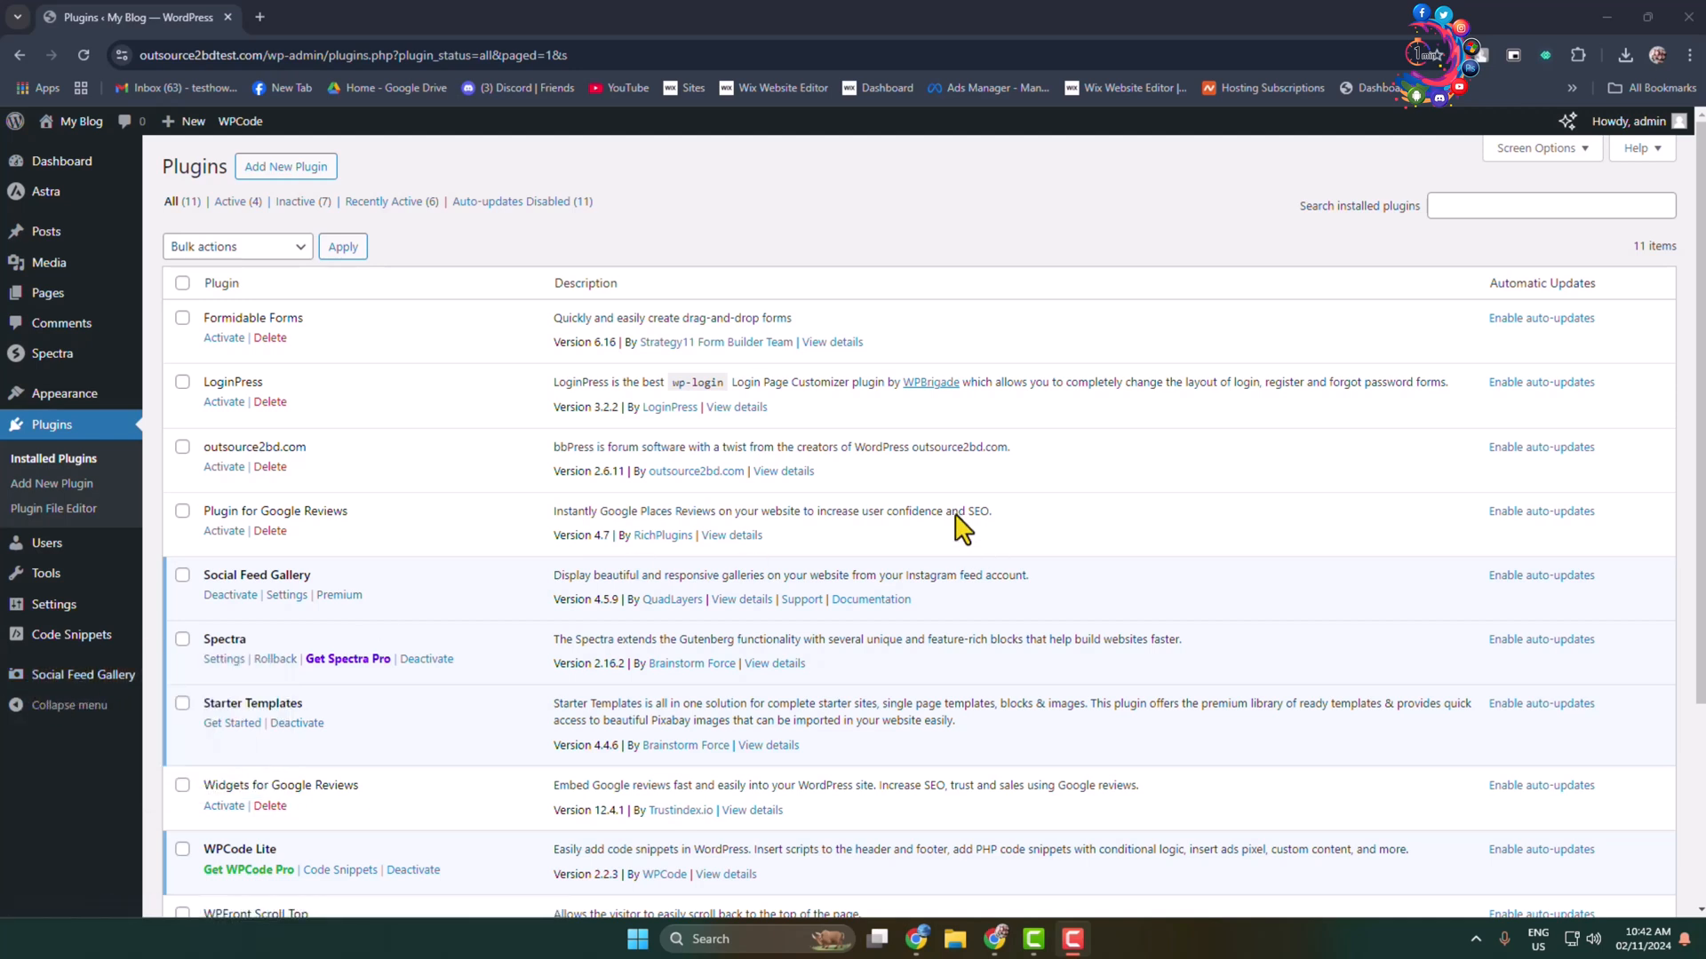
{"action": "mouse_move", "coordinate": [936, 523]}
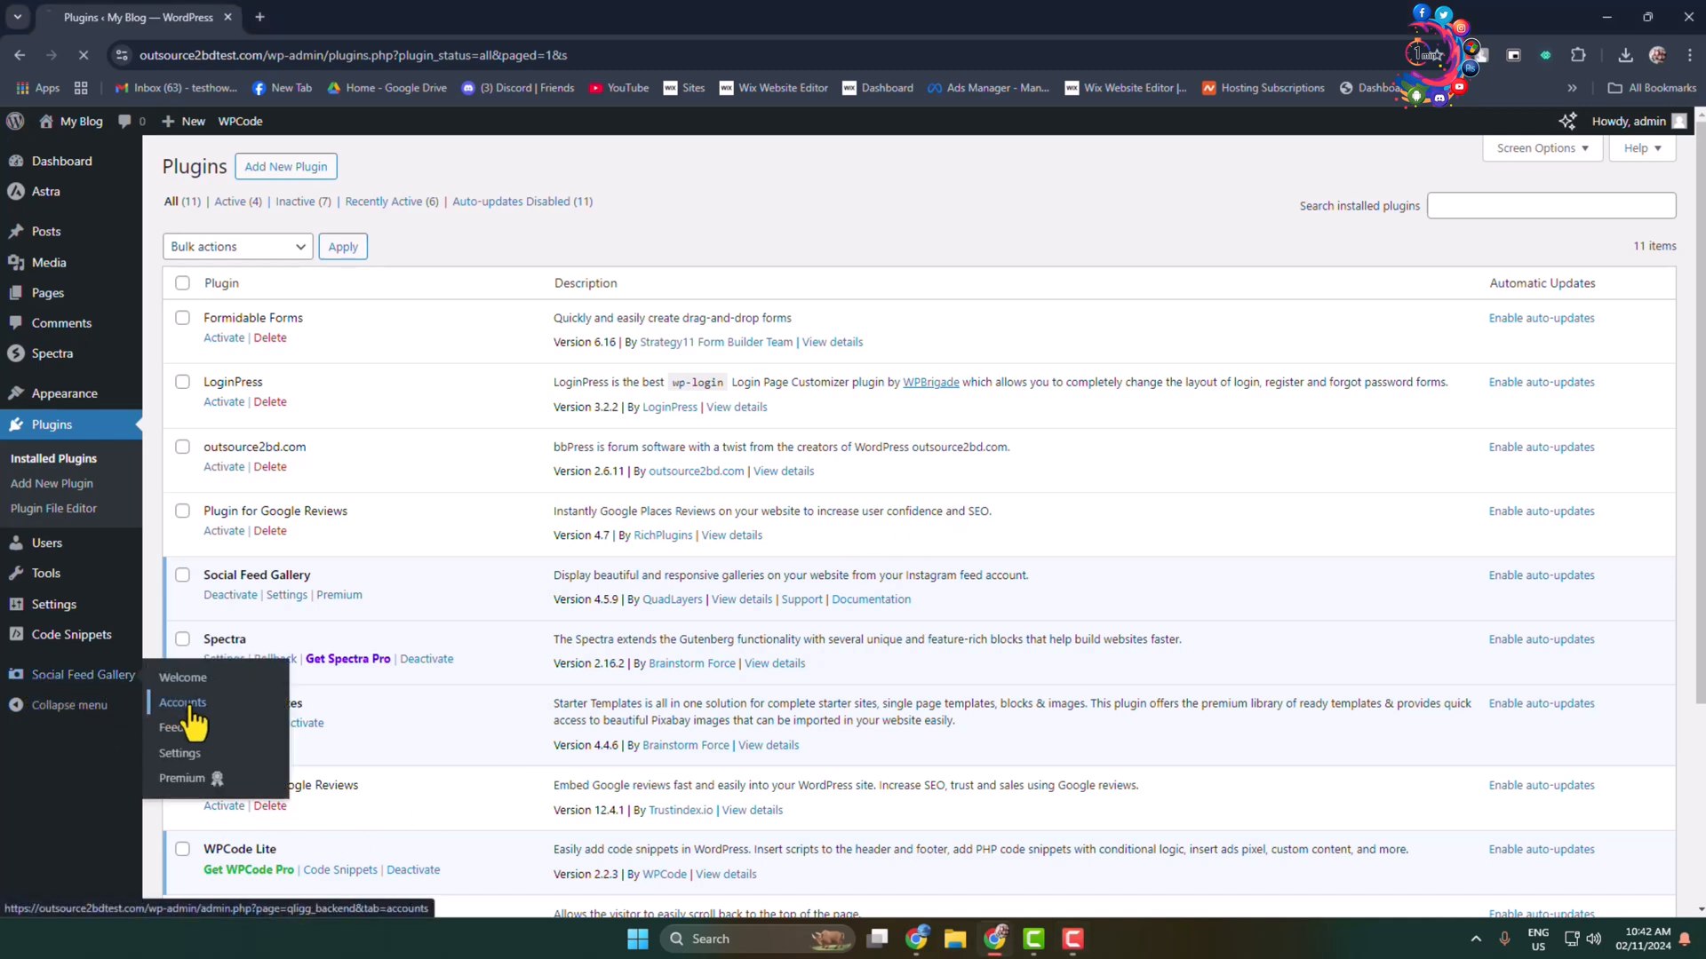
- Go to Social Feed Gallery > Accounts, showing an empty accounts list
{"action": "left_click", "coordinate": [181, 702]}
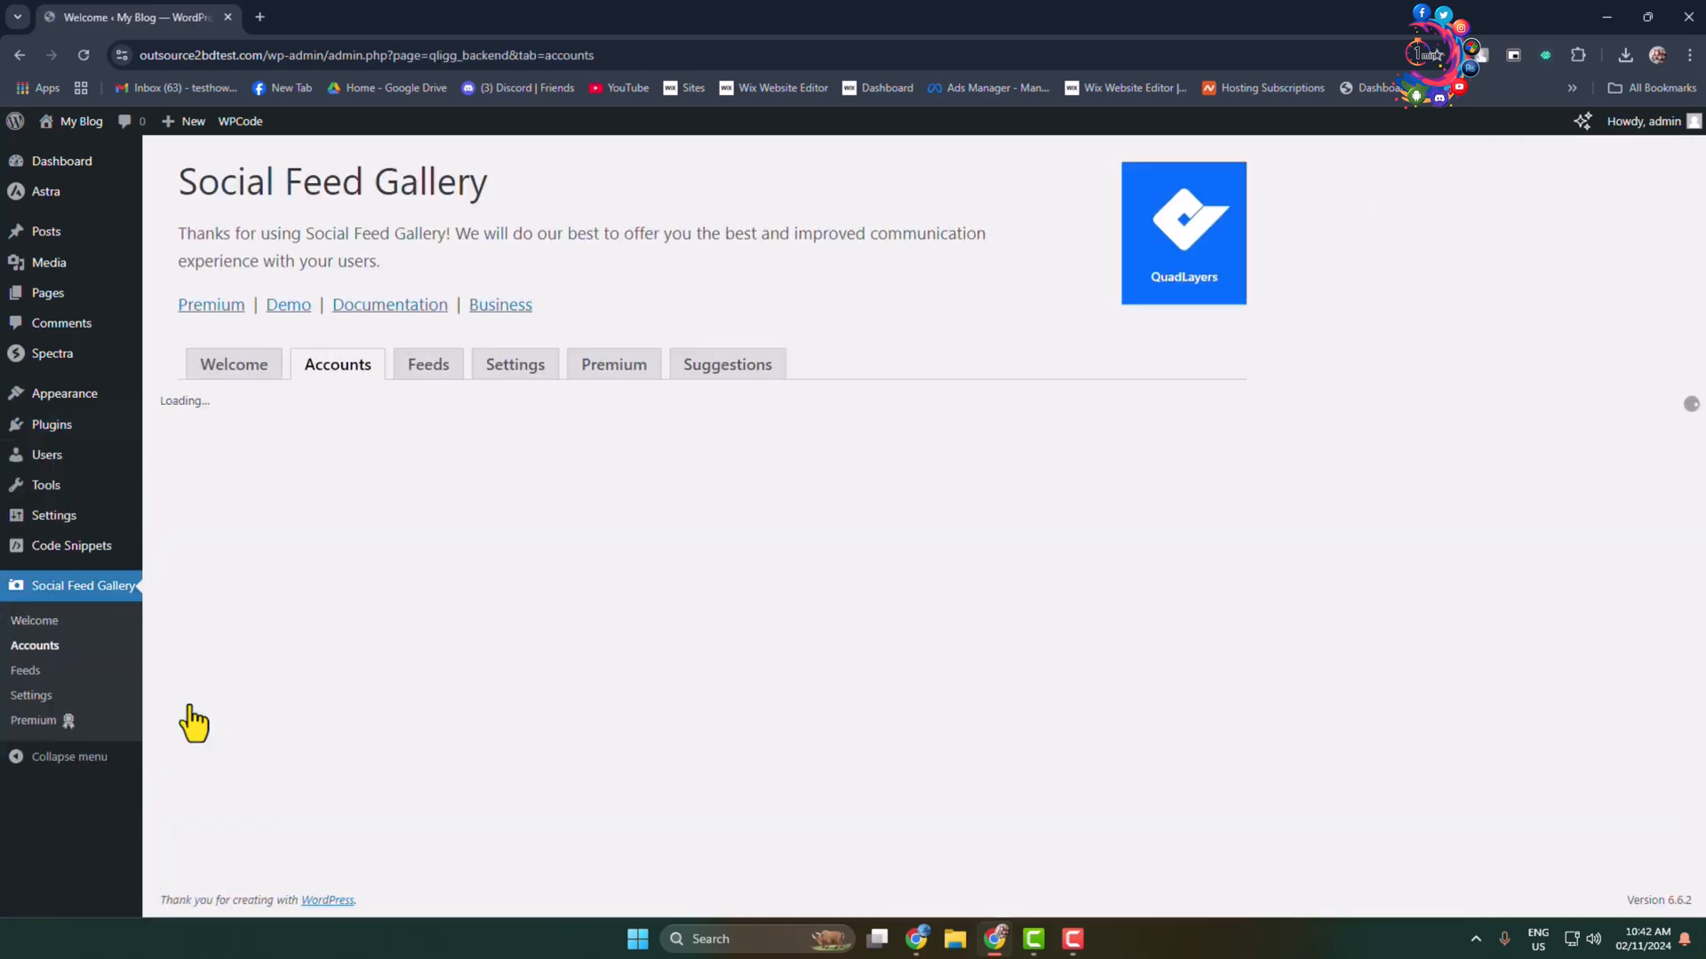
{"action": "left_click", "coordinate": [338, 364]}
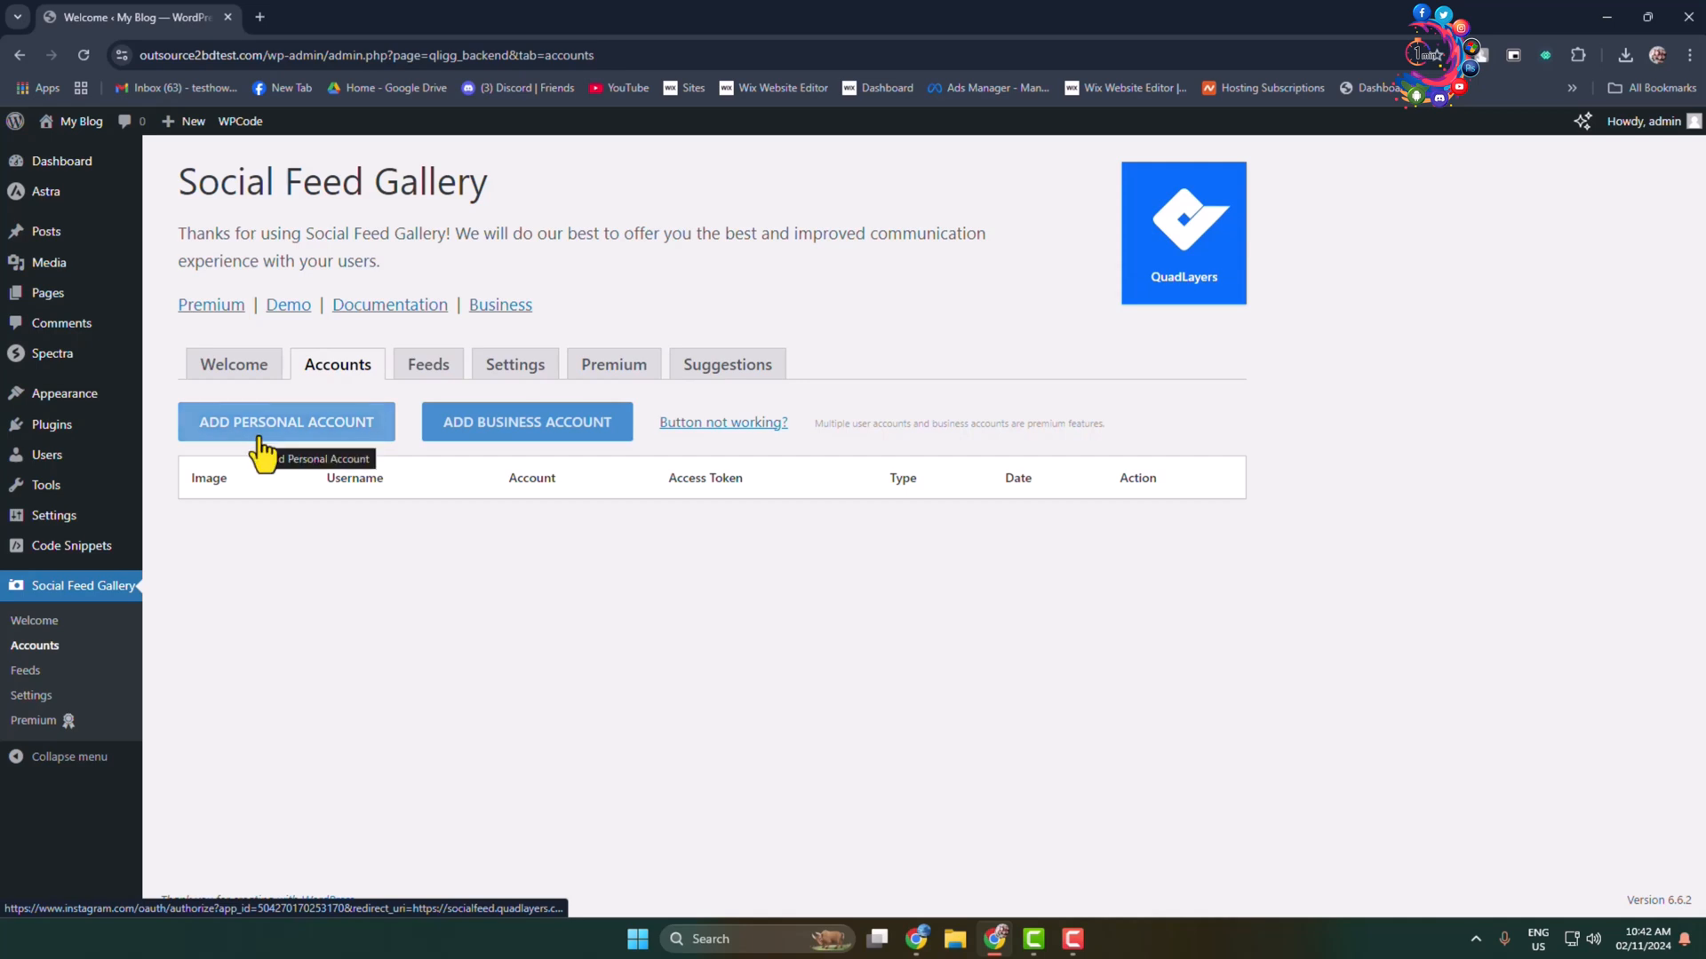
{"action": "mouse_move", "coordinate": [486, 451]}
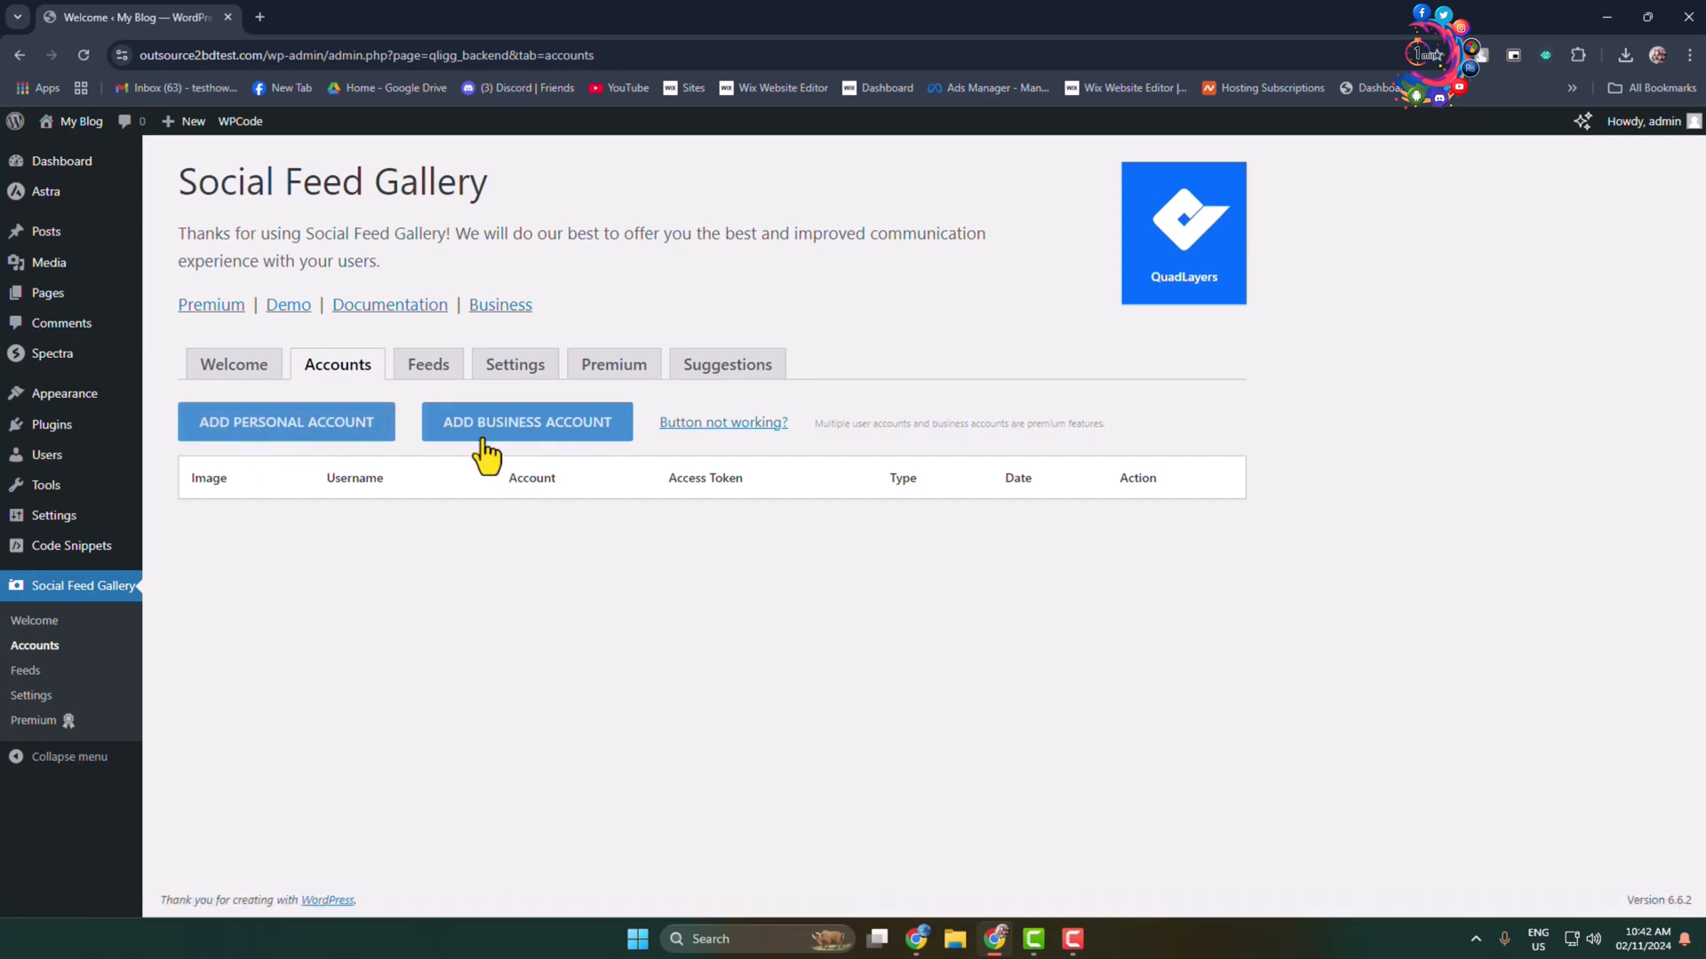
{"action": "mouse_move", "coordinate": [281, 27]}
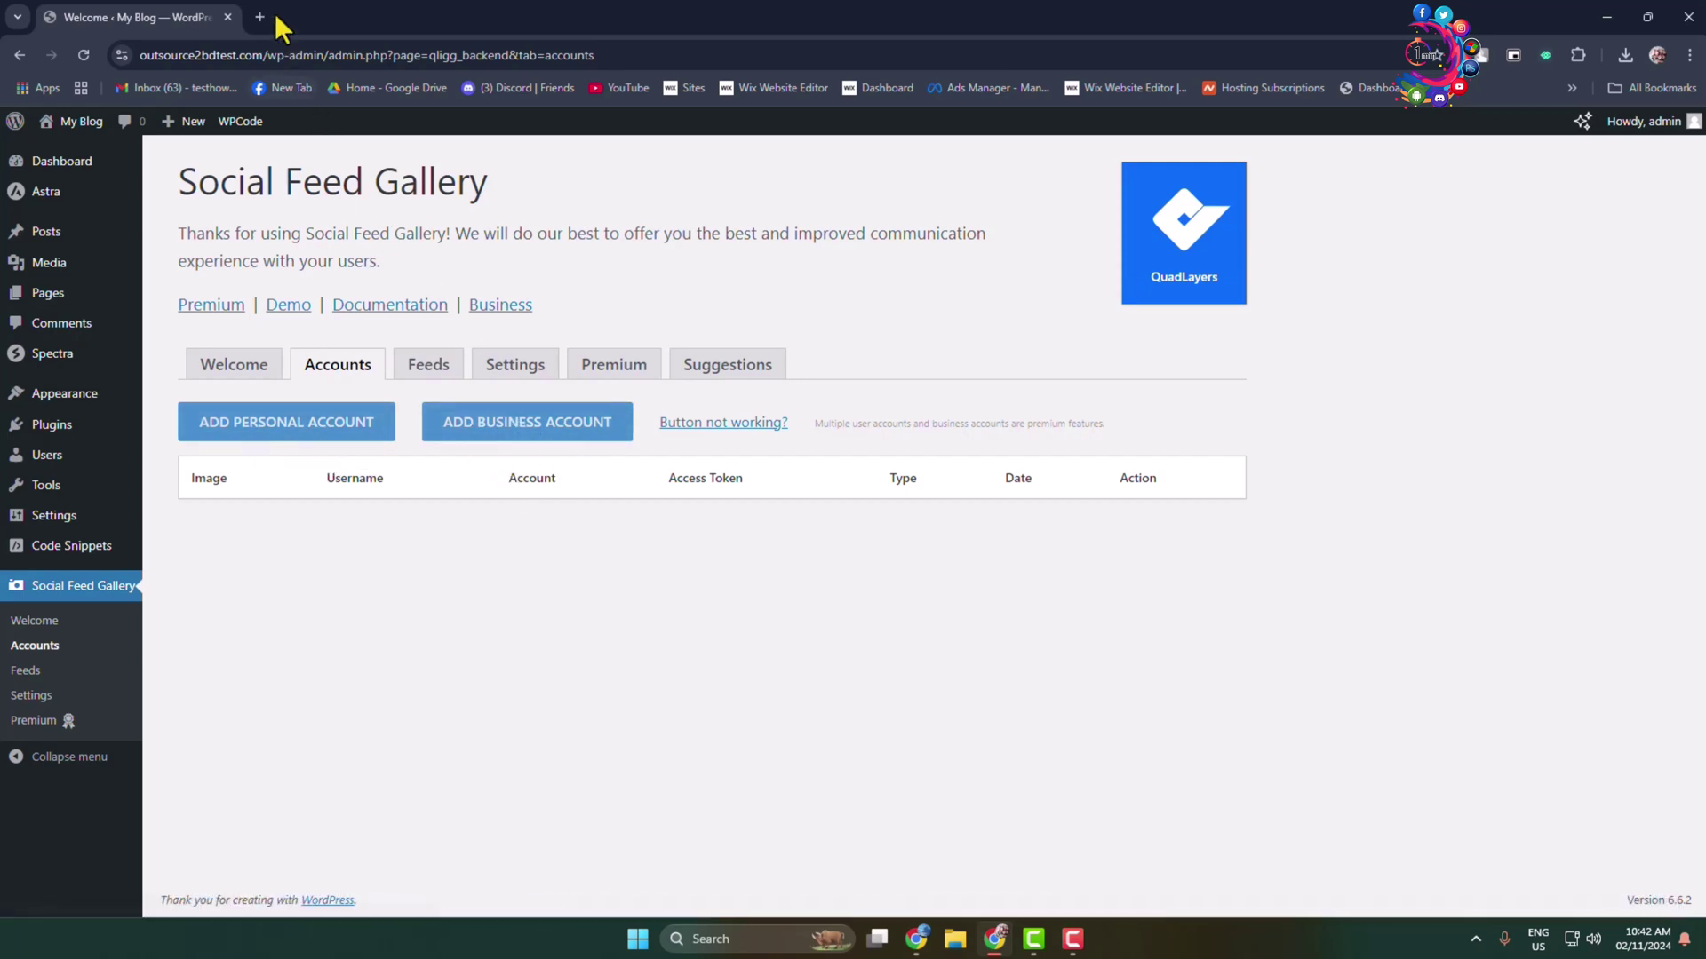
- Log in to instagram.com in a new tab and view the account's own profile grid
{"action": "type", "text": "instagram.com"}
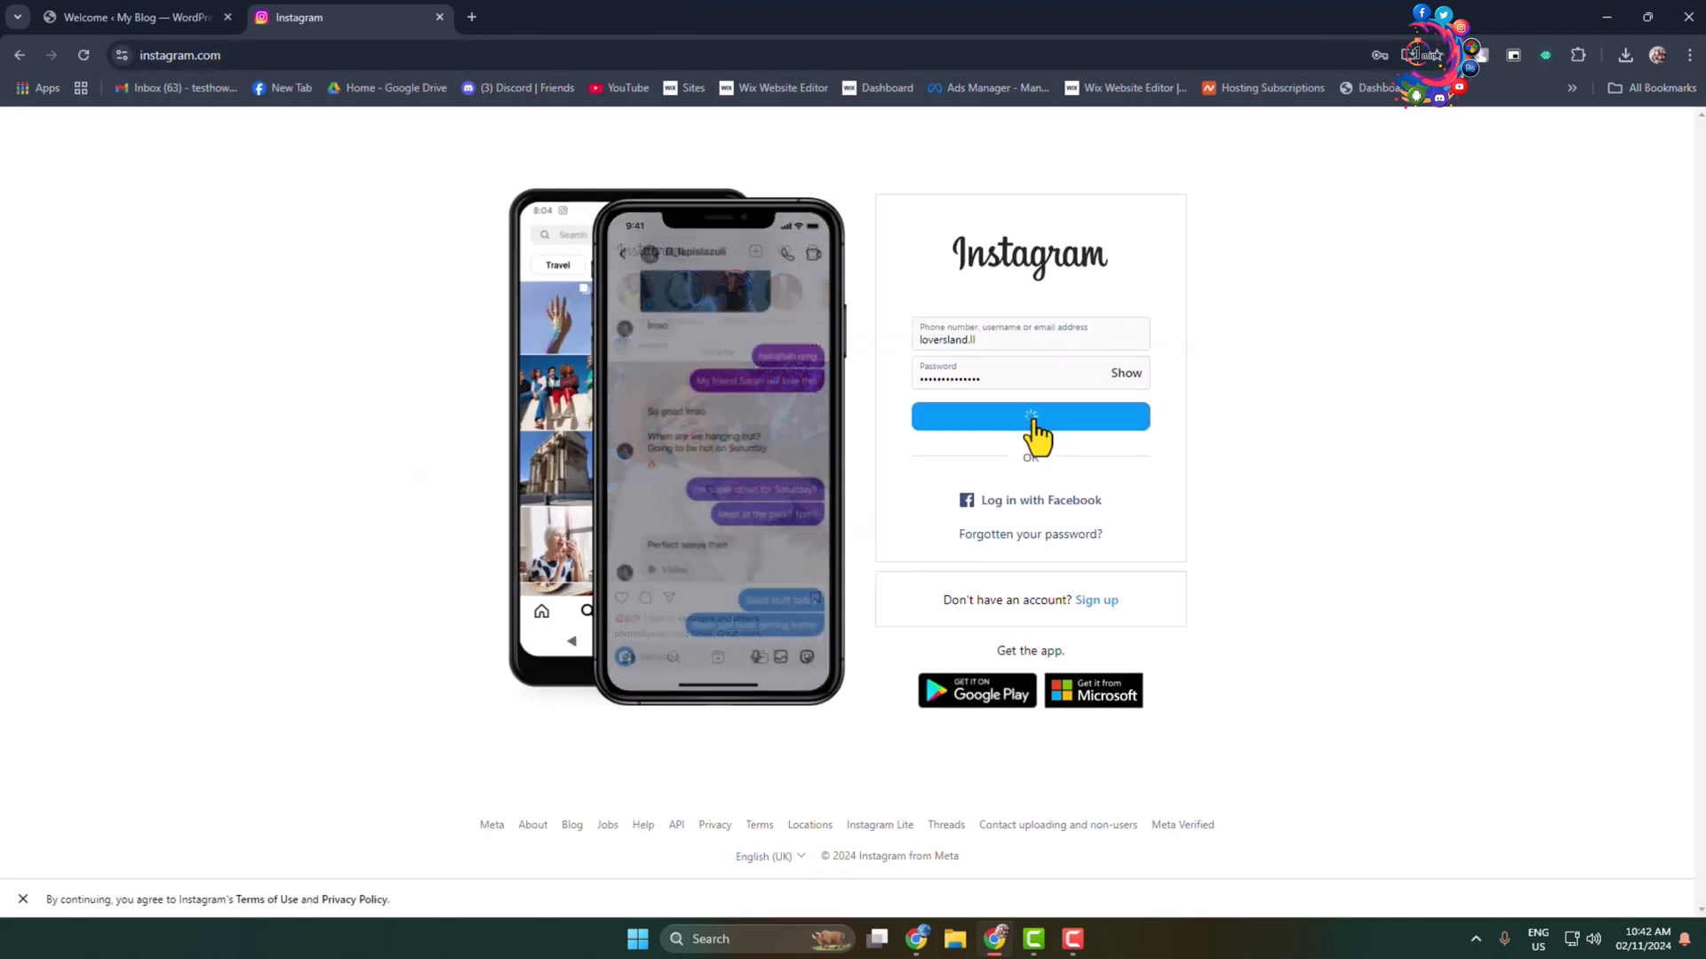
{"action": "left_click", "coordinate": [1028, 416]}
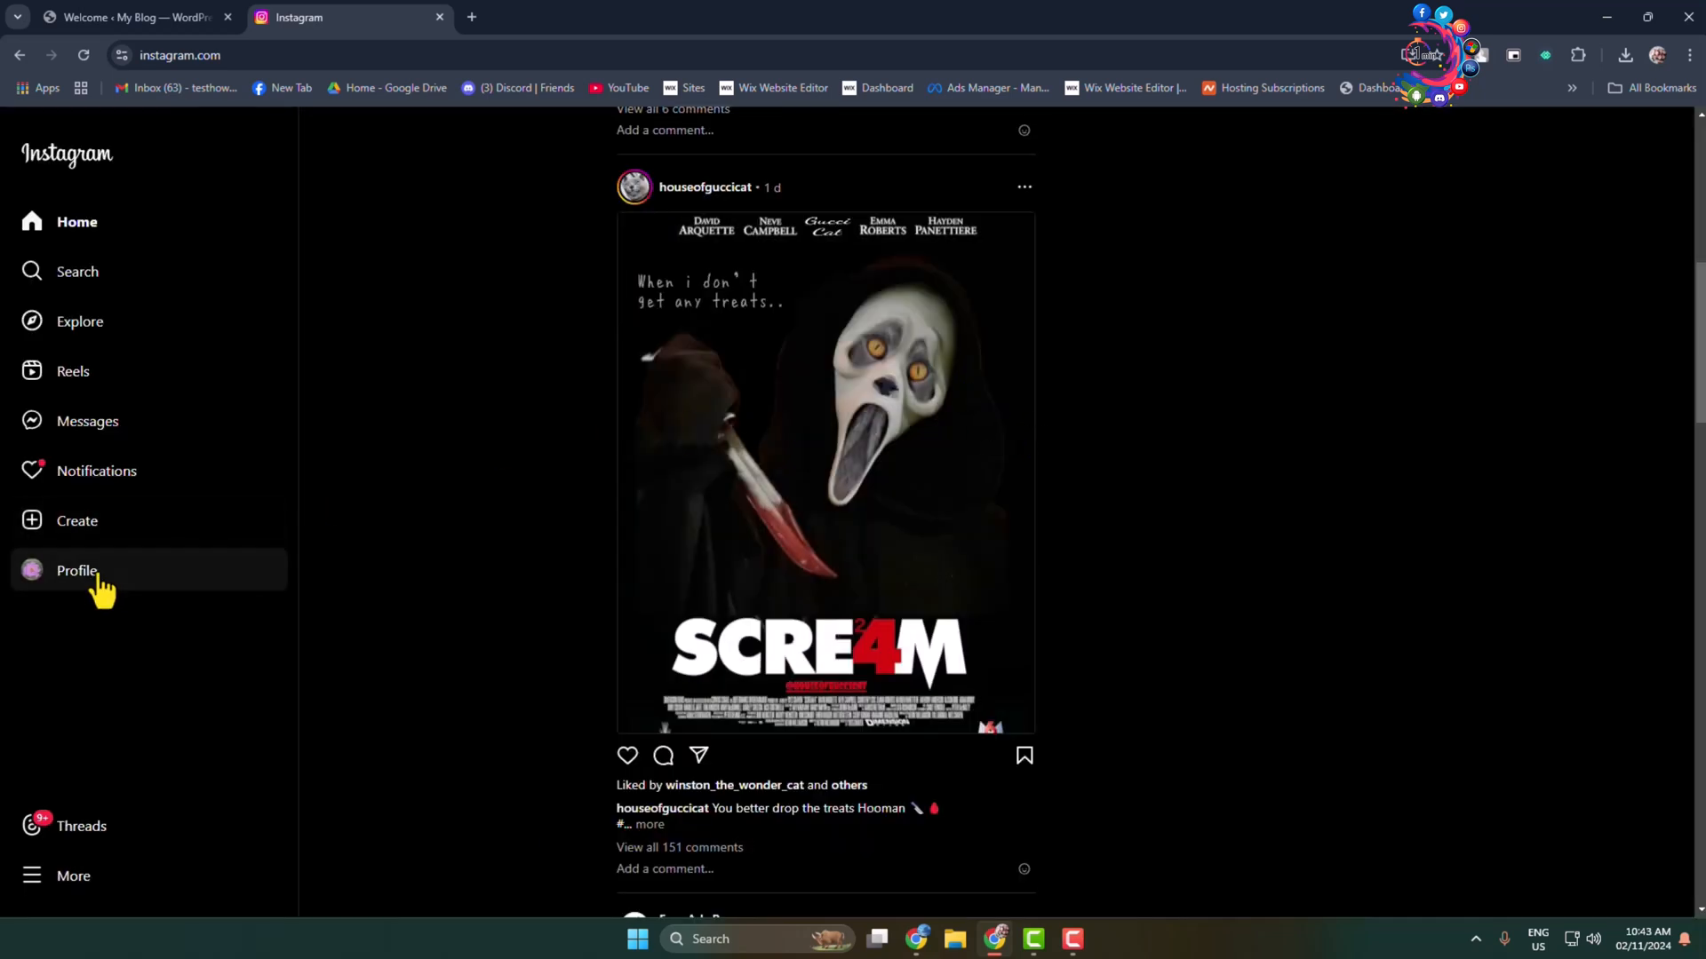
{"action": "left_click", "coordinate": [77, 570]}
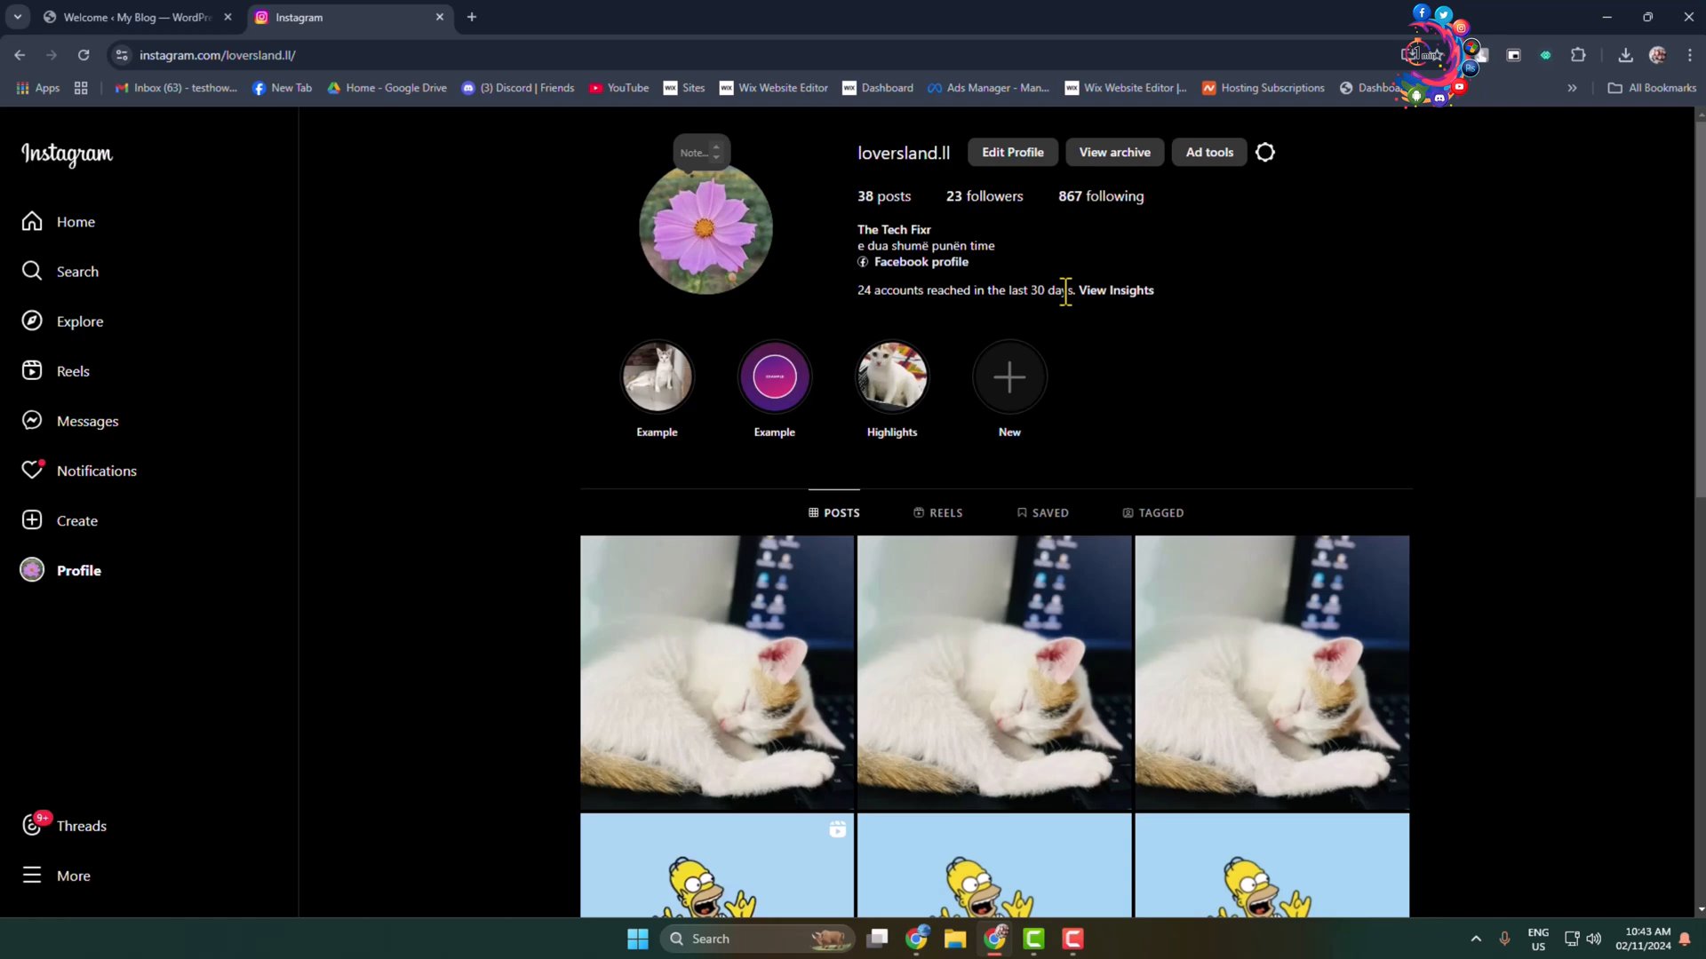
{"action": "mouse_move", "coordinate": [966, 247]}
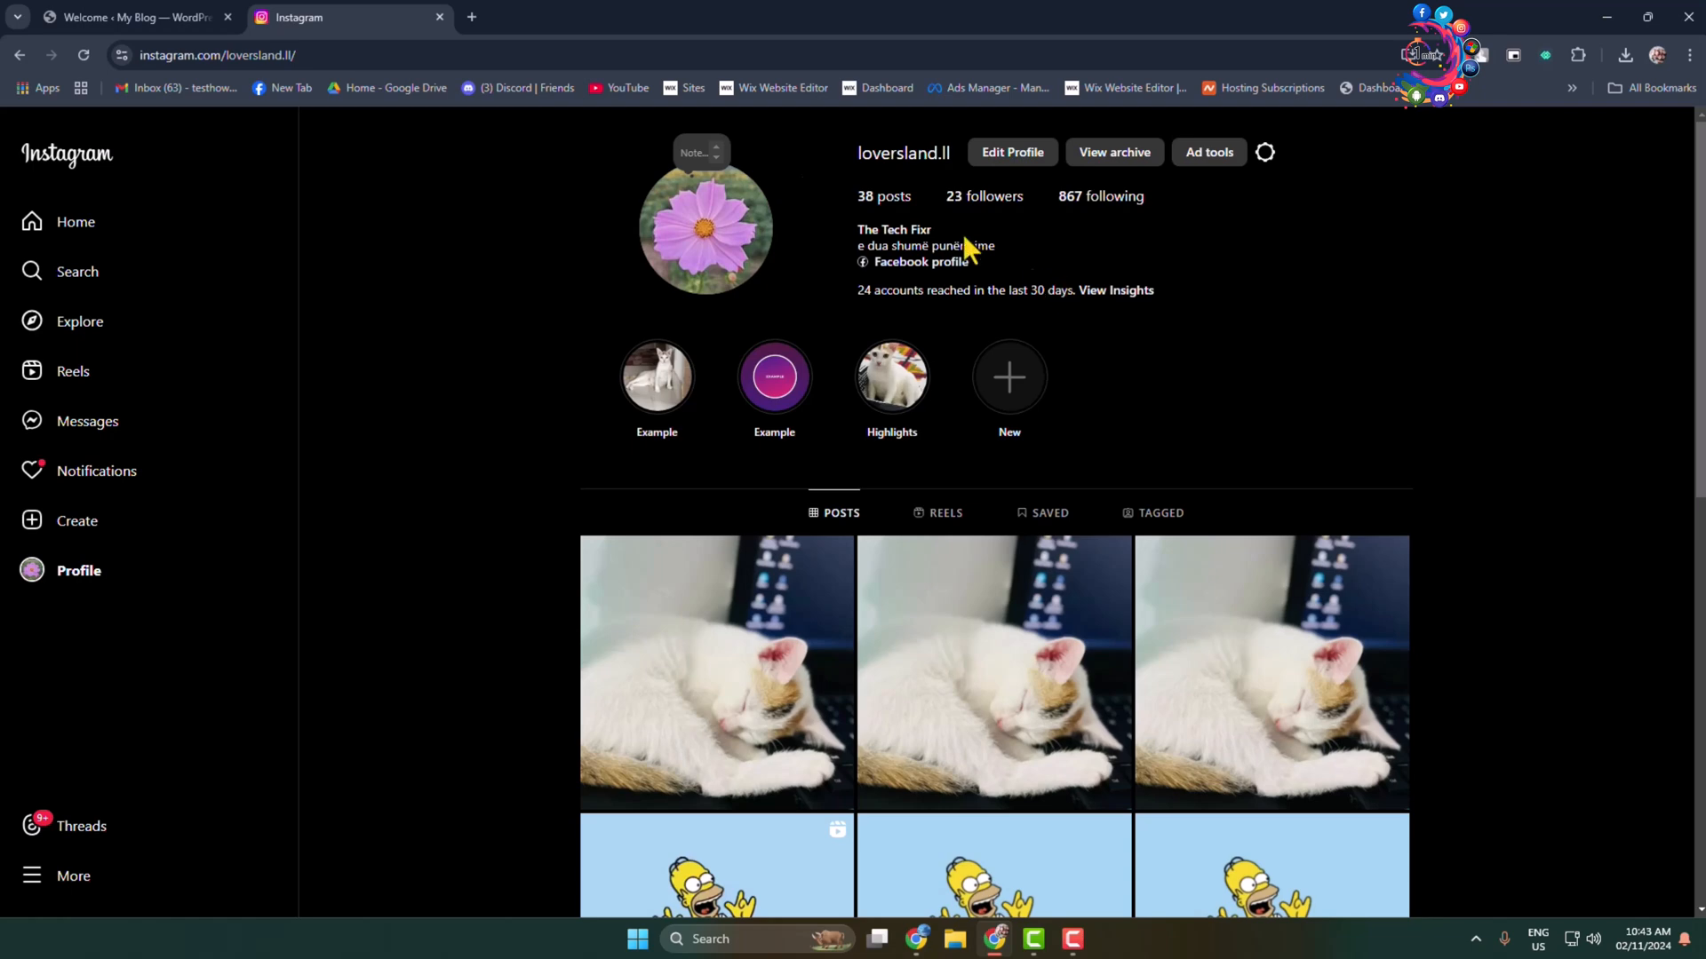
{"action": "mouse_move", "coordinate": [956, 235]}
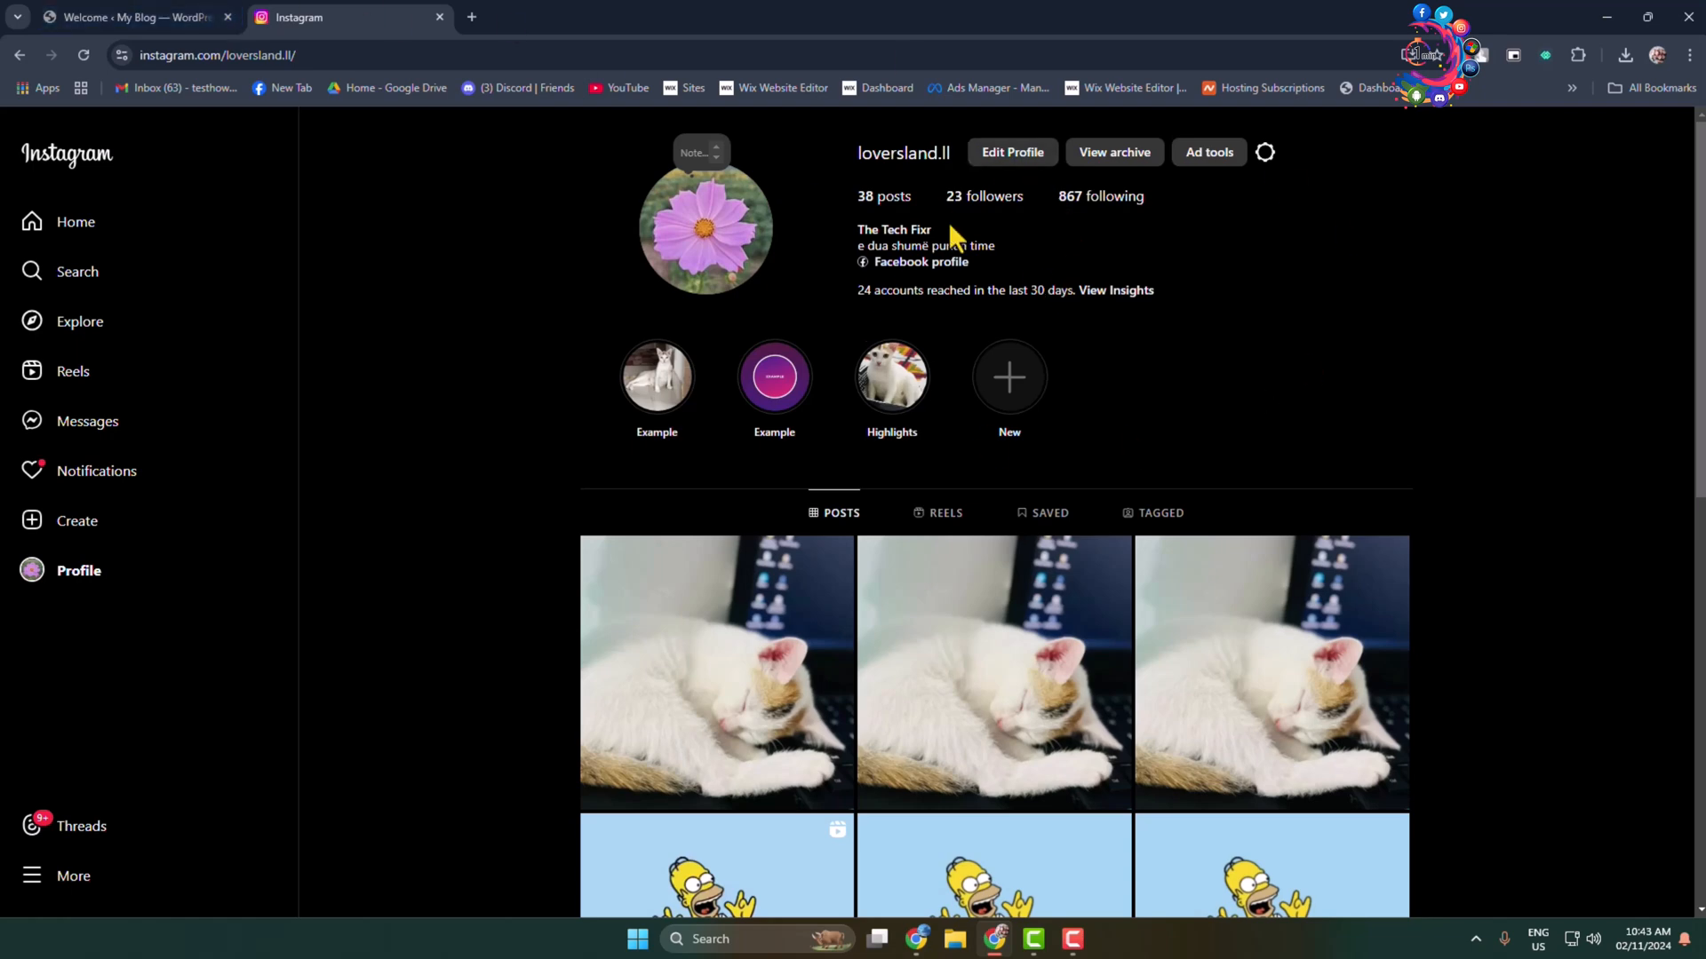
- Start adding a personal account from WordPress, reaching Instagram's authorization prompt
{"action": "left_click", "coordinate": [129, 16]}
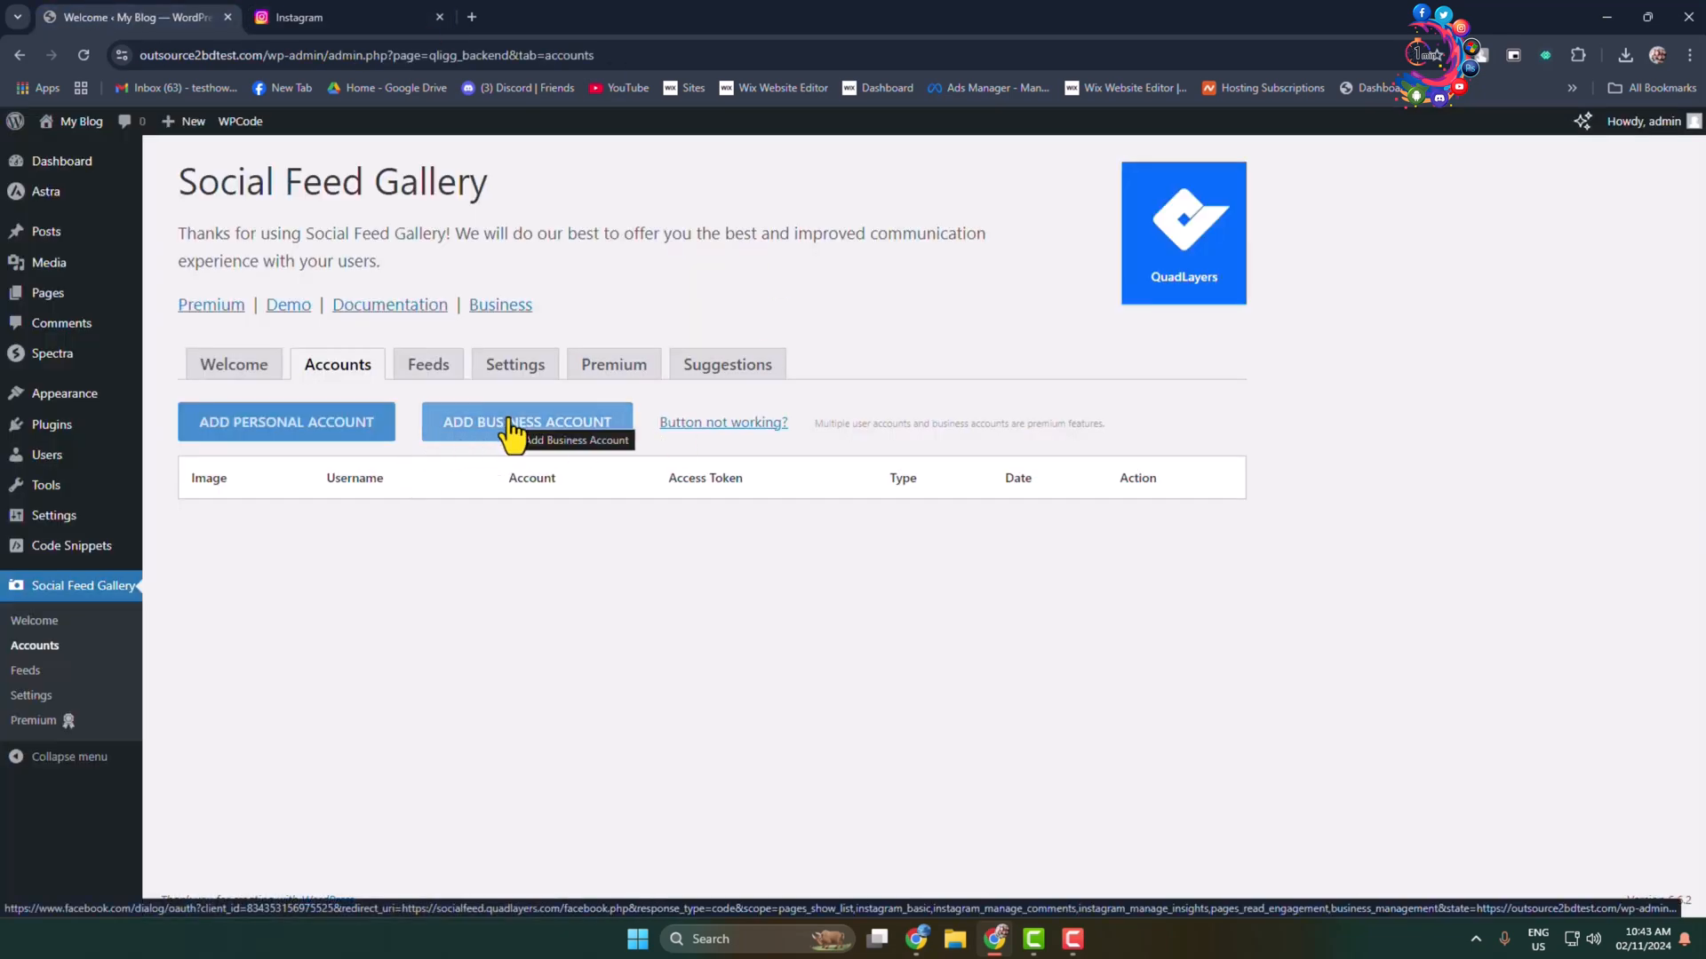
{"action": "mouse_move", "coordinate": [286, 423]}
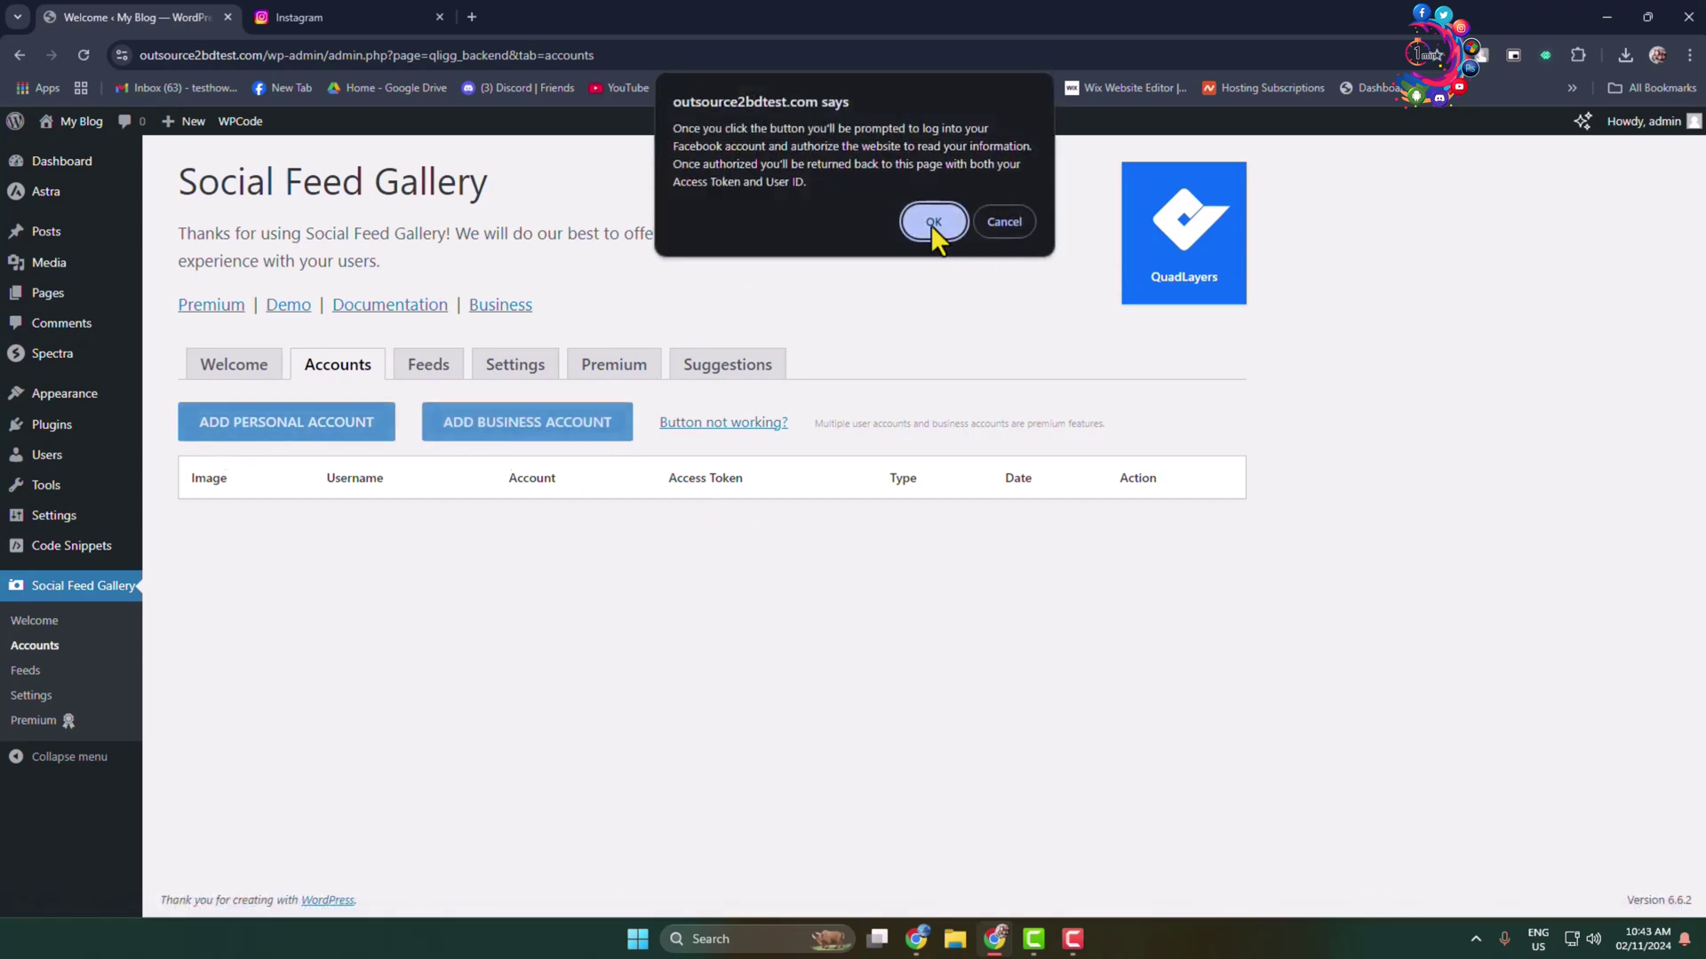
{"action": "left_click", "coordinate": [933, 222]}
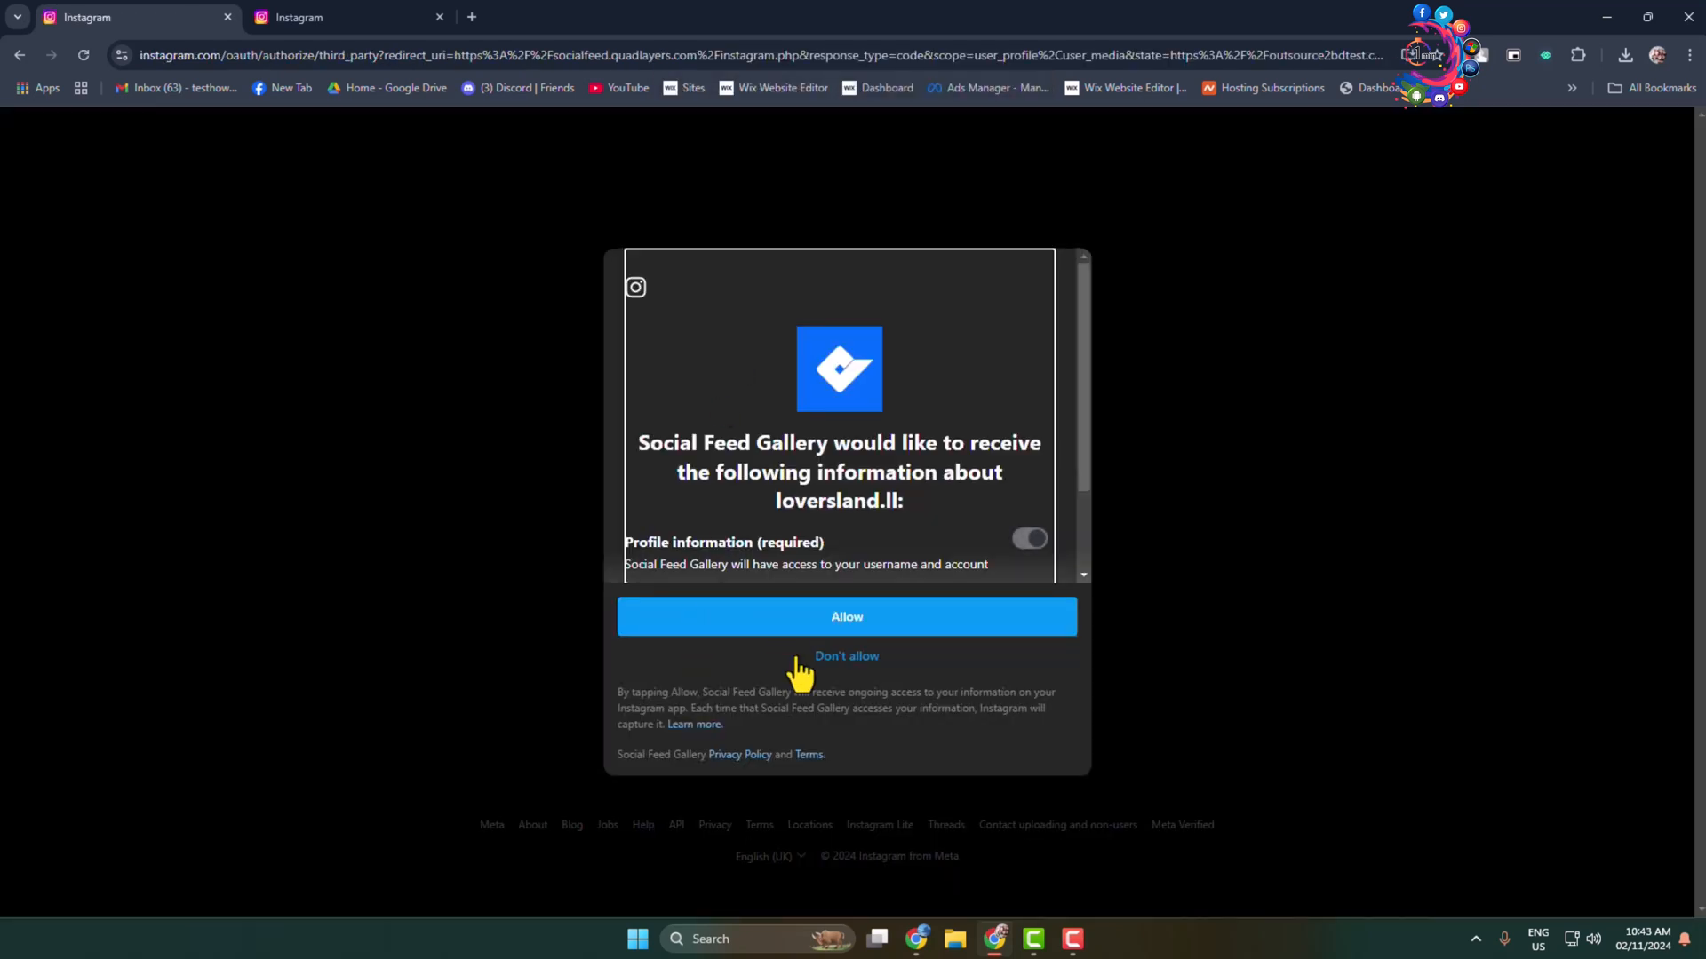
{"action": "mouse_move", "coordinate": [887, 663]}
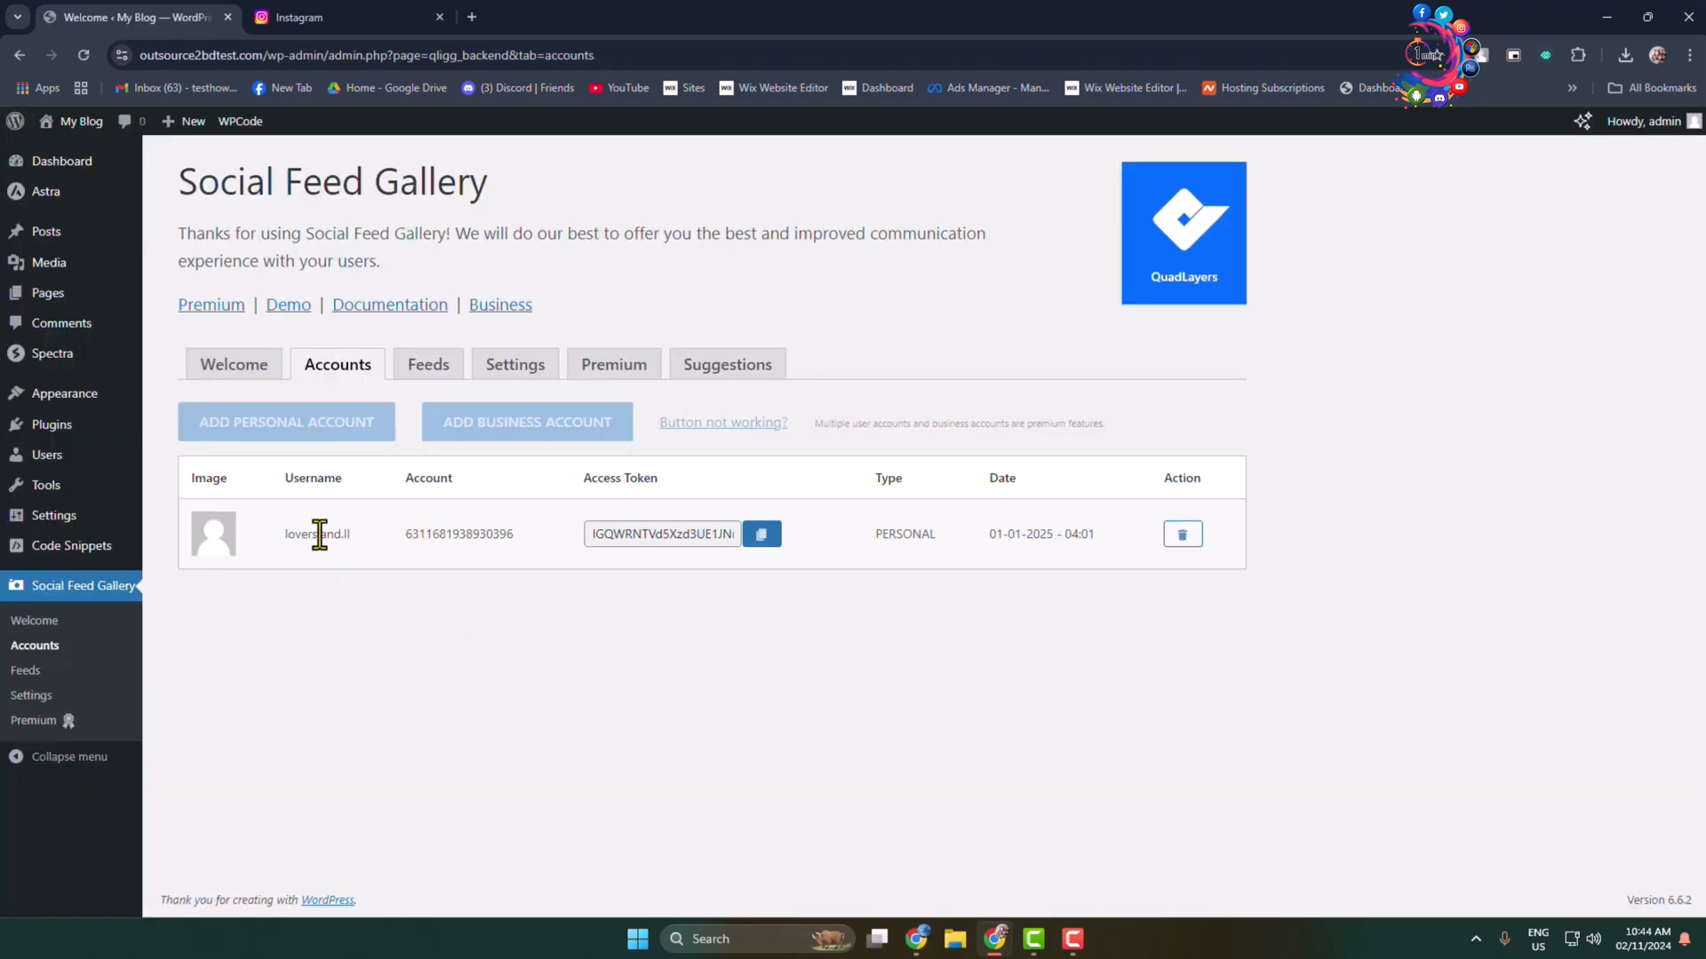
{"action": "mouse_move", "coordinate": [290, 551]}
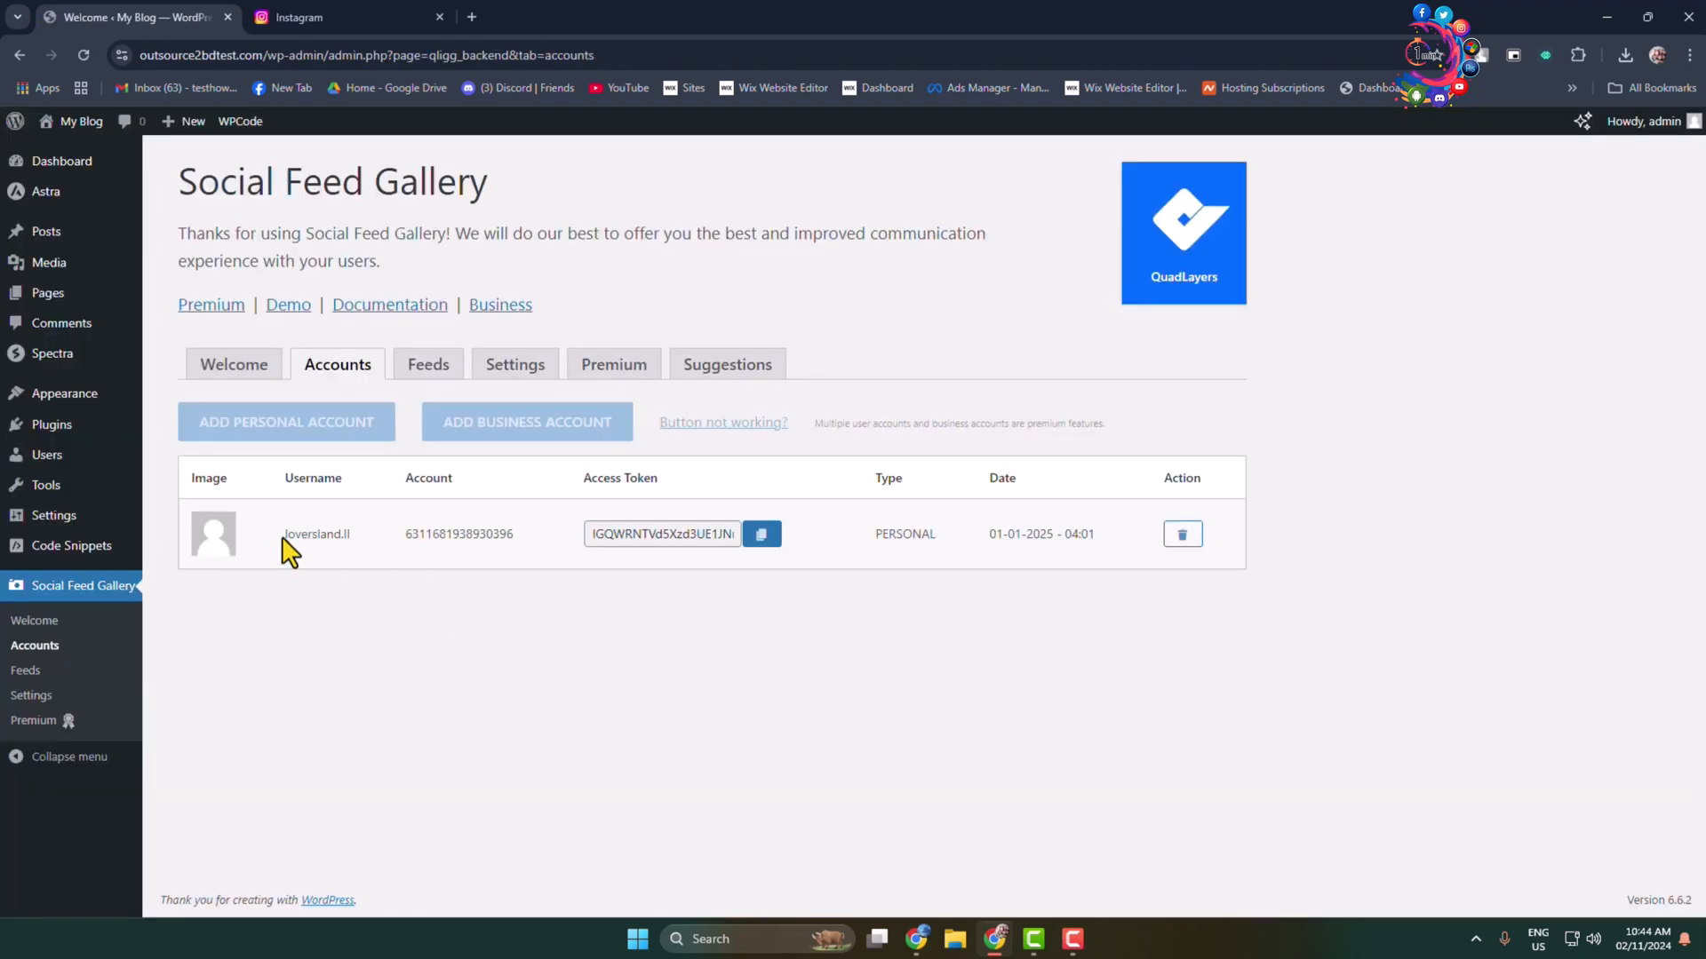
{"action": "mouse_move", "coordinate": [515, 540]}
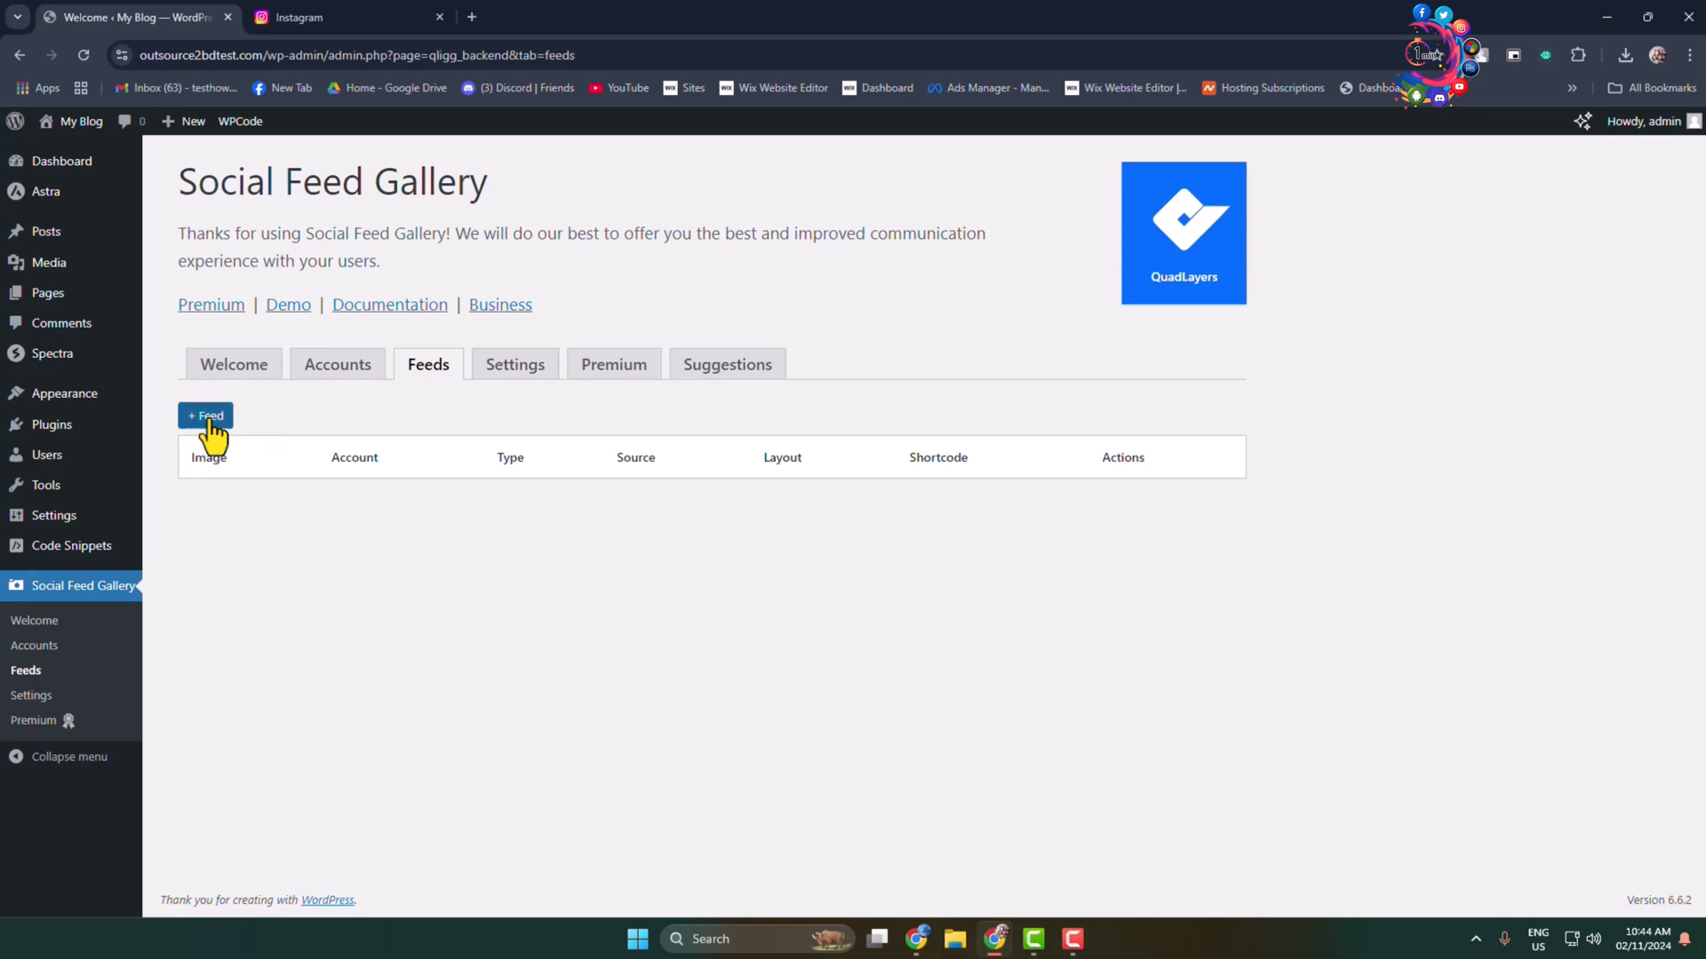
- Create a new feed using the connected Instagram account as its source
{"action": "left_click", "coordinate": [204, 415]}
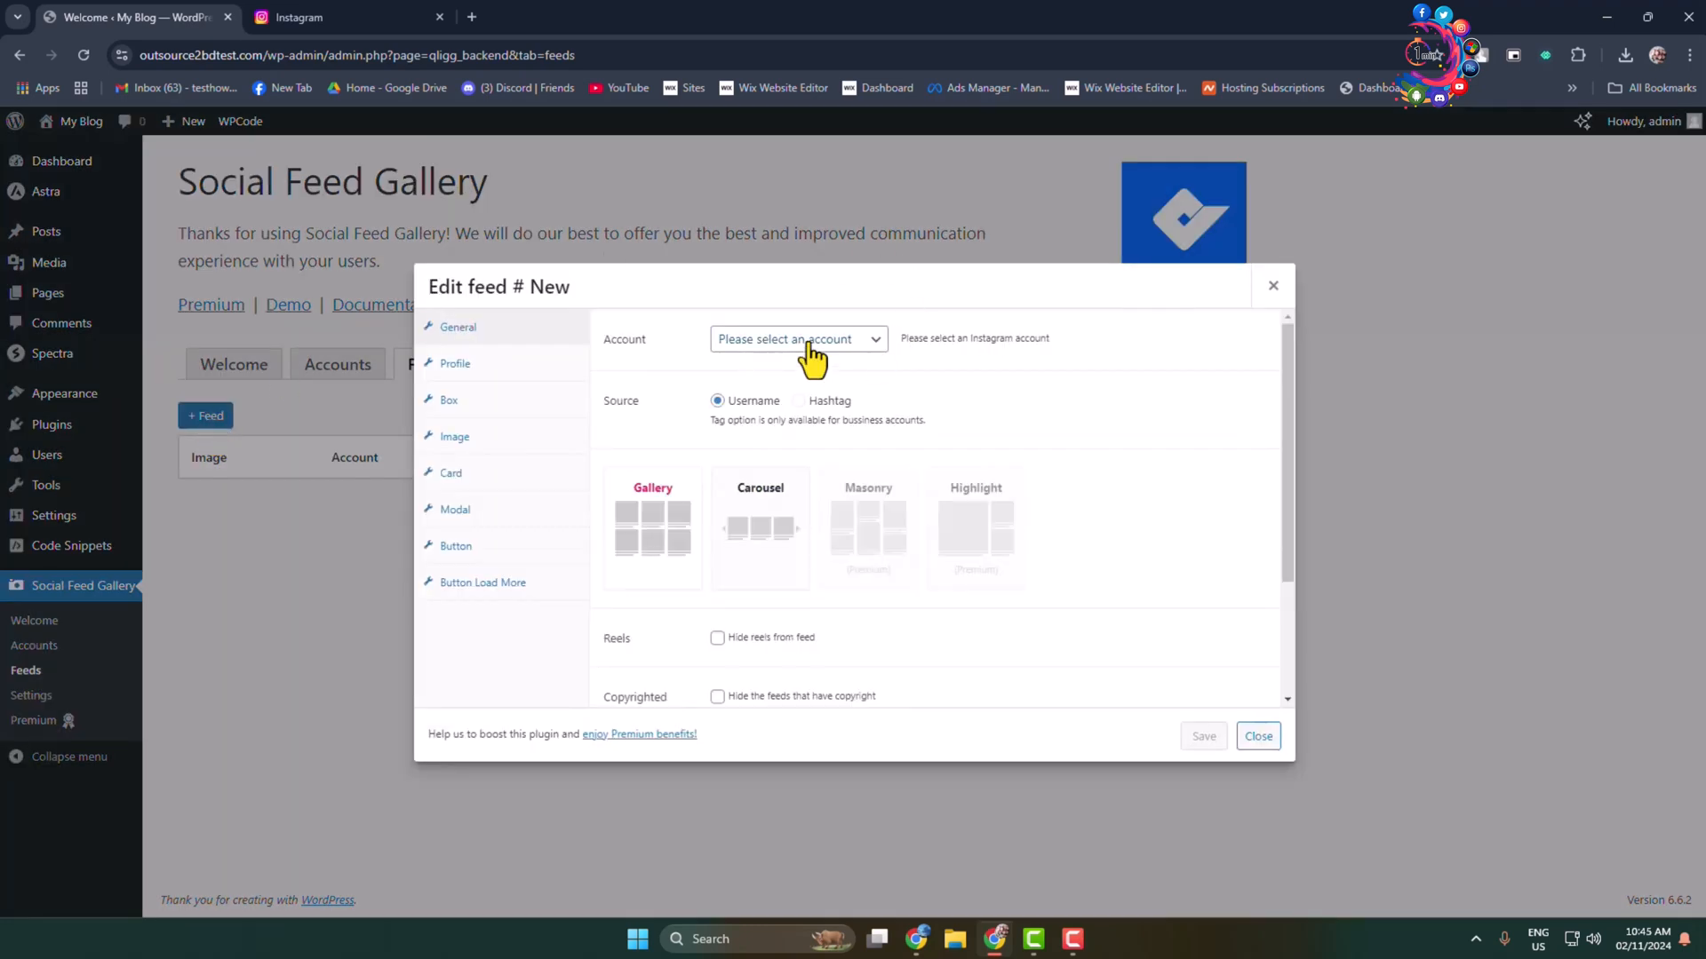
{"action": "left_click", "coordinate": [798, 338]}
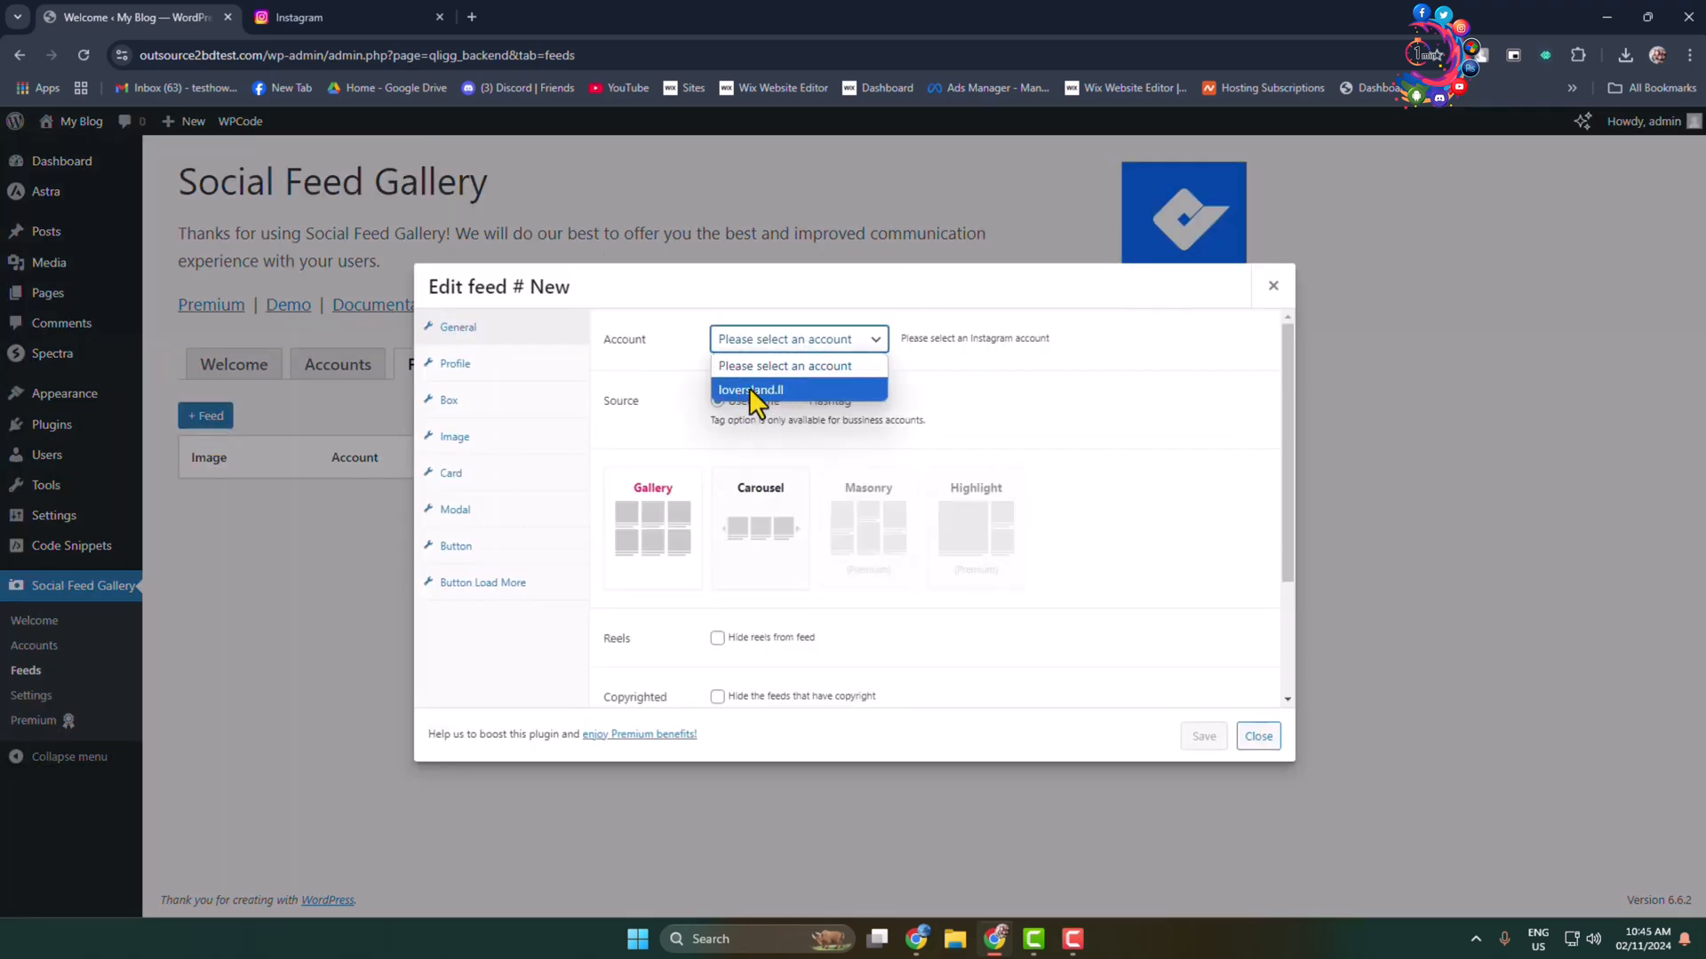
{"action": "left_click", "coordinate": [750, 389]}
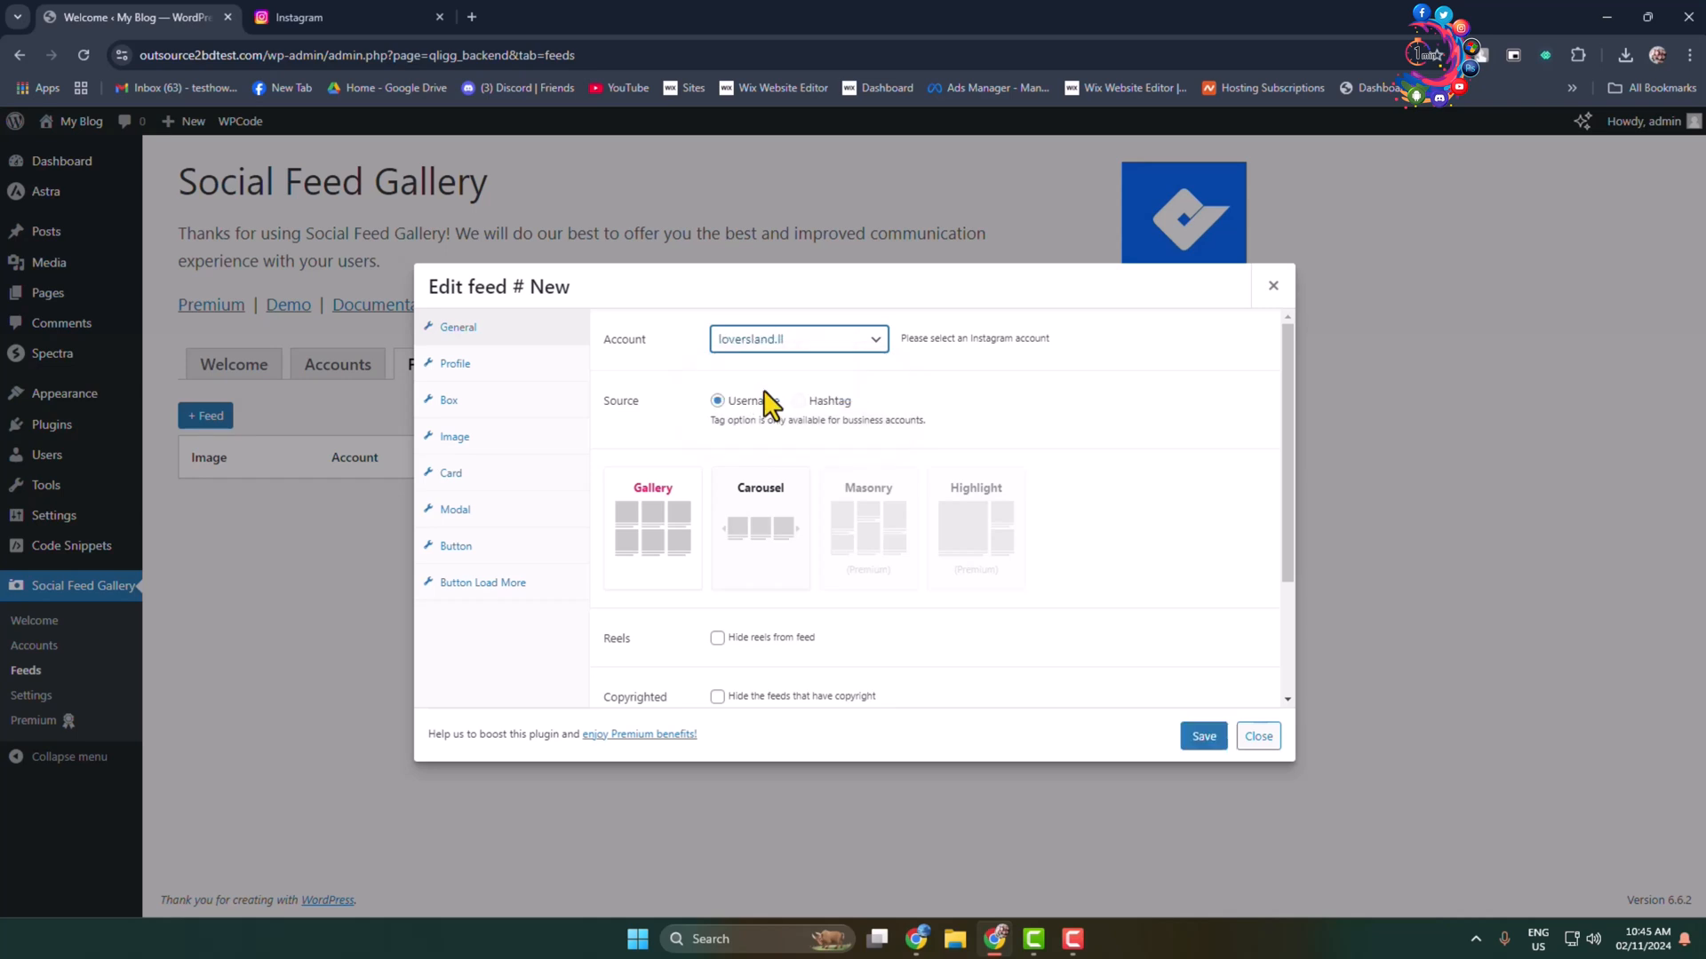
{"action": "mouse_move", "coordinate": [826, 473]}
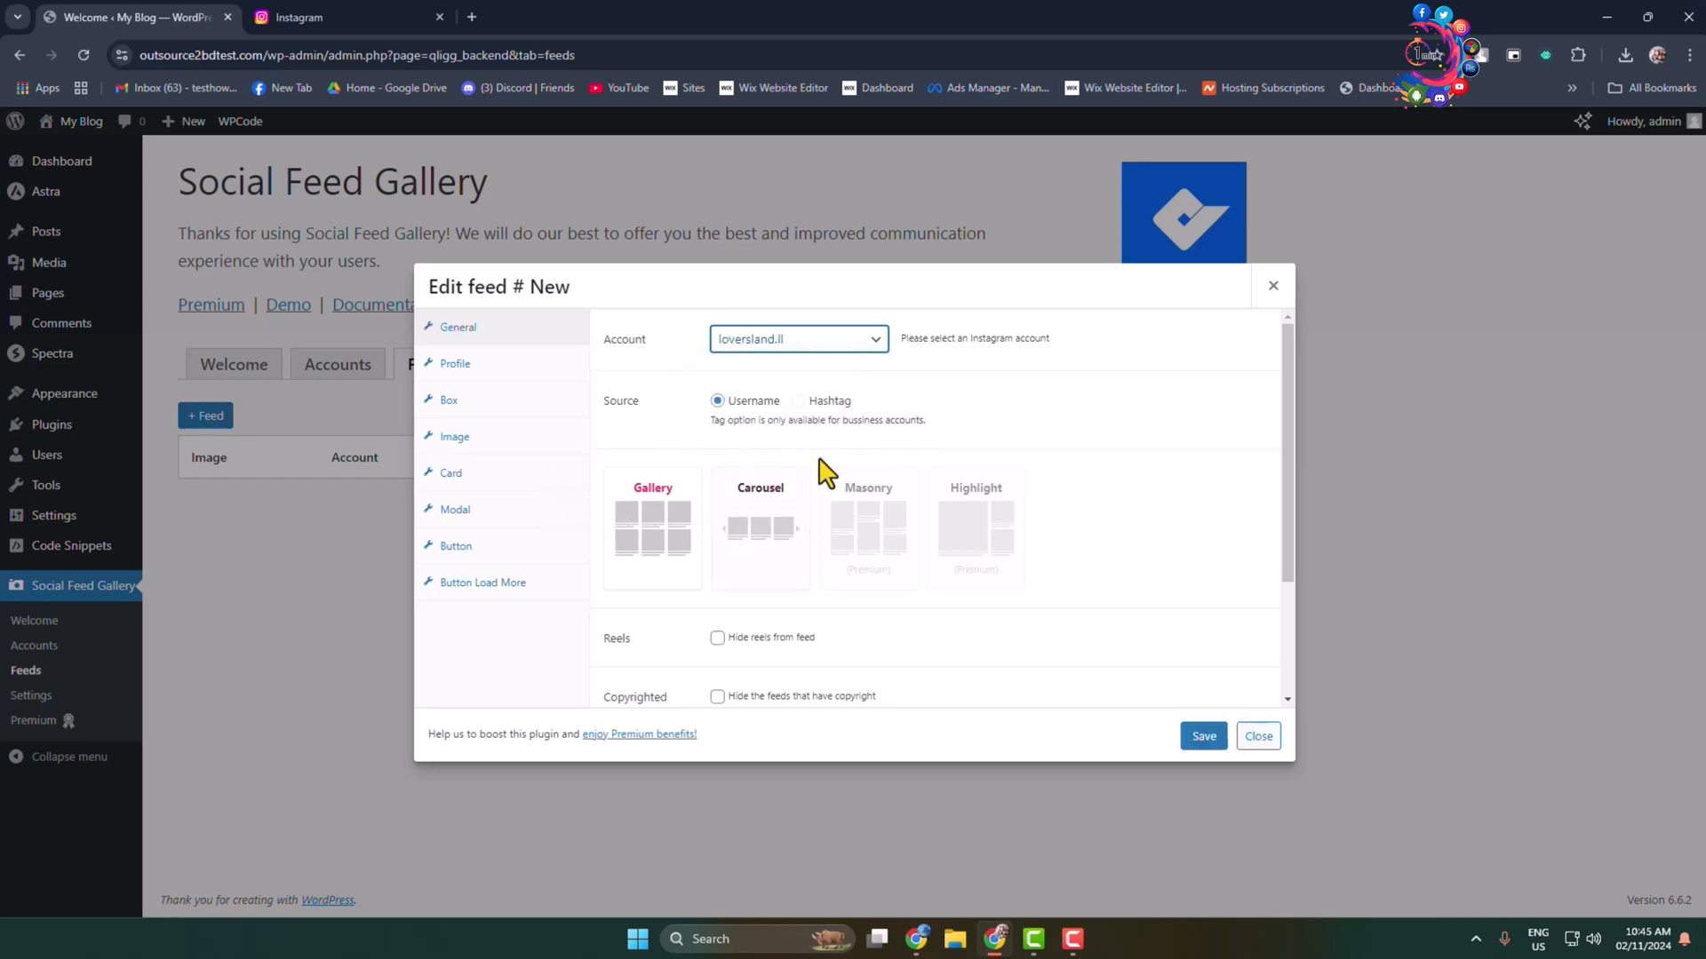
{"action": "mouse_move", "coordinate": [707, 549]}
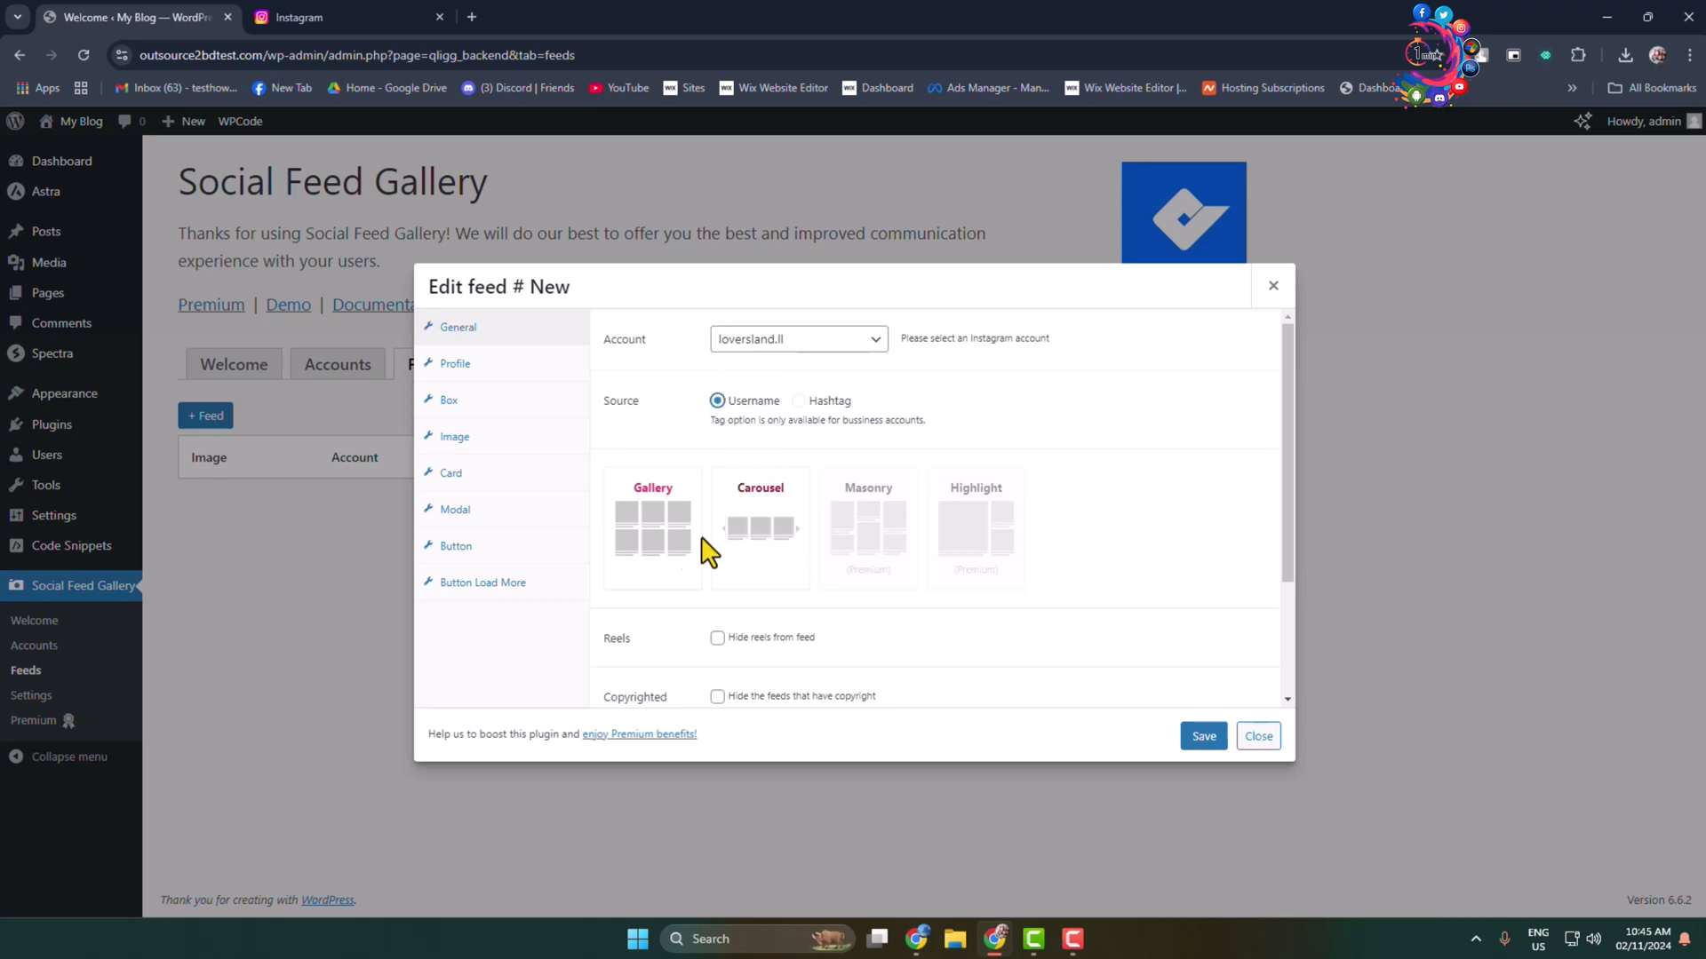
{"action": "mouse_move", "coordinate": [656, 599]}
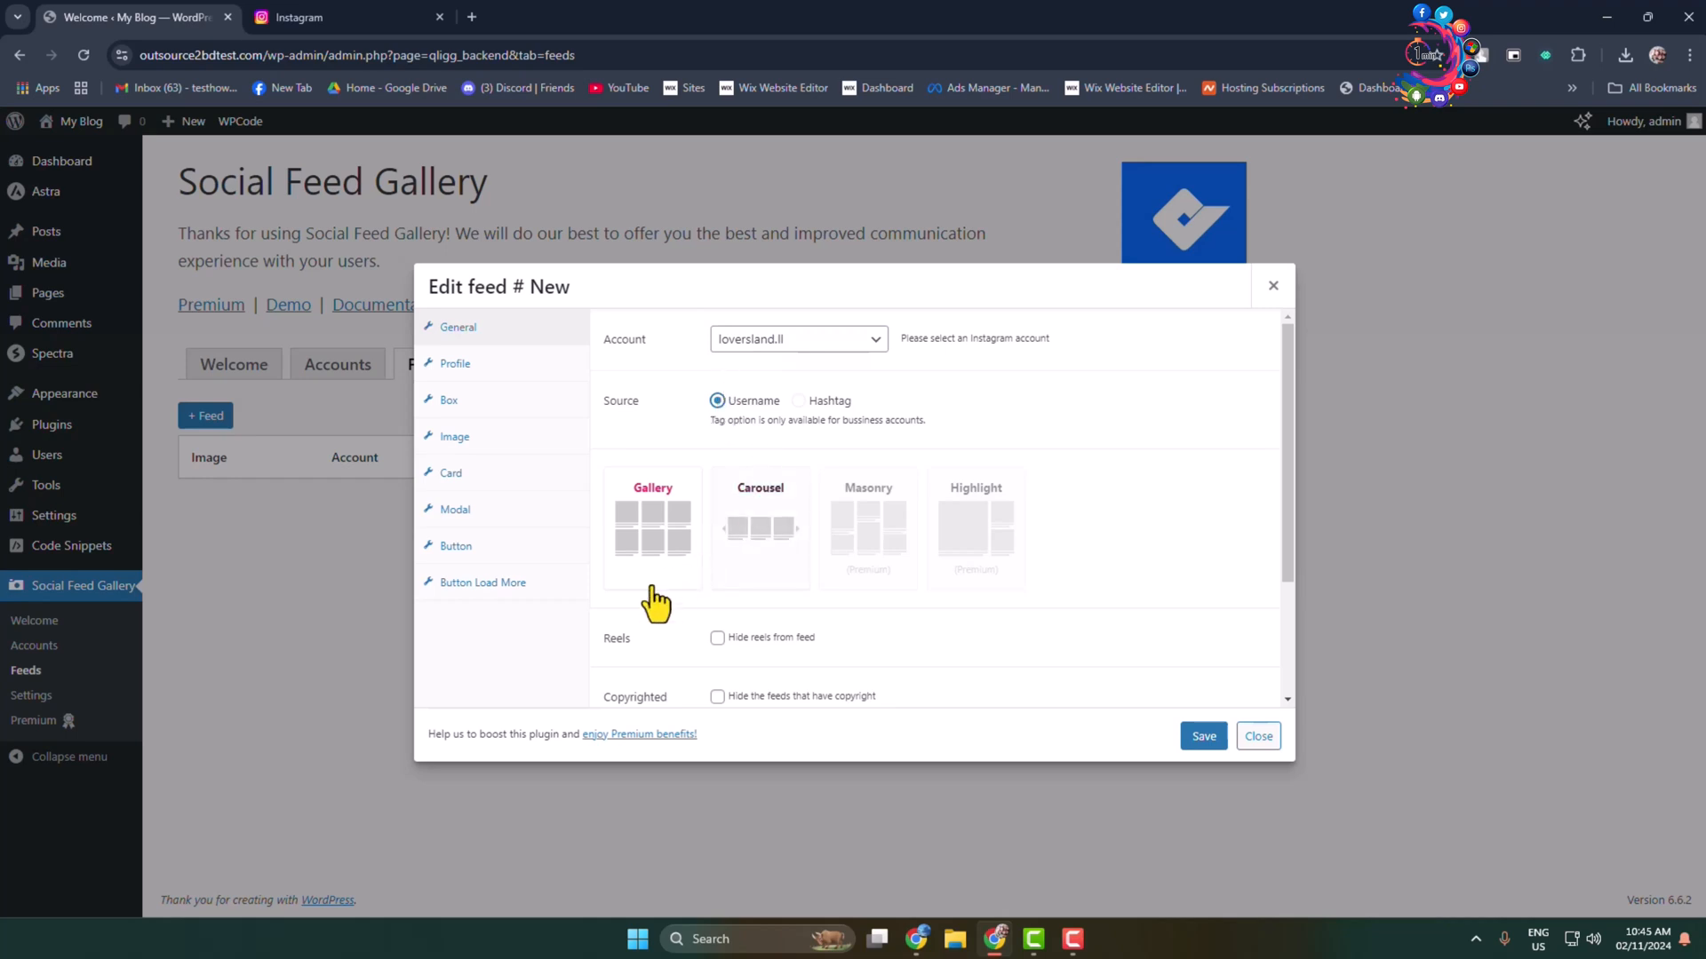
{"action": "mouse_move", "coordinate": [684, 561]}
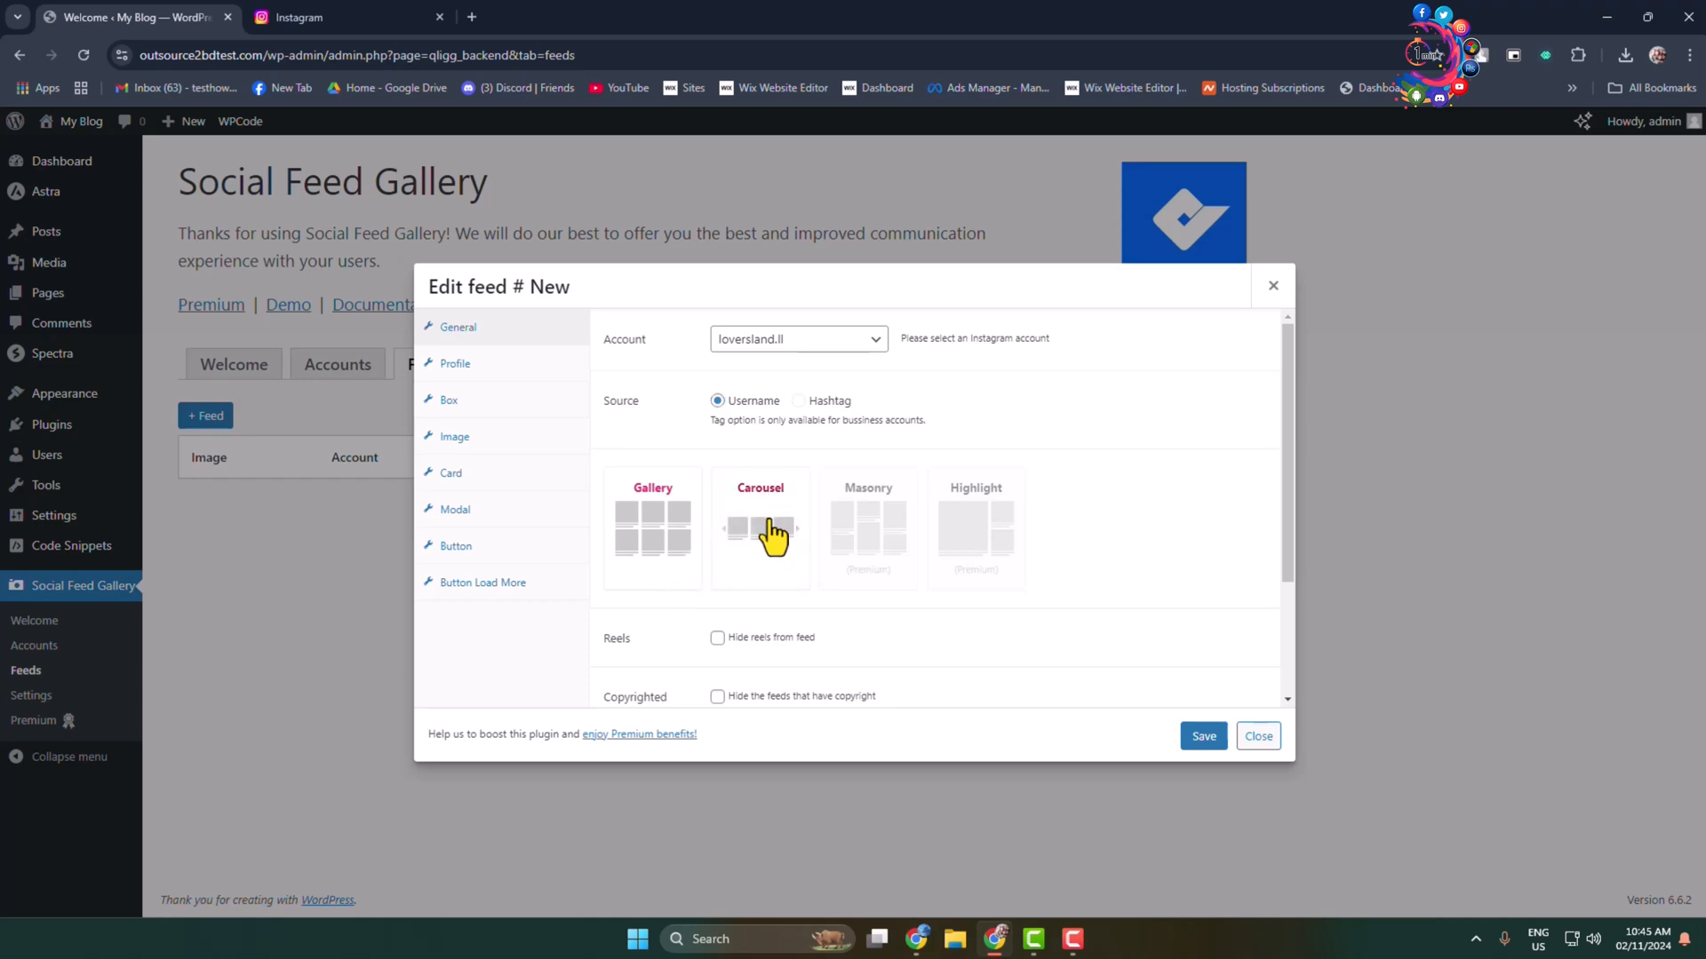
- Keep the Gallery layout with Limit 12 images and 3 columns per row
{"action": "scroll", "scroll_direction": "down", "scroll_amount": 3}
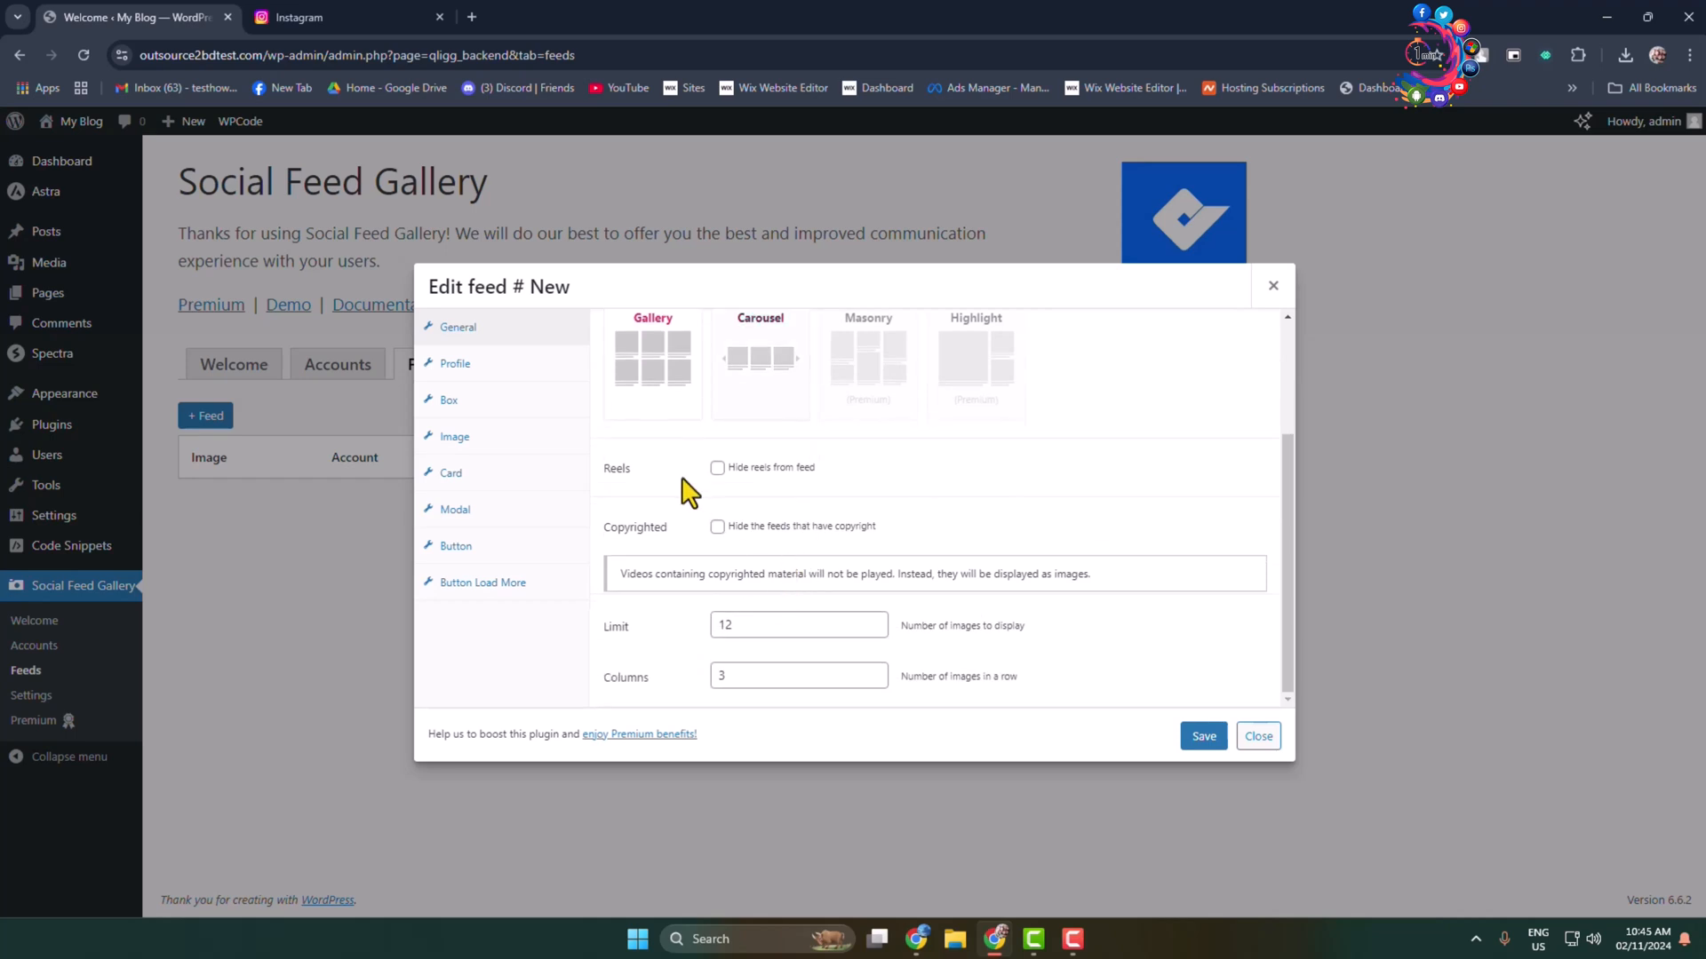
{"action": "mouse_move", "coordinate": [717, 468]}
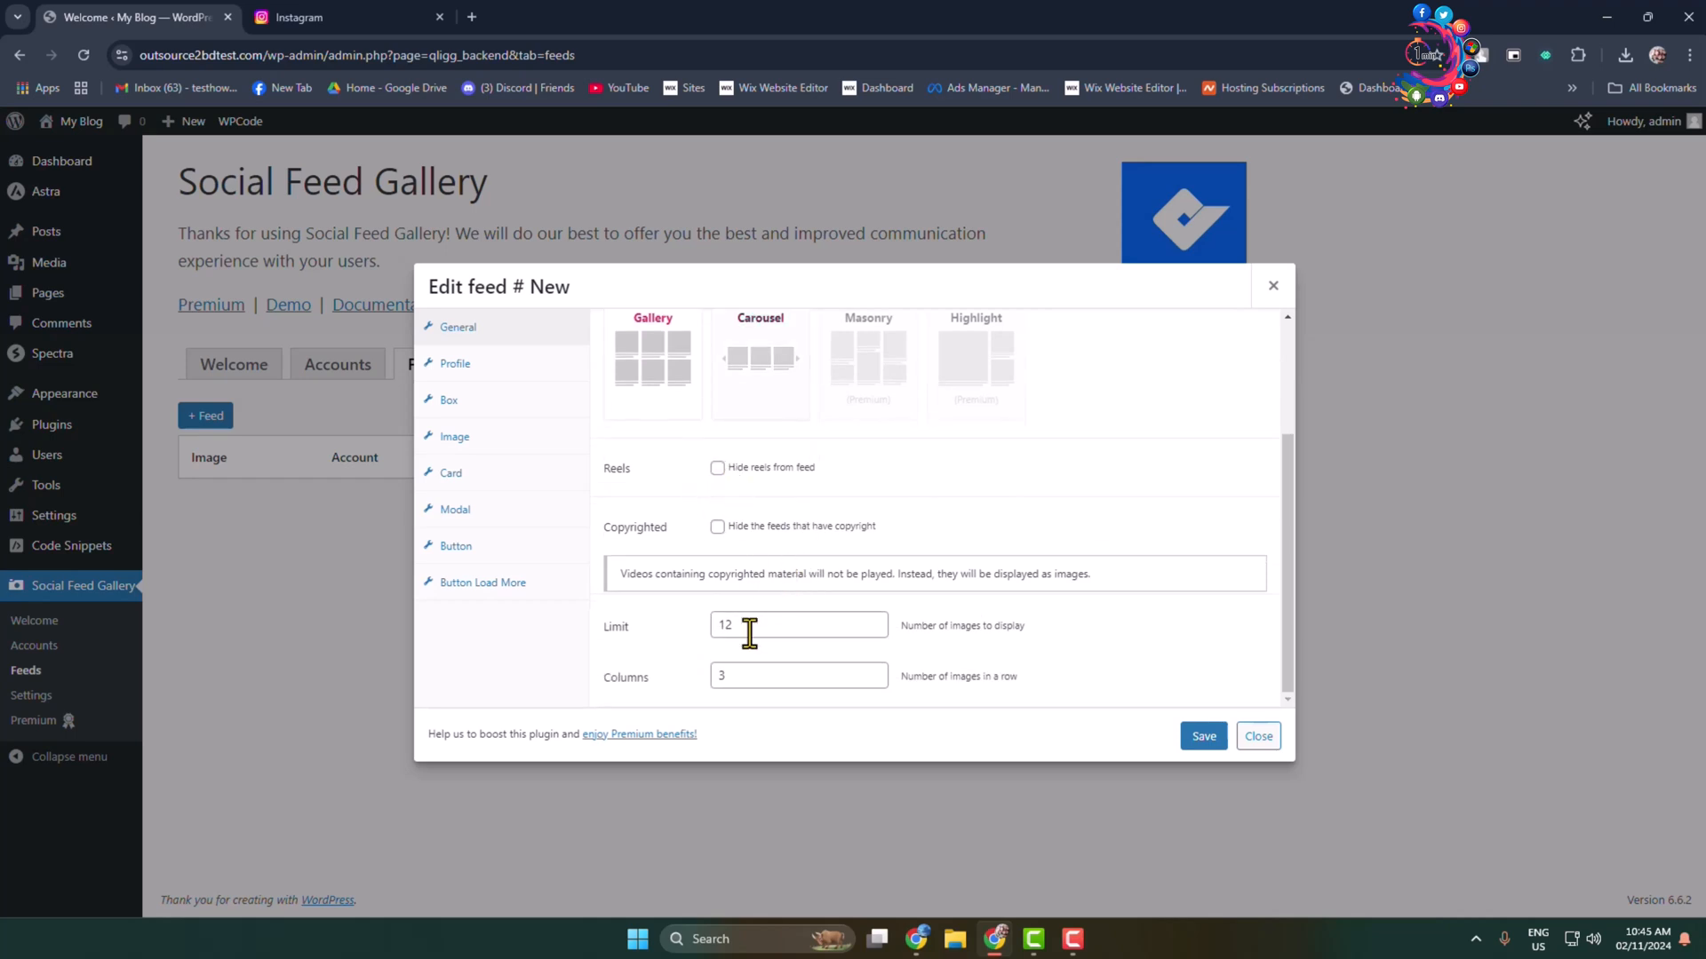
{"action": "mouse_move", "coordinate": [787, 657]}
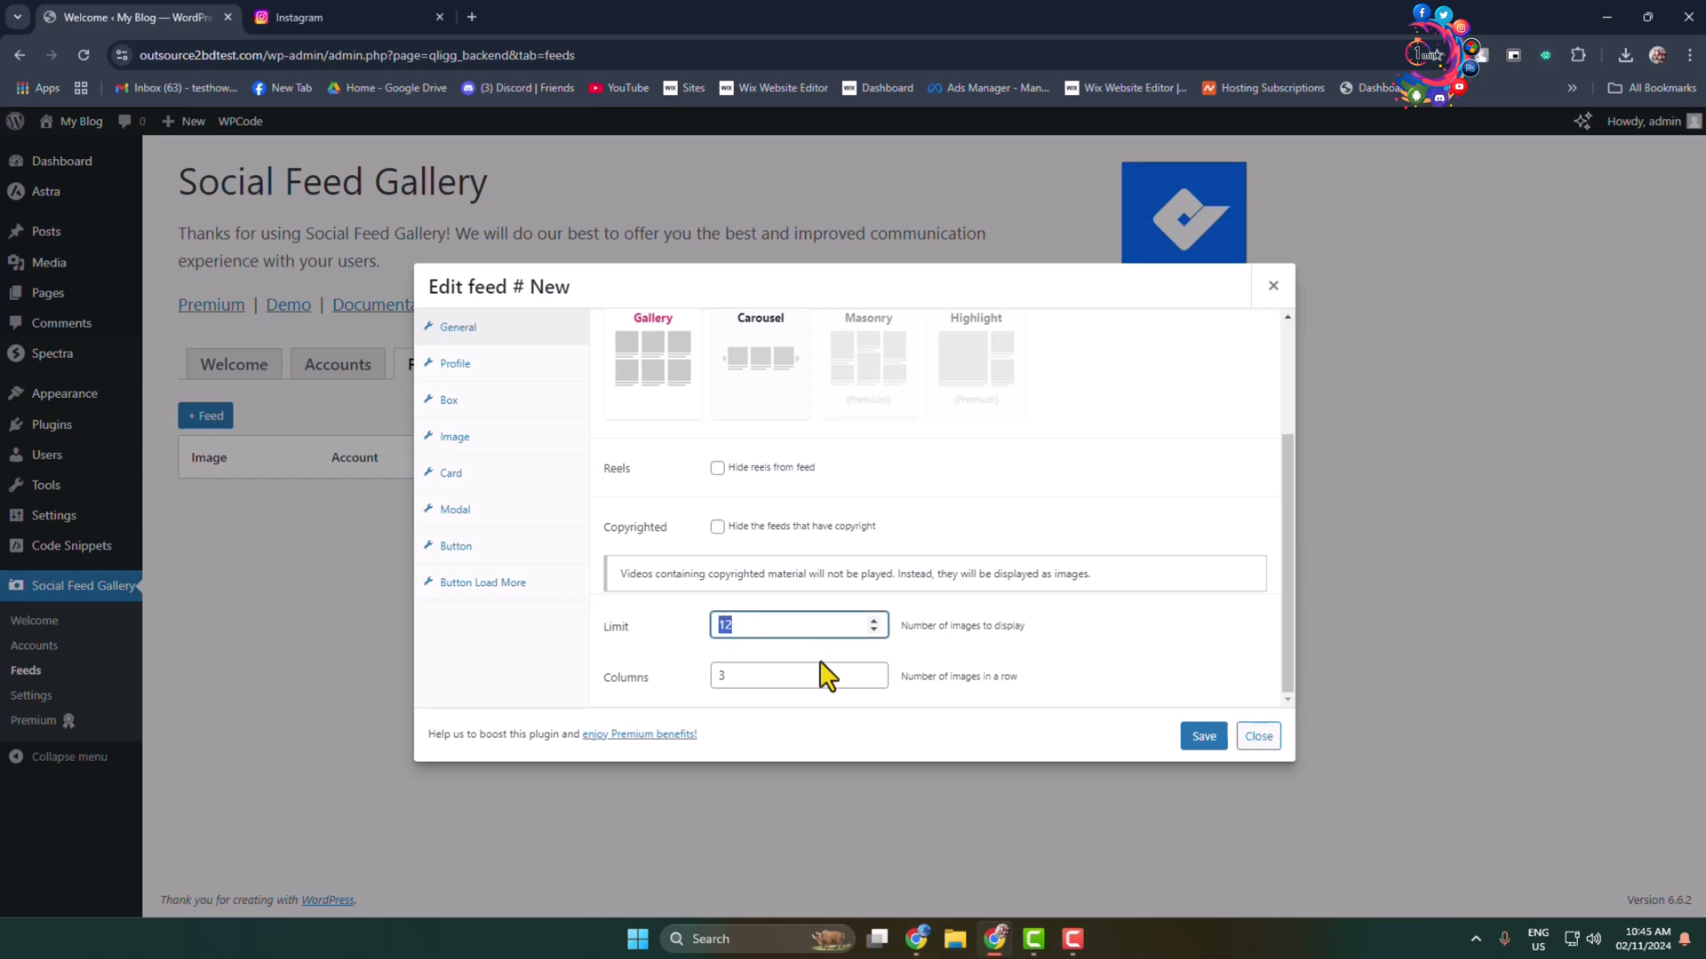
{"action": "left_click", "coordinate": [784, 675]}
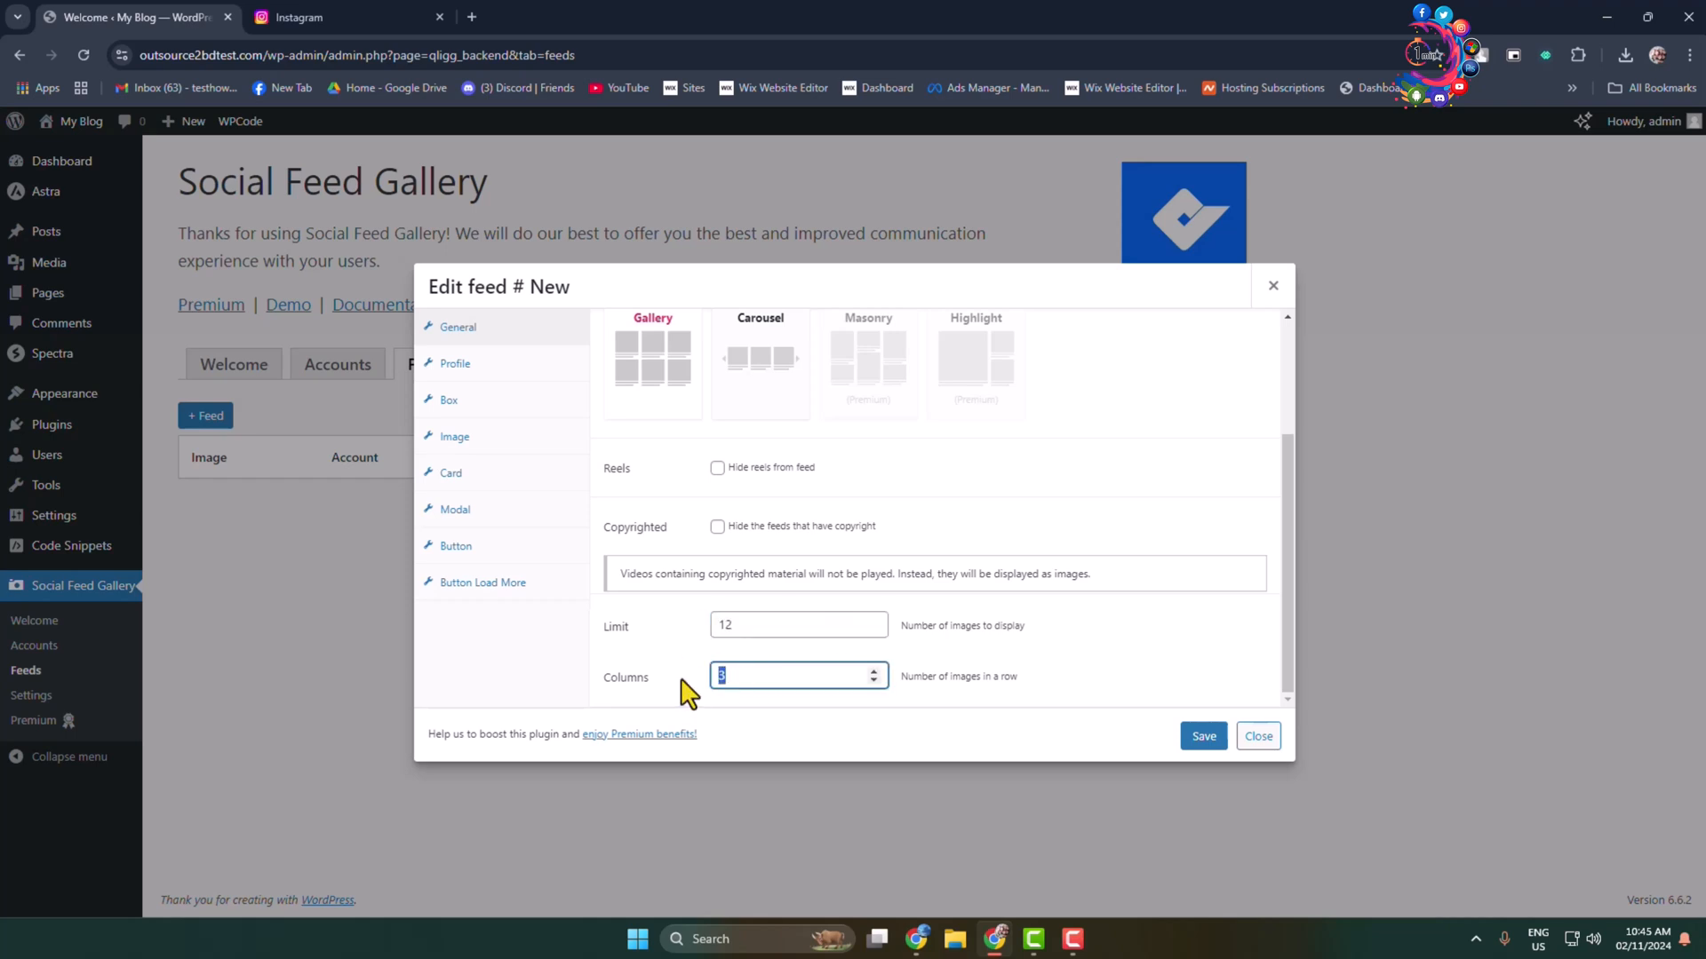
{"action": "left_click", "coordinate": [453, 363]}
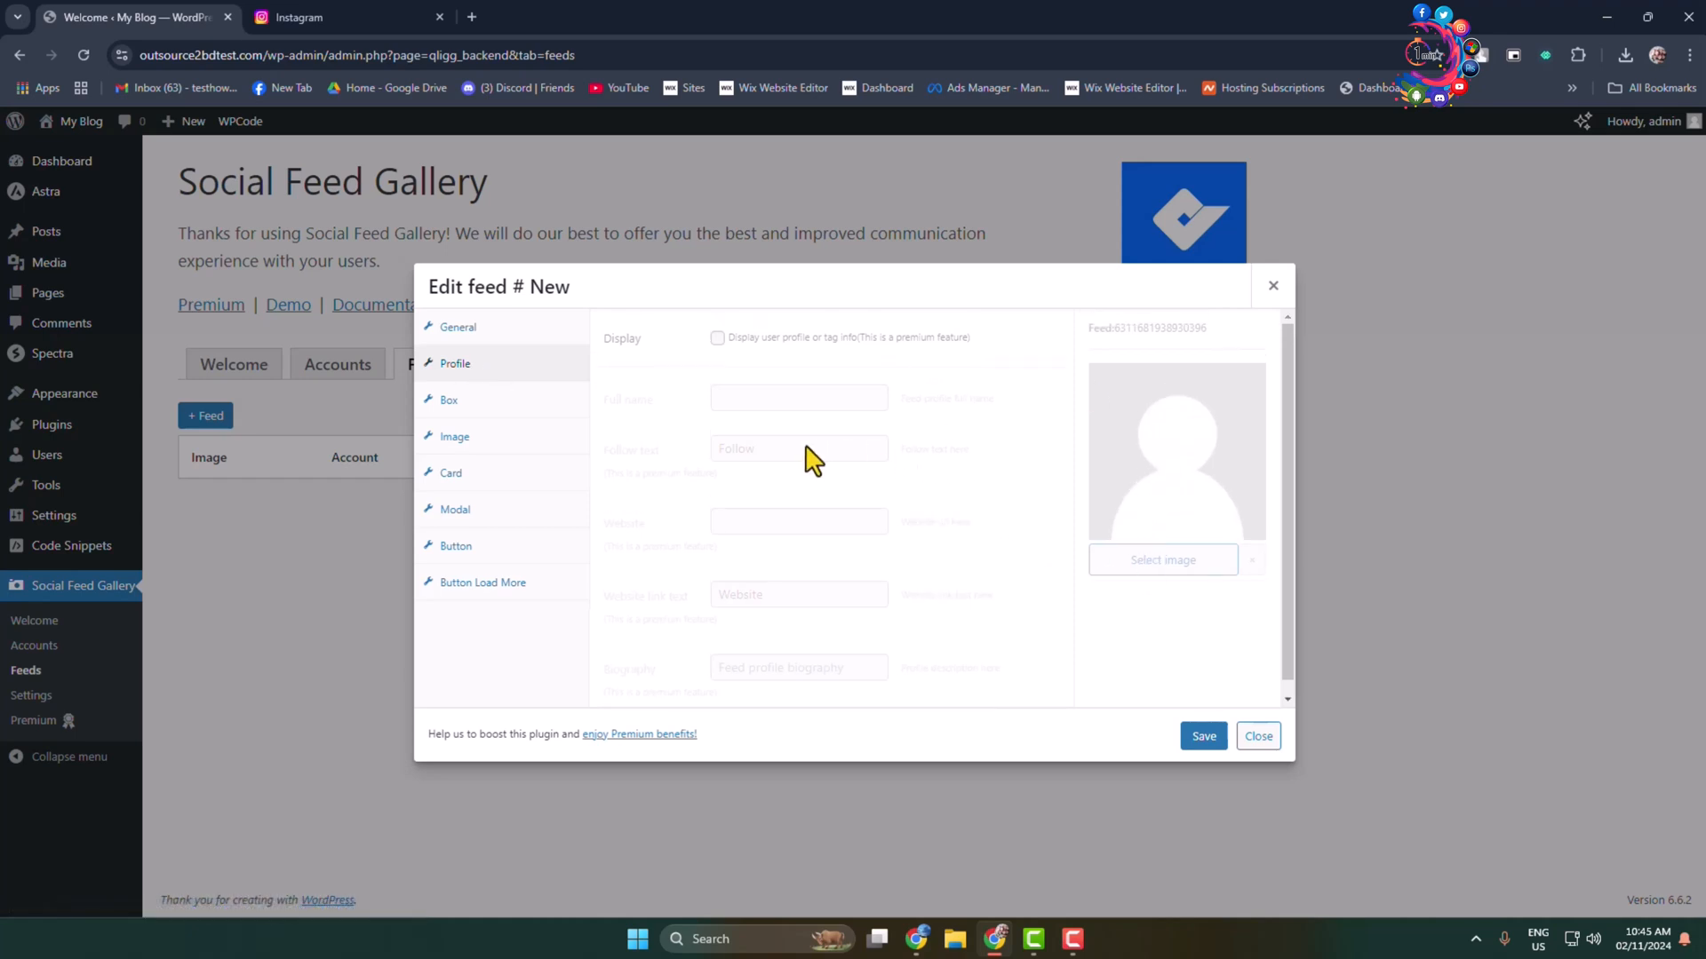
{"action": "mouse_move", "coordinate": [1428, 789]}
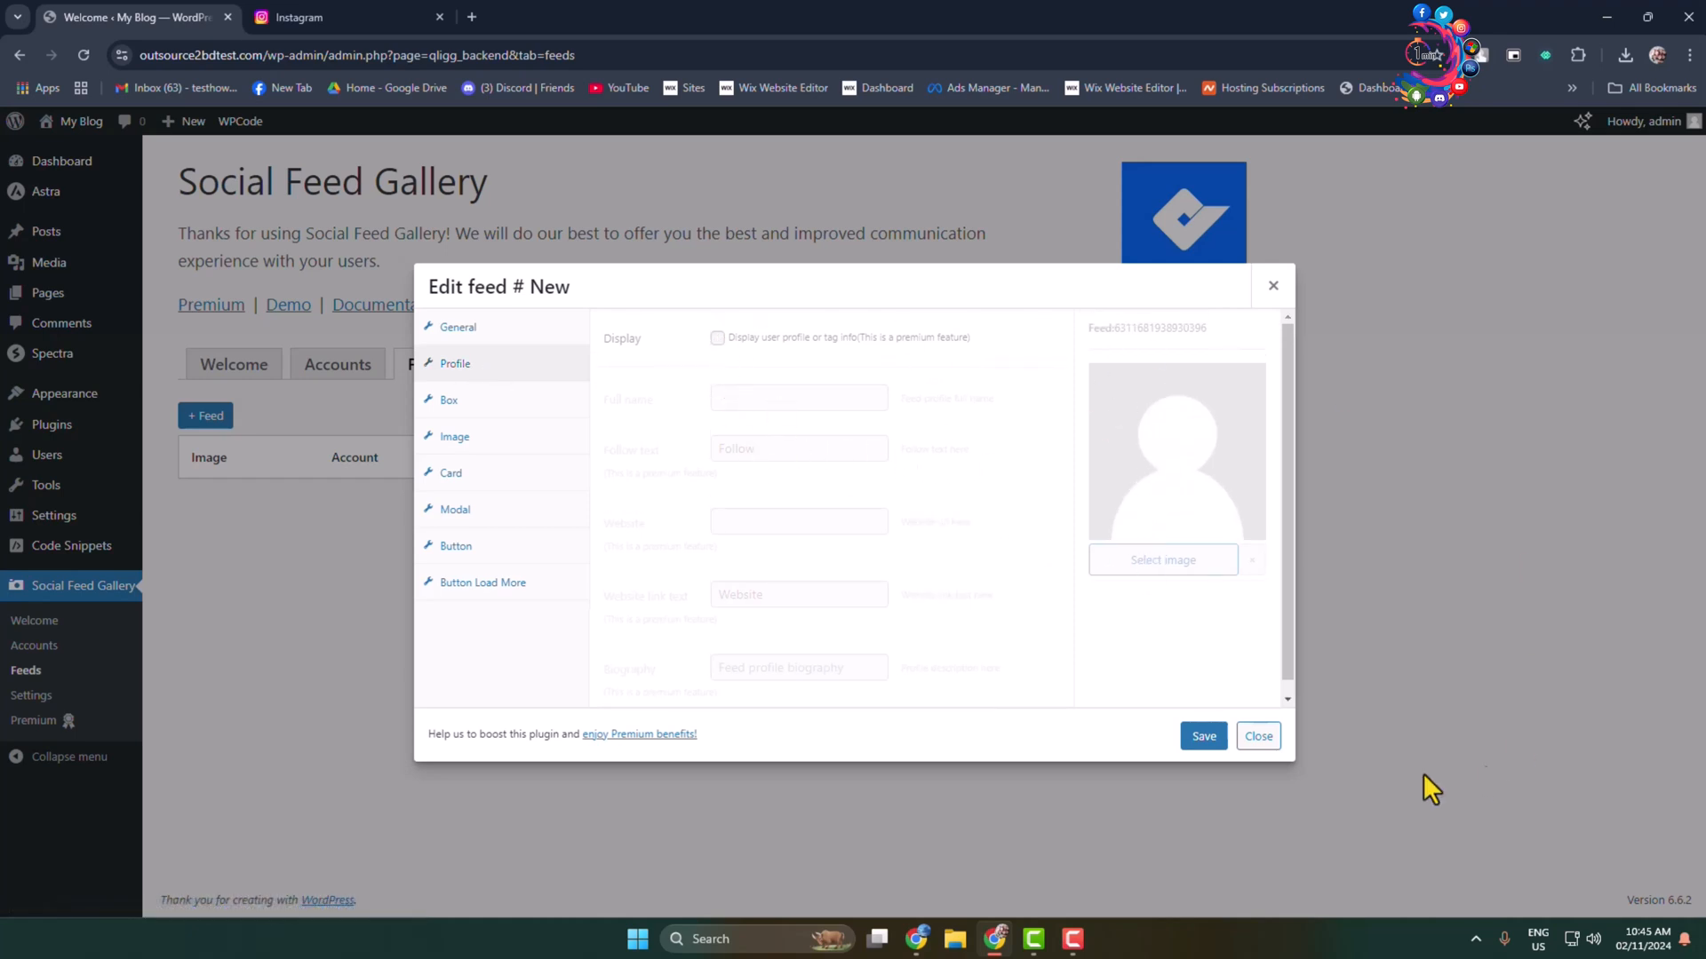
- Save the feed and copy its insta-gallery shortcode from the feeds list
{"action": "left_click", "coordinate": [1203, 736]}
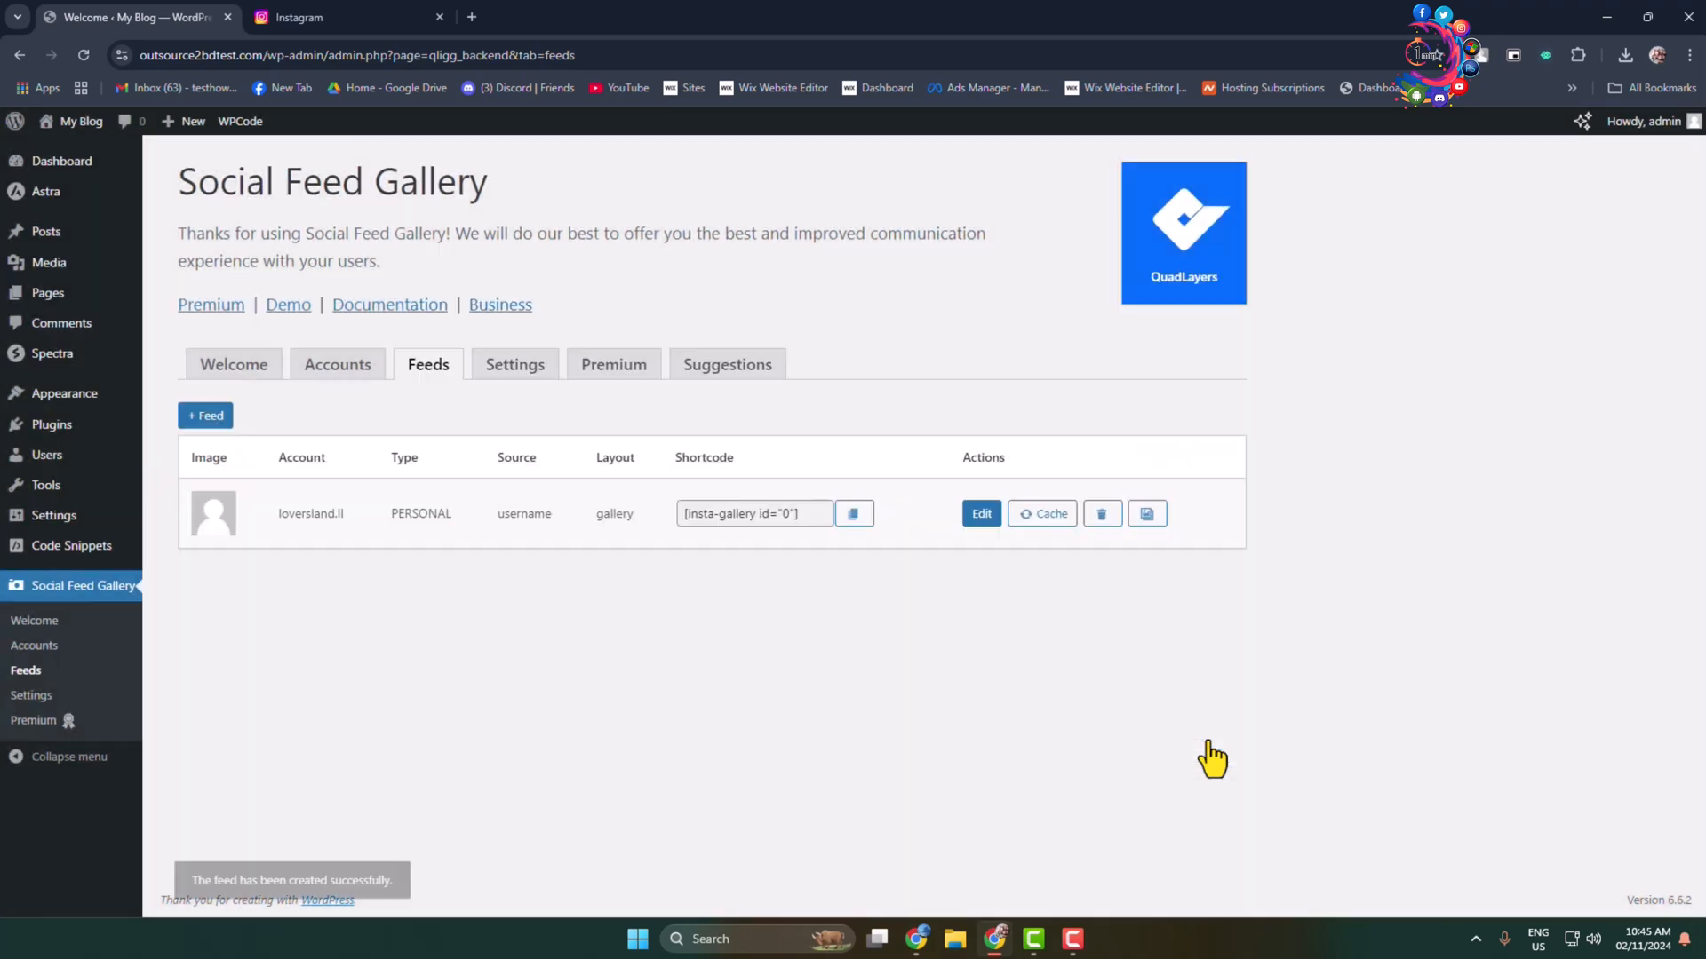
{"action": "mouse_move", "coordinate": [803, 529]}
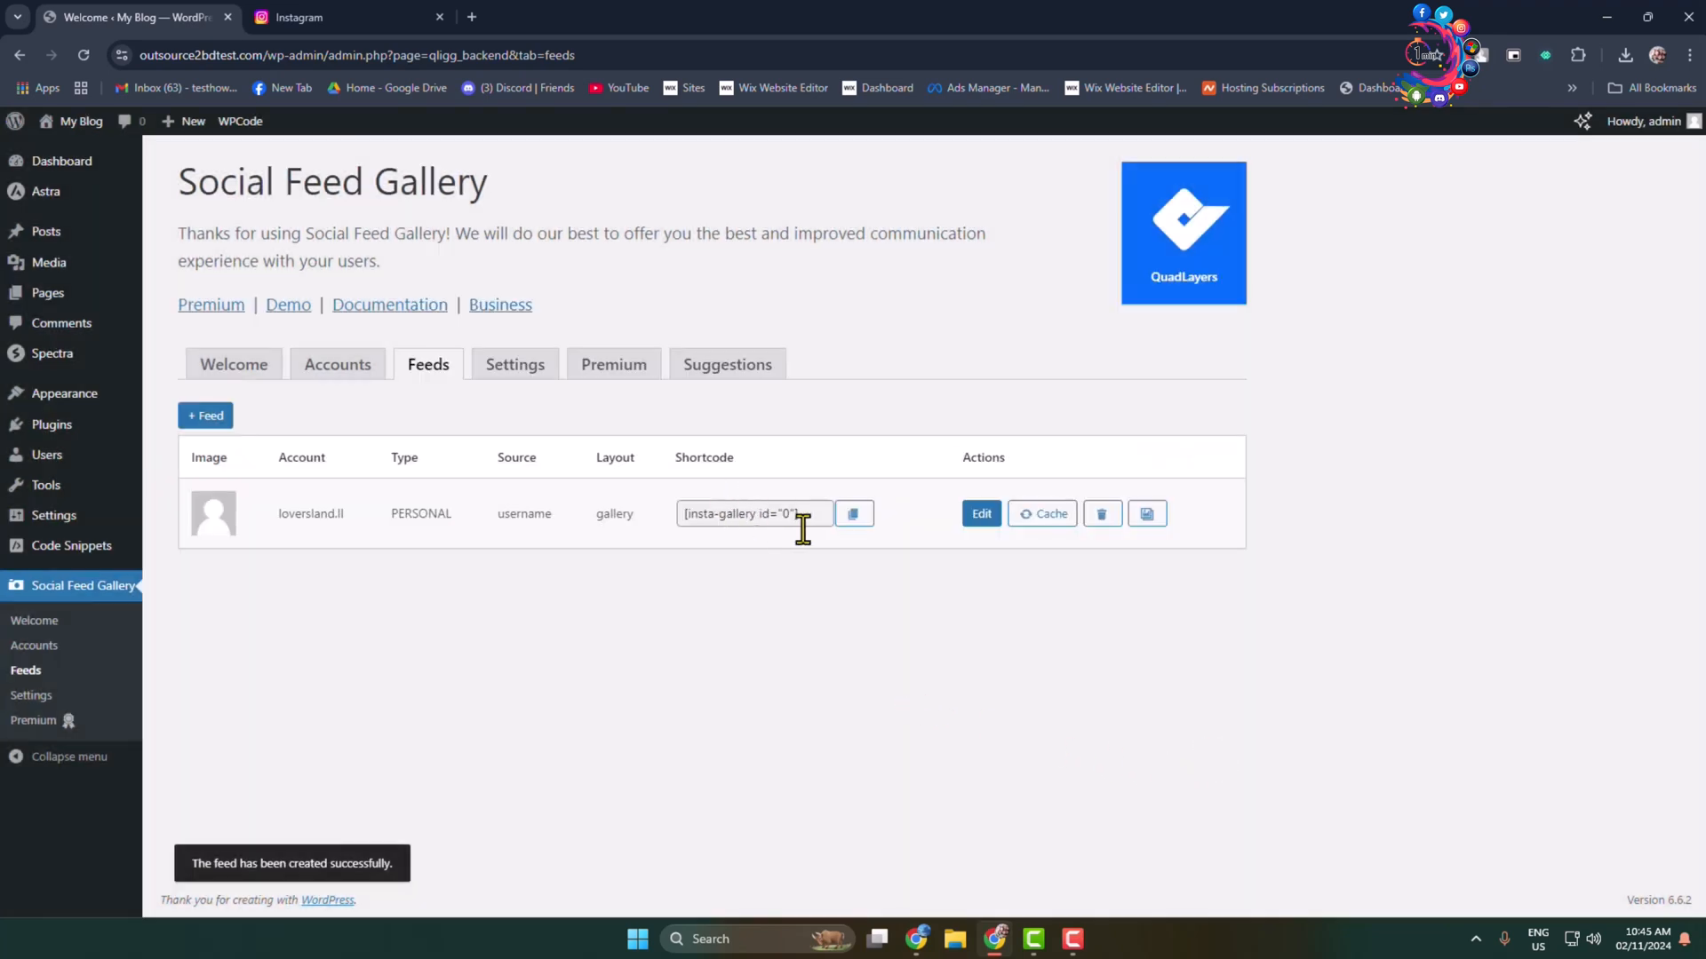
{"action": "right_click", "coordinate": [753, 514]}
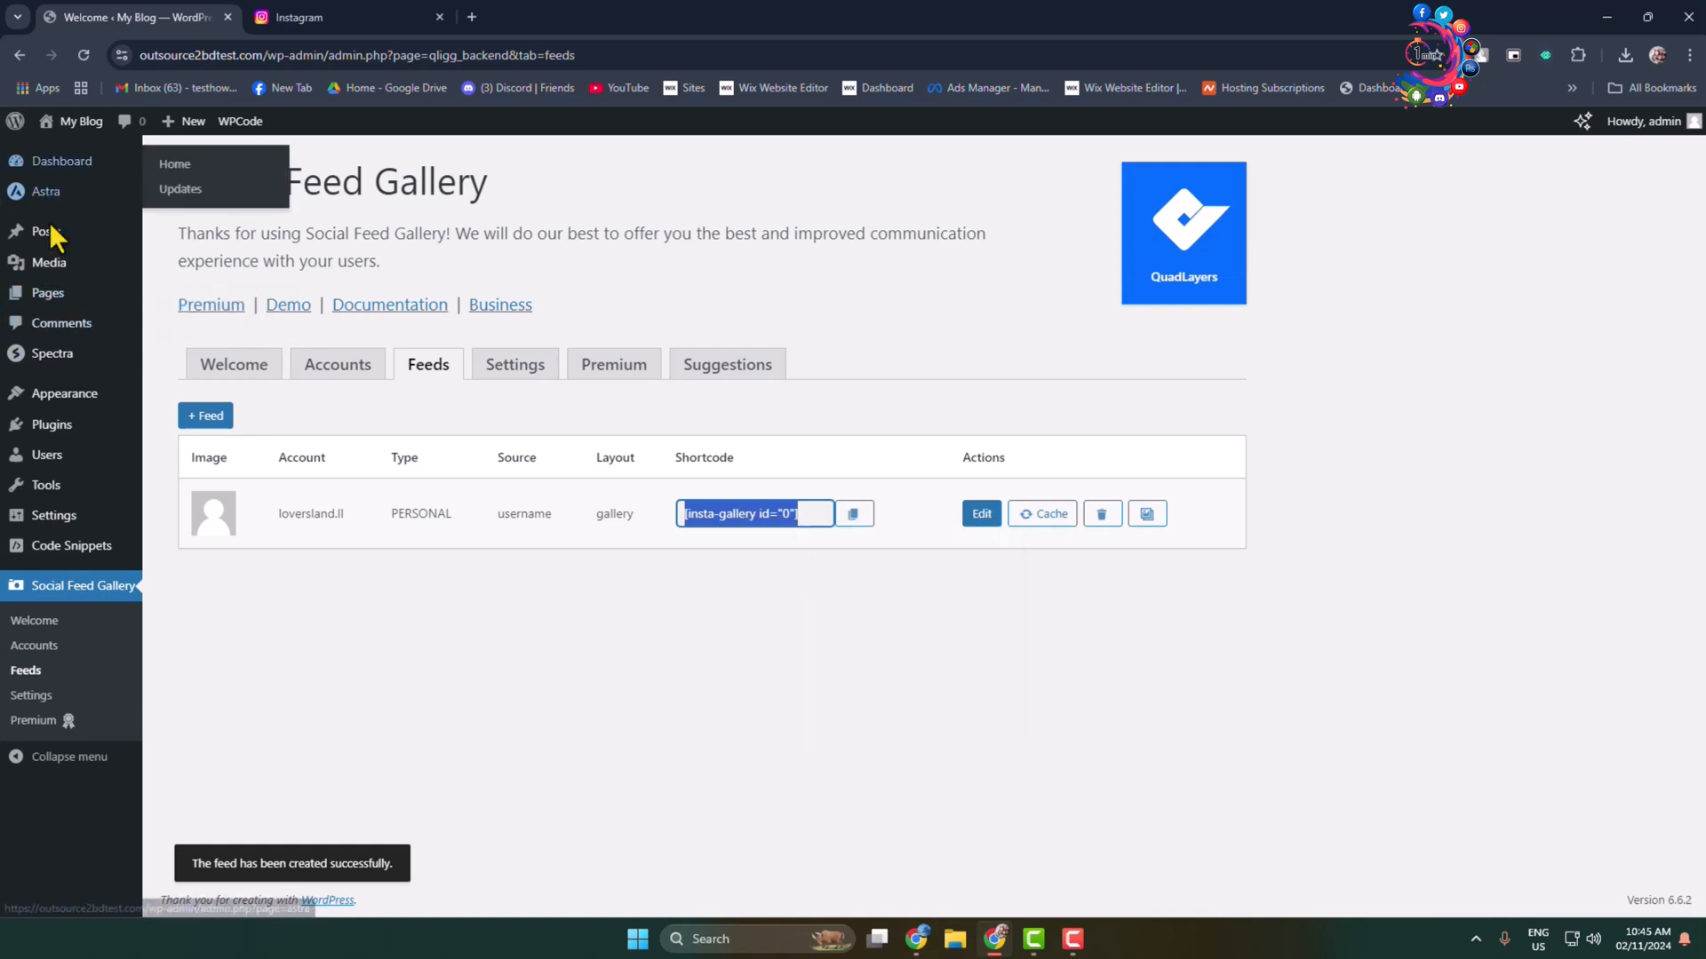
- Edit the Hello world! post and add a Shortcode block with [insta-gallery id="0"]
{"action": "left_click", "coordinate": [46, 231]}
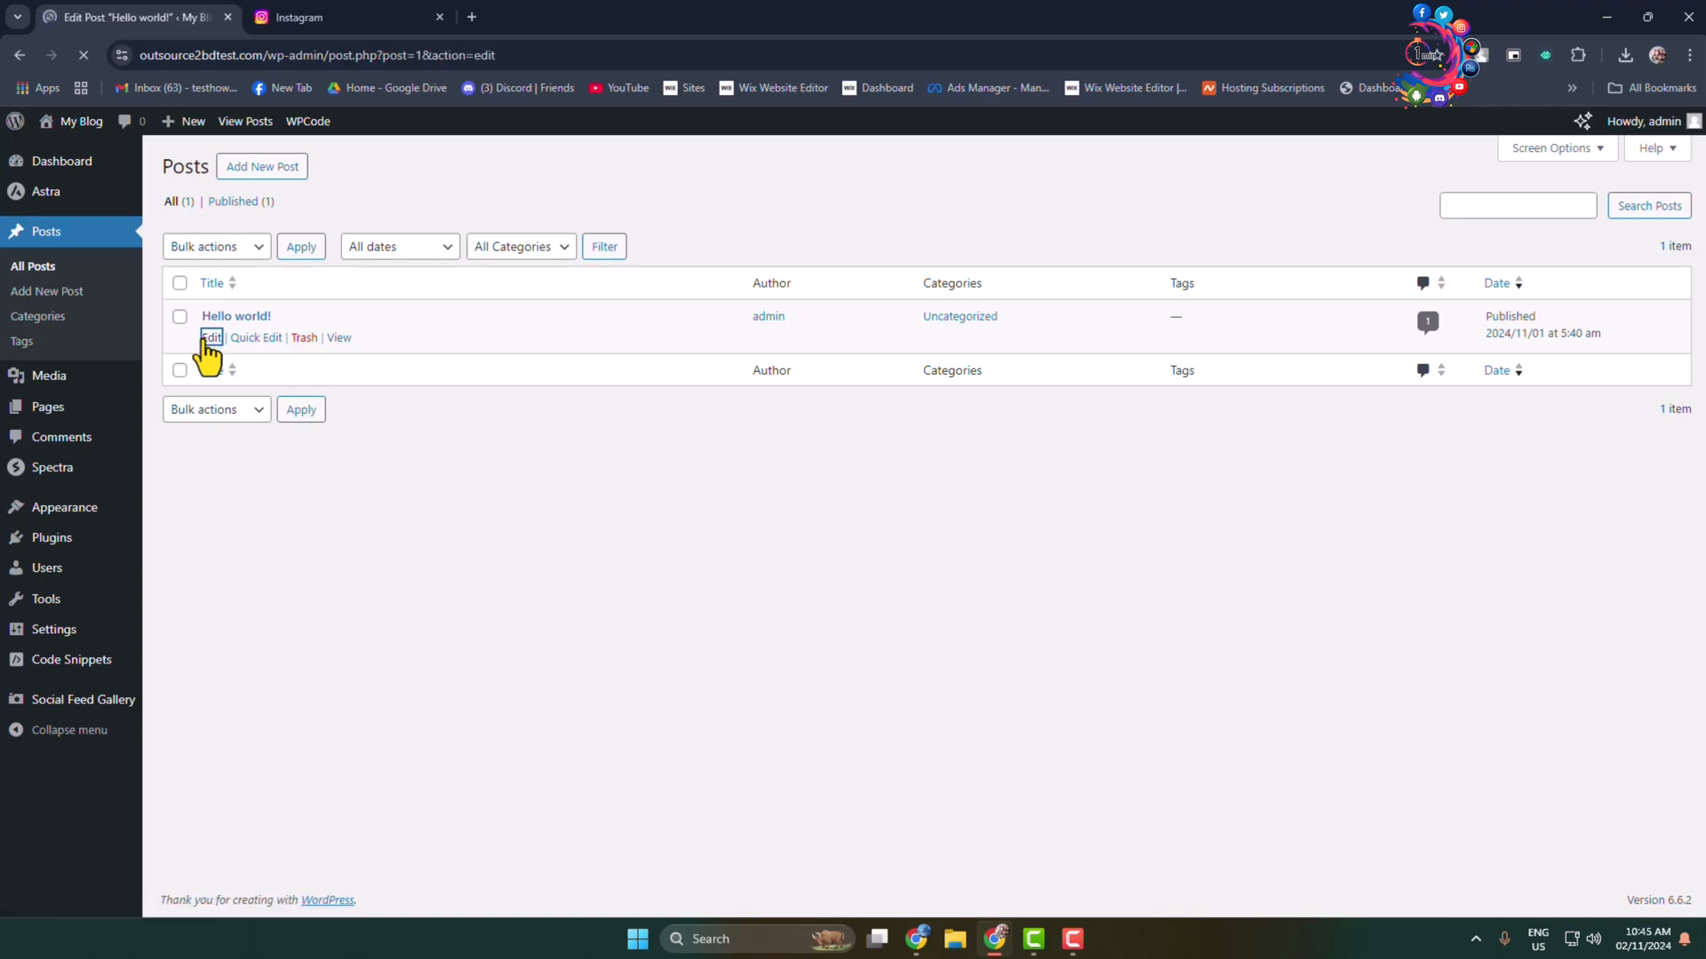
{"action": "left_click", "coordinate": [211, 337]}
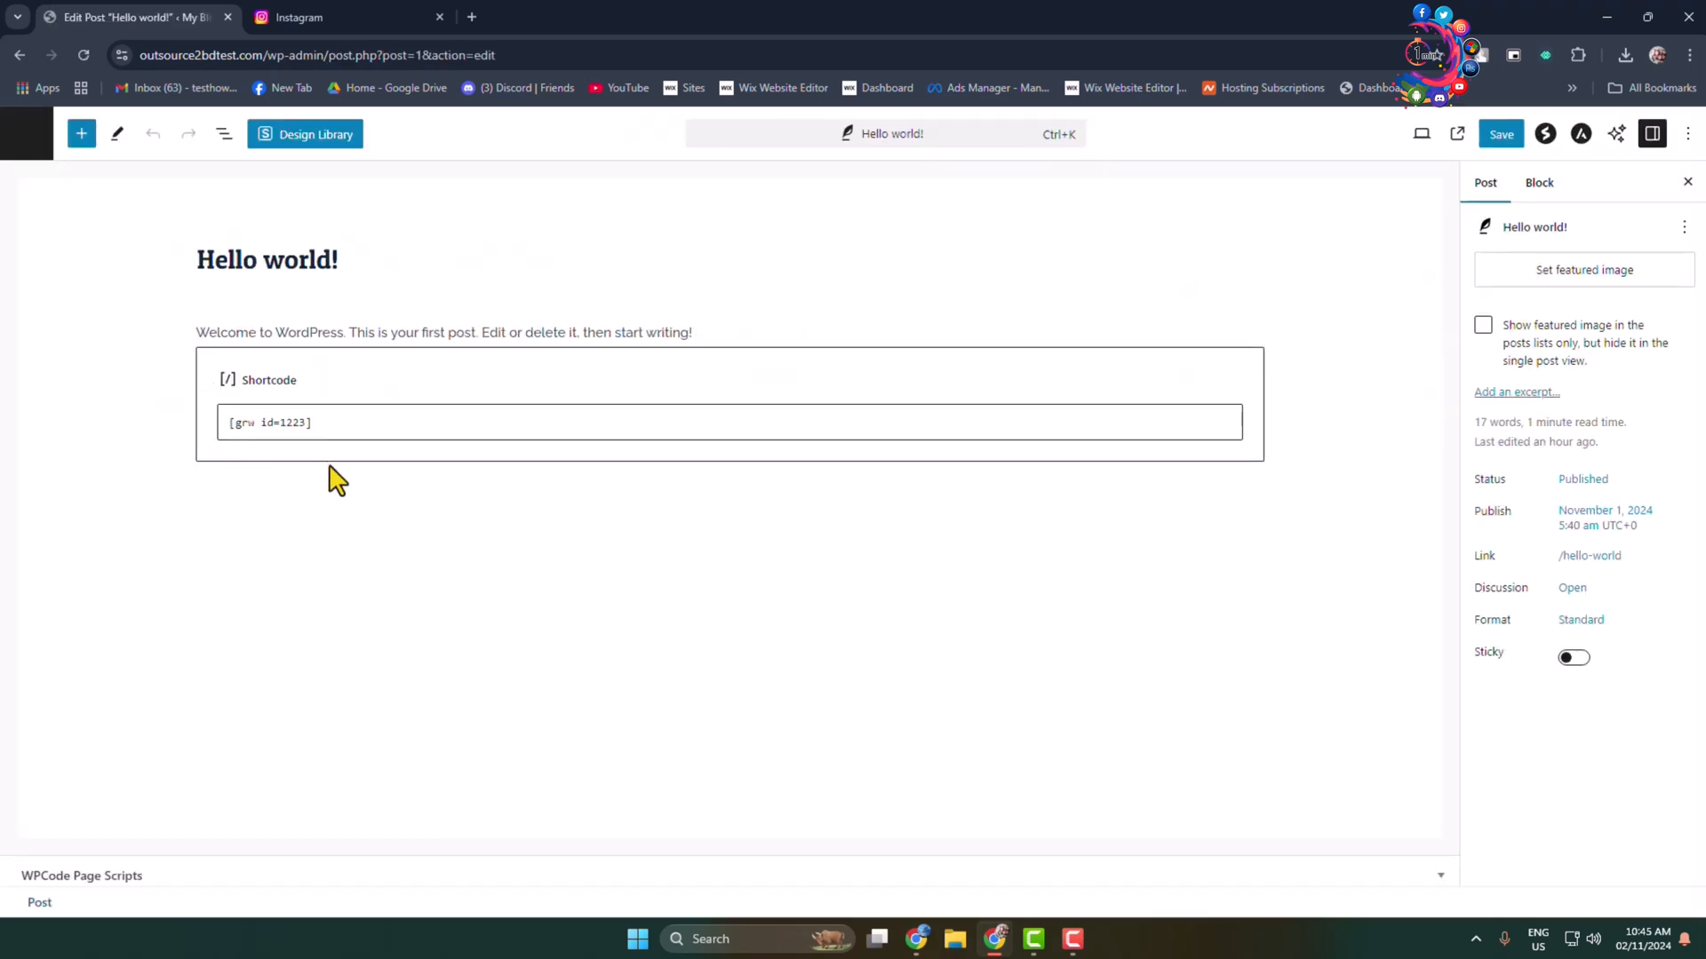
{"action": "left_click", "coordinate": [718, 469]}
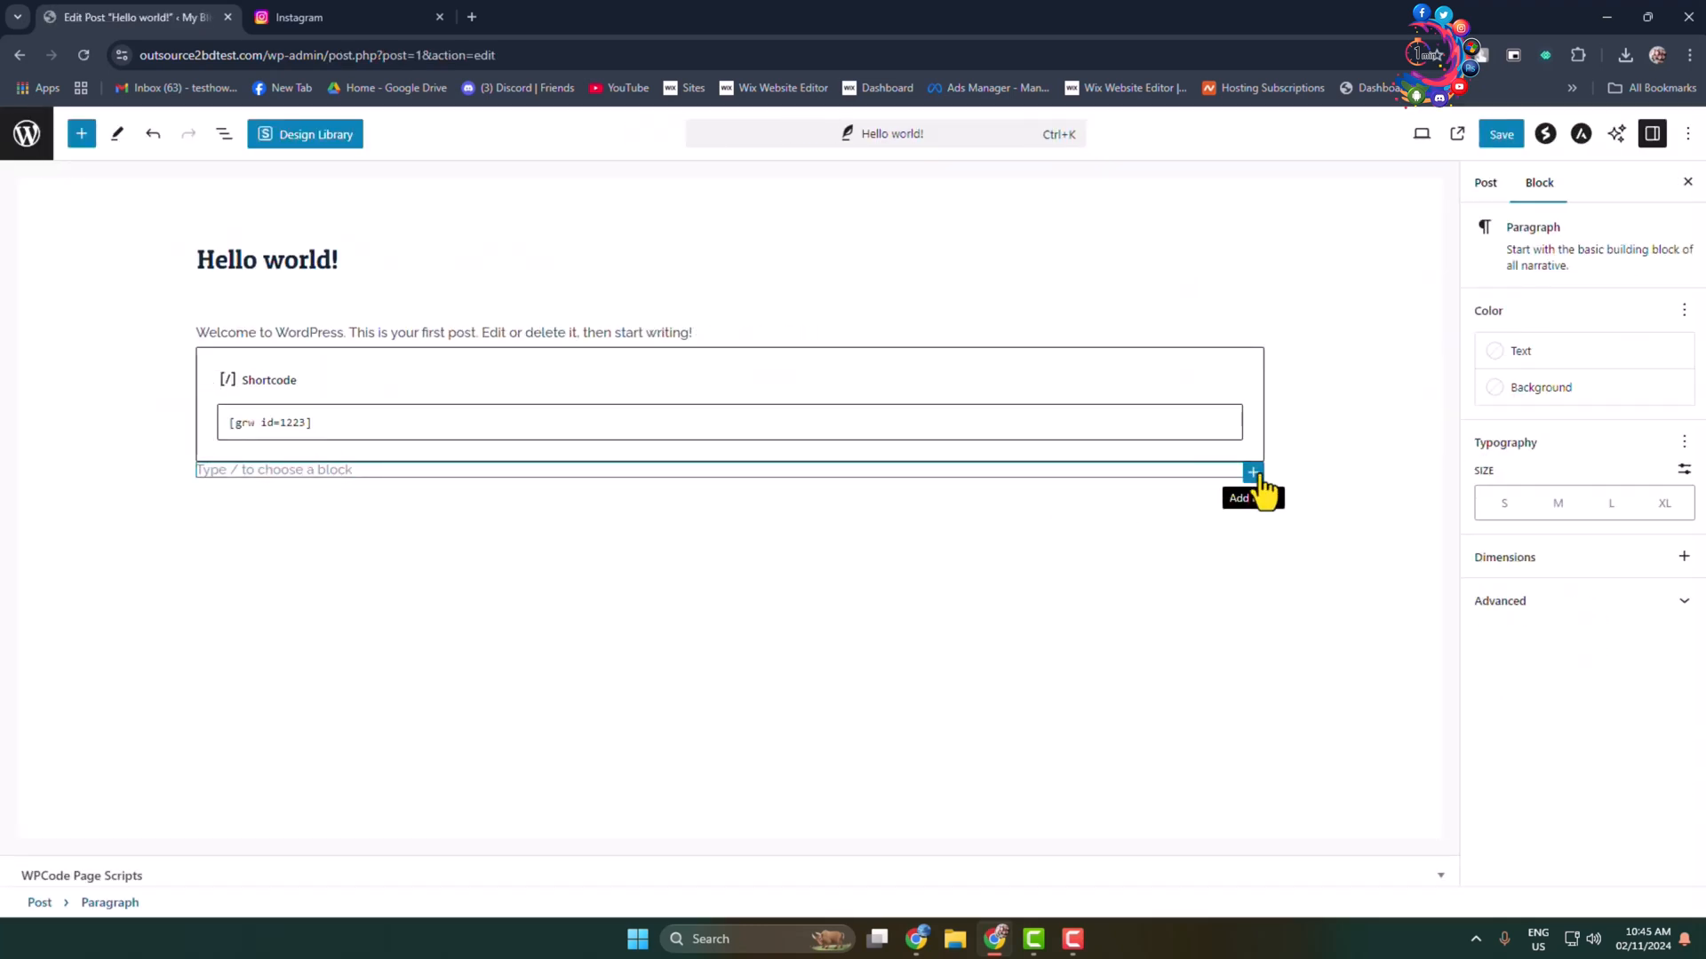
{"action": "left_click", "coordinate": [1253, 473]}
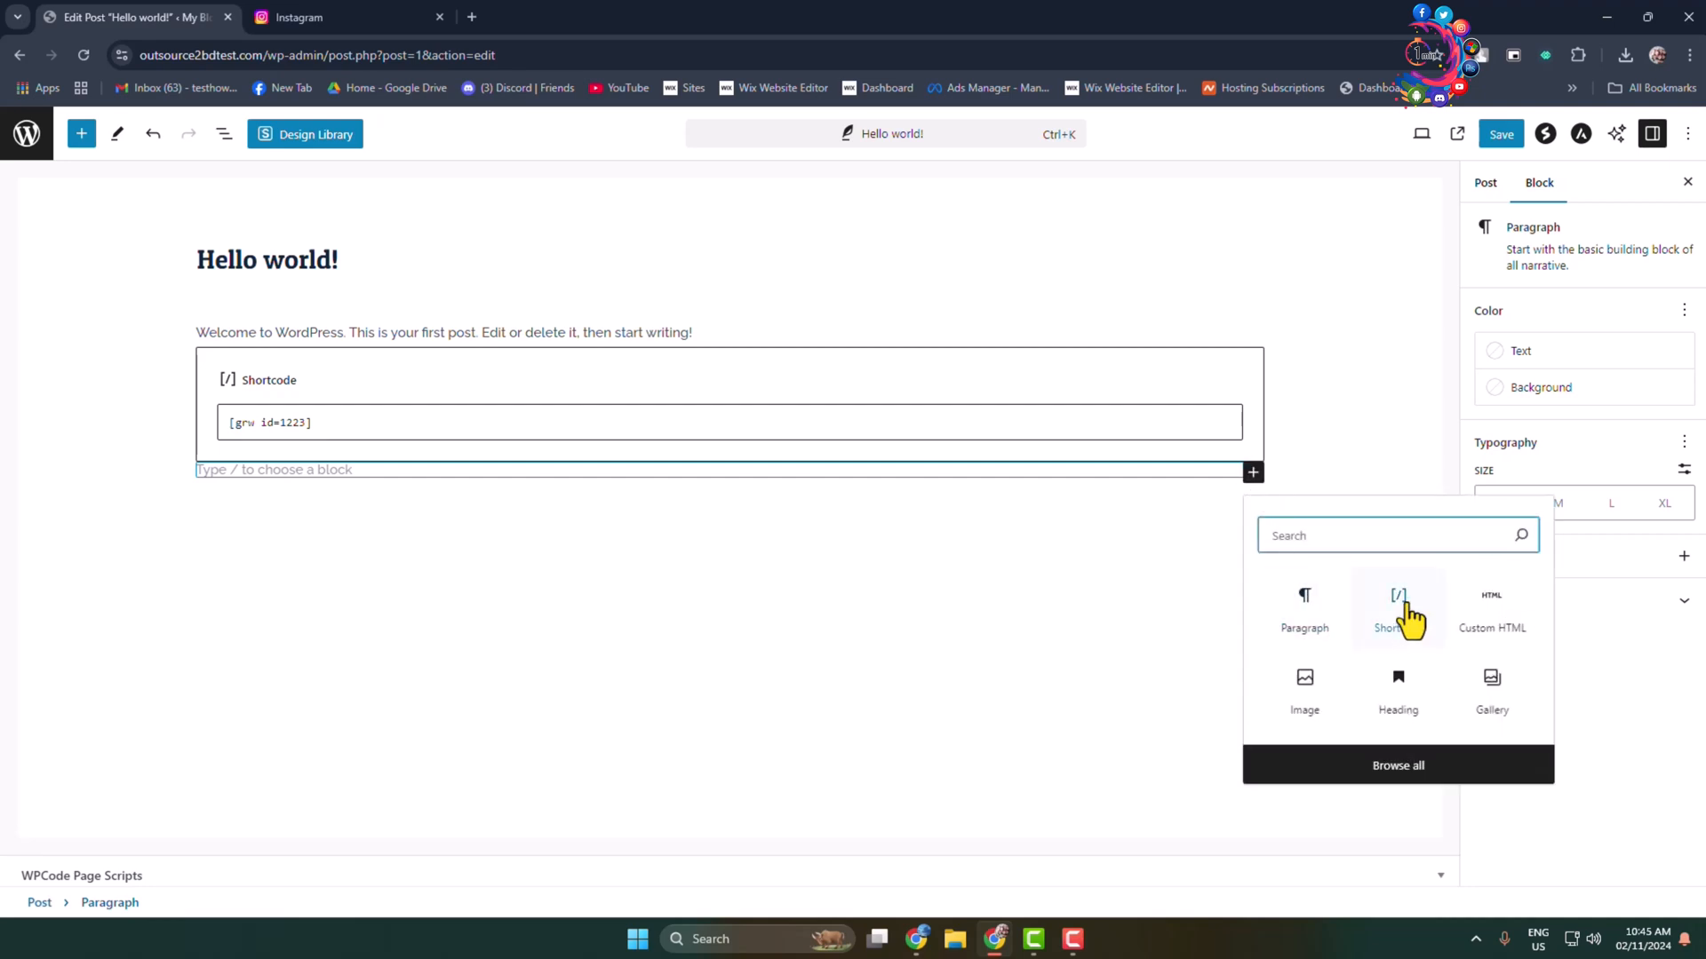
{"action": "left_click", "coordinate": [1399, 609]}
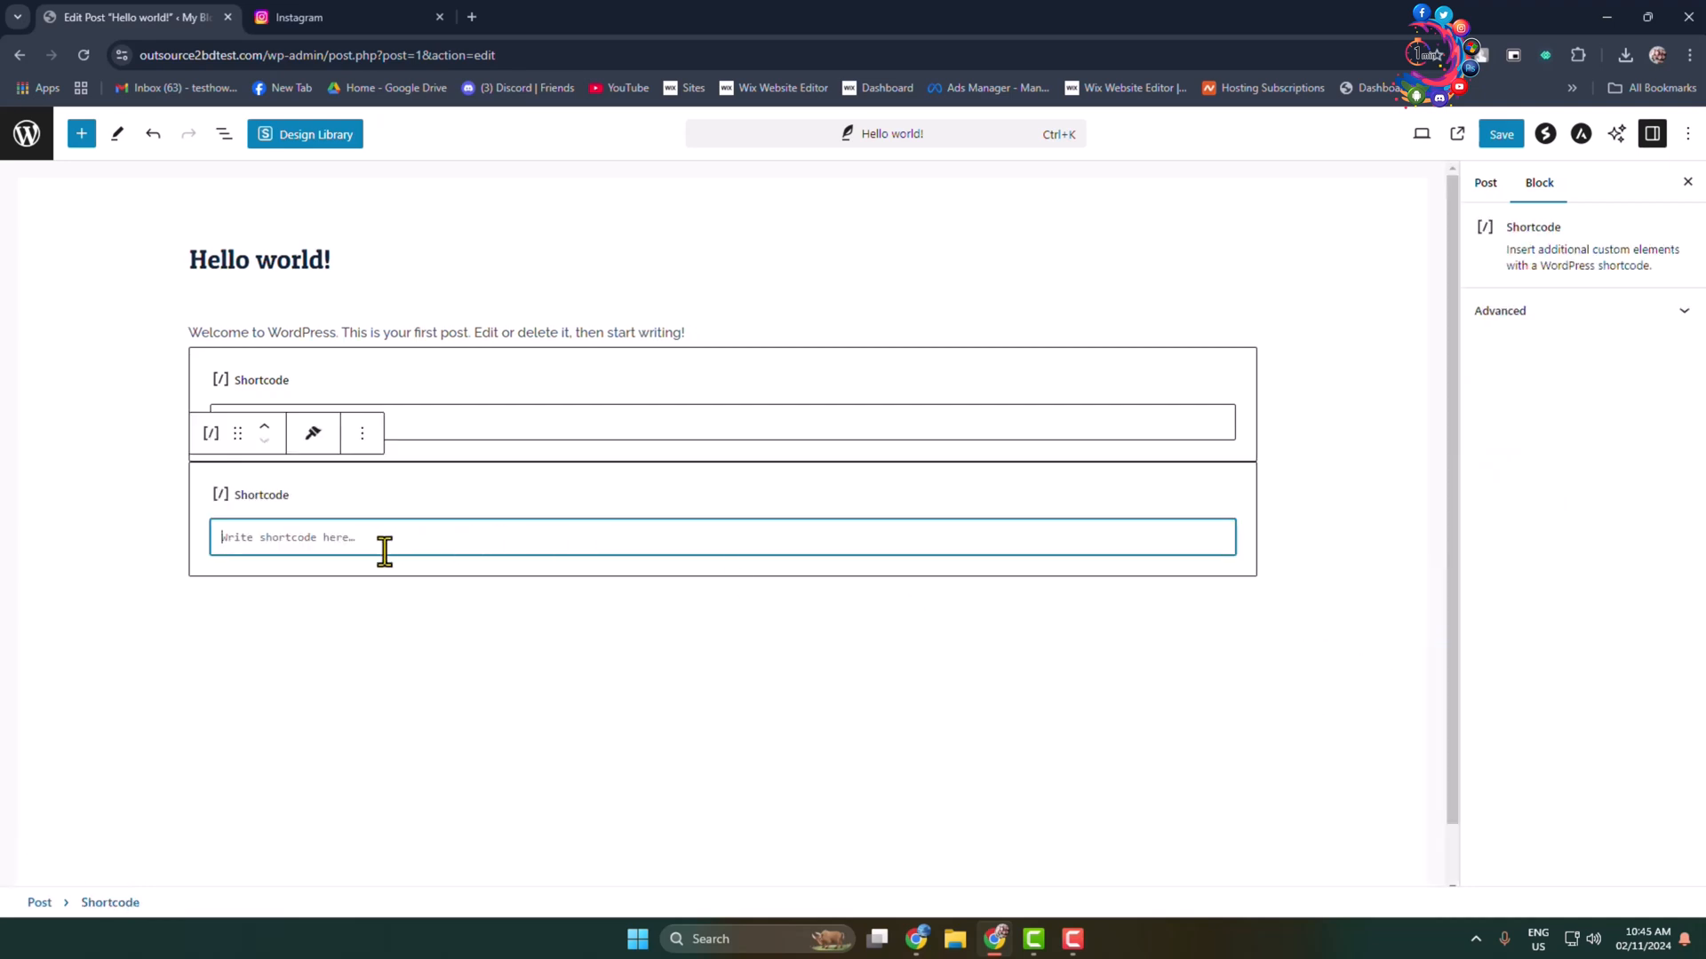
{"action": "type", "text": "[insta-gallery id=\"0\"]"}
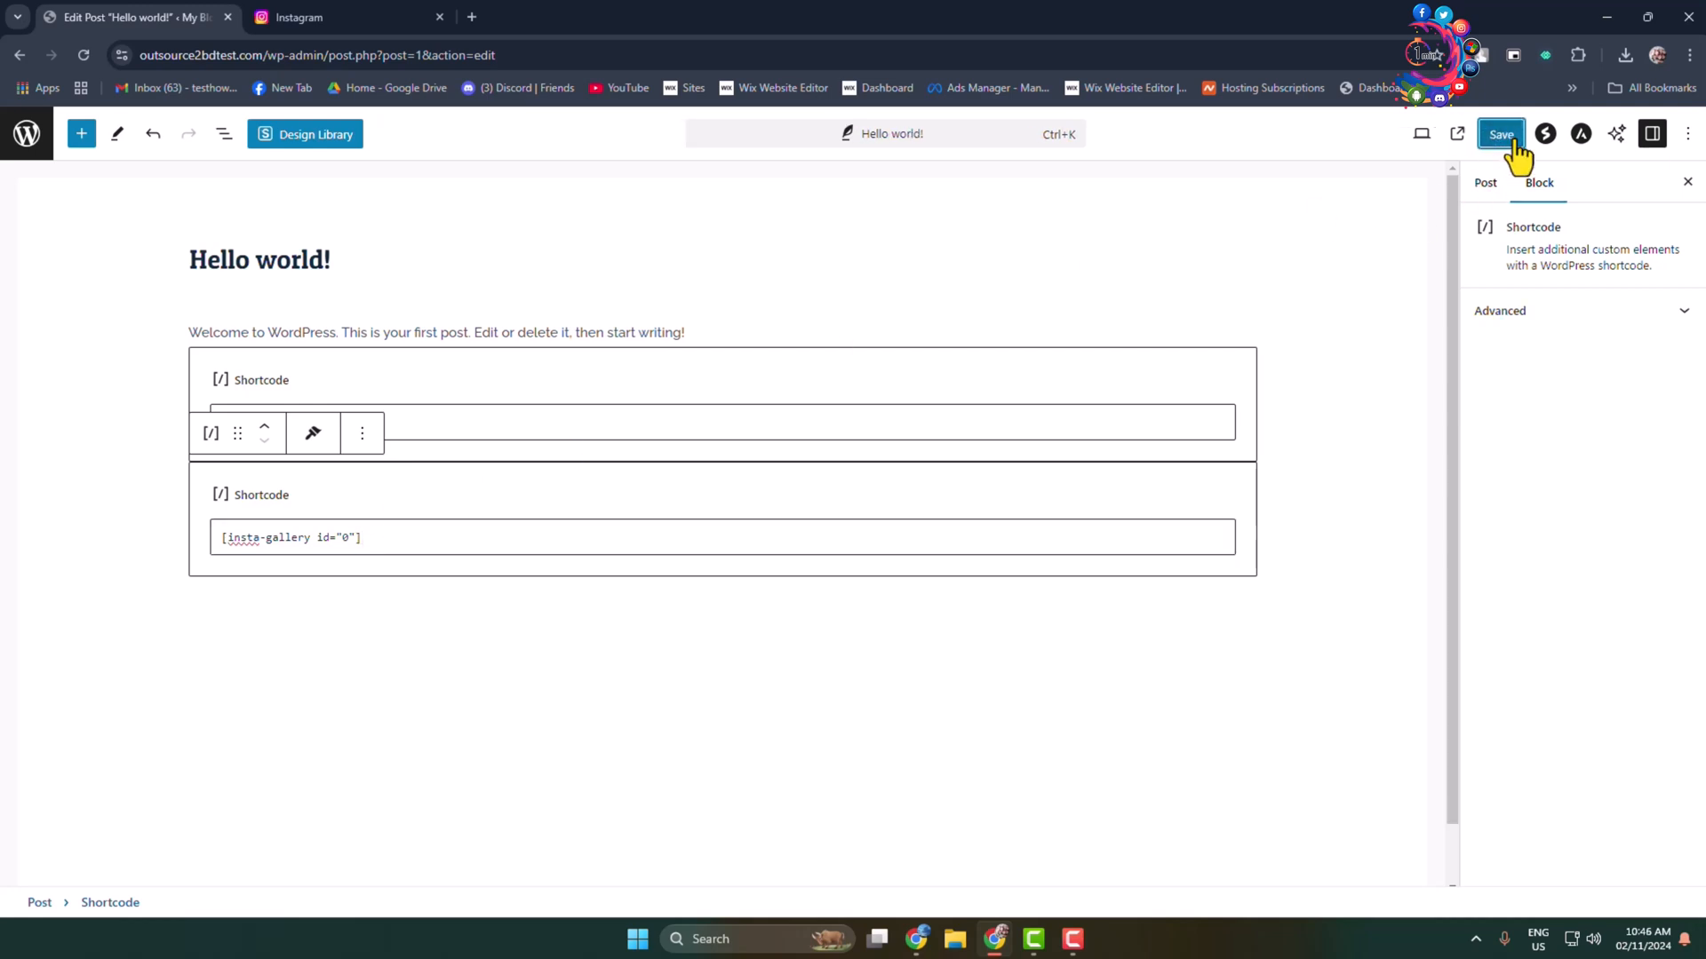
- Save the post and view the live page showing the Instagram gallery
{"action": "left_click", "coordinate": [1499, 134]}
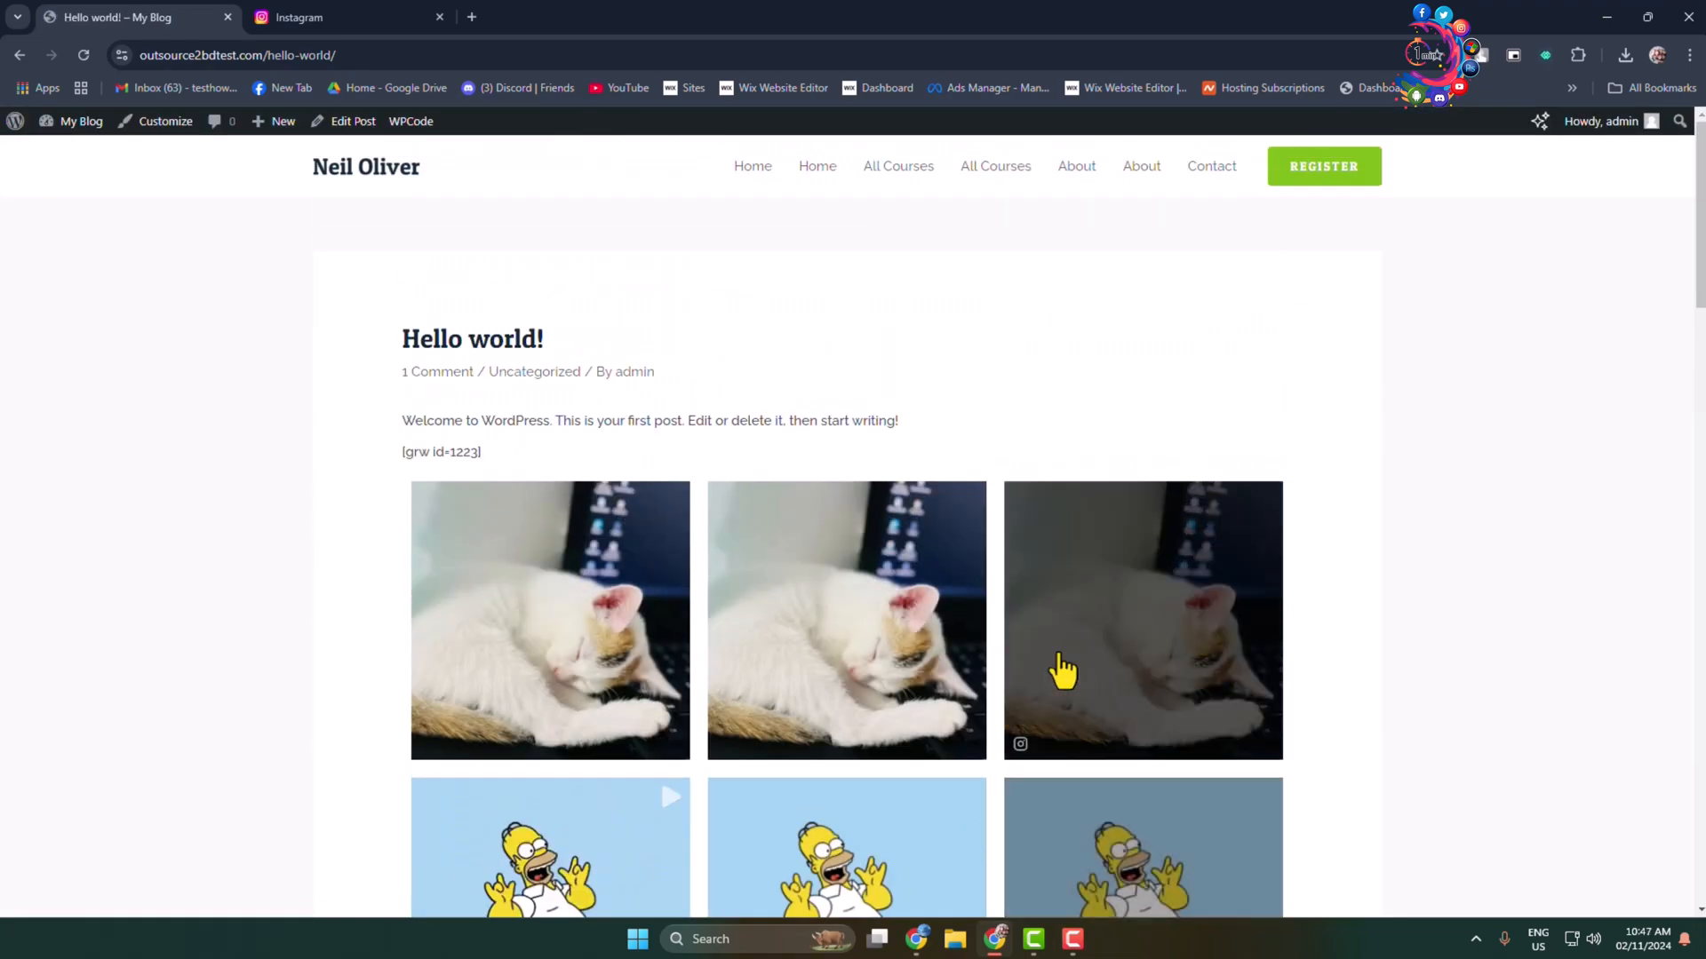
{"action": "scroll", "scroll_direction": "down", "scroll_amount": 3}
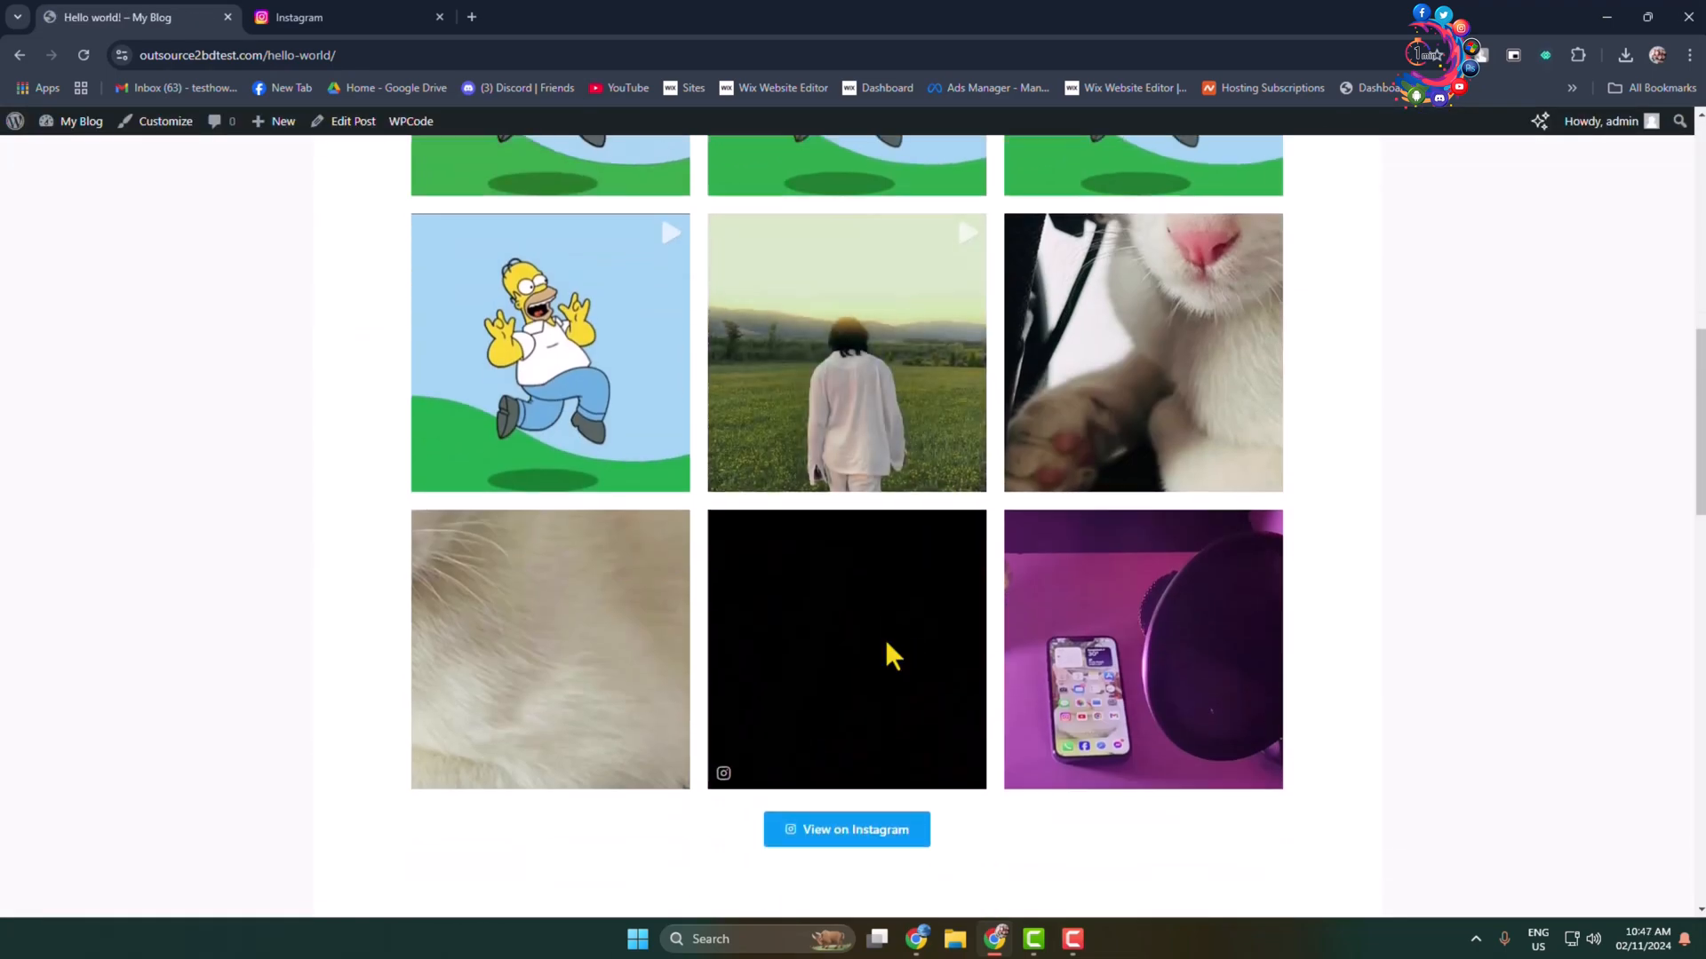
{"action": "scroll", "scroll_direction": "up", "scroll_amount": 3}
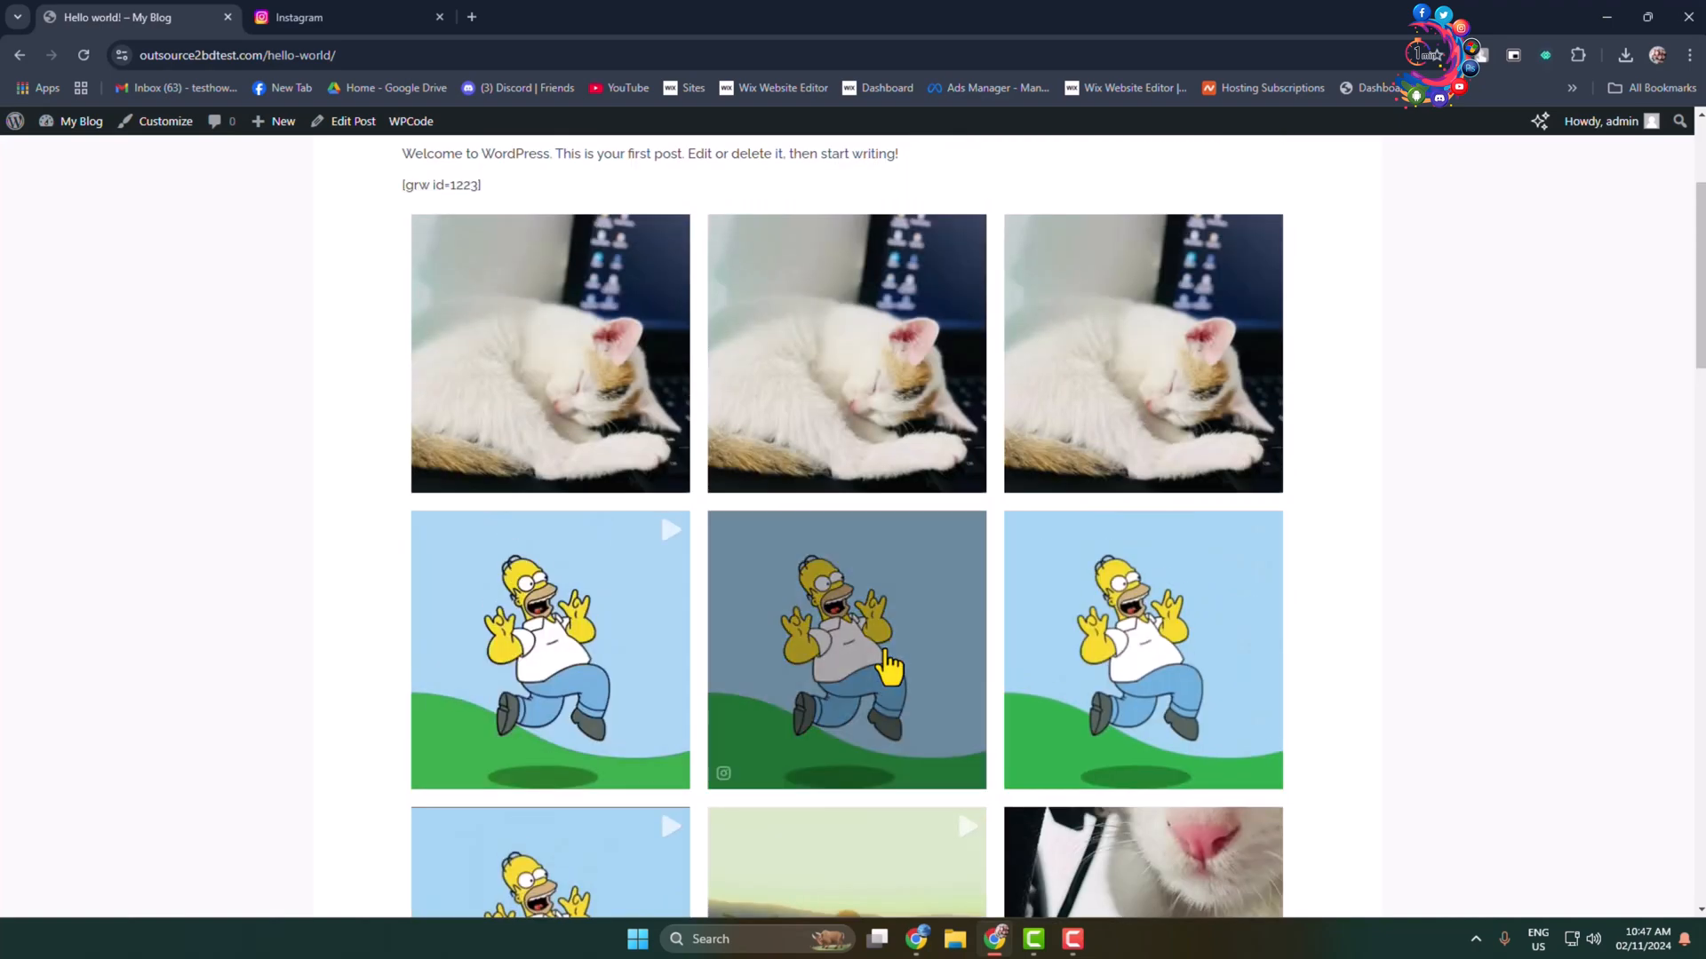
{"action": "scroll", "scroll_direction": "down", "scroll_amount": 3}
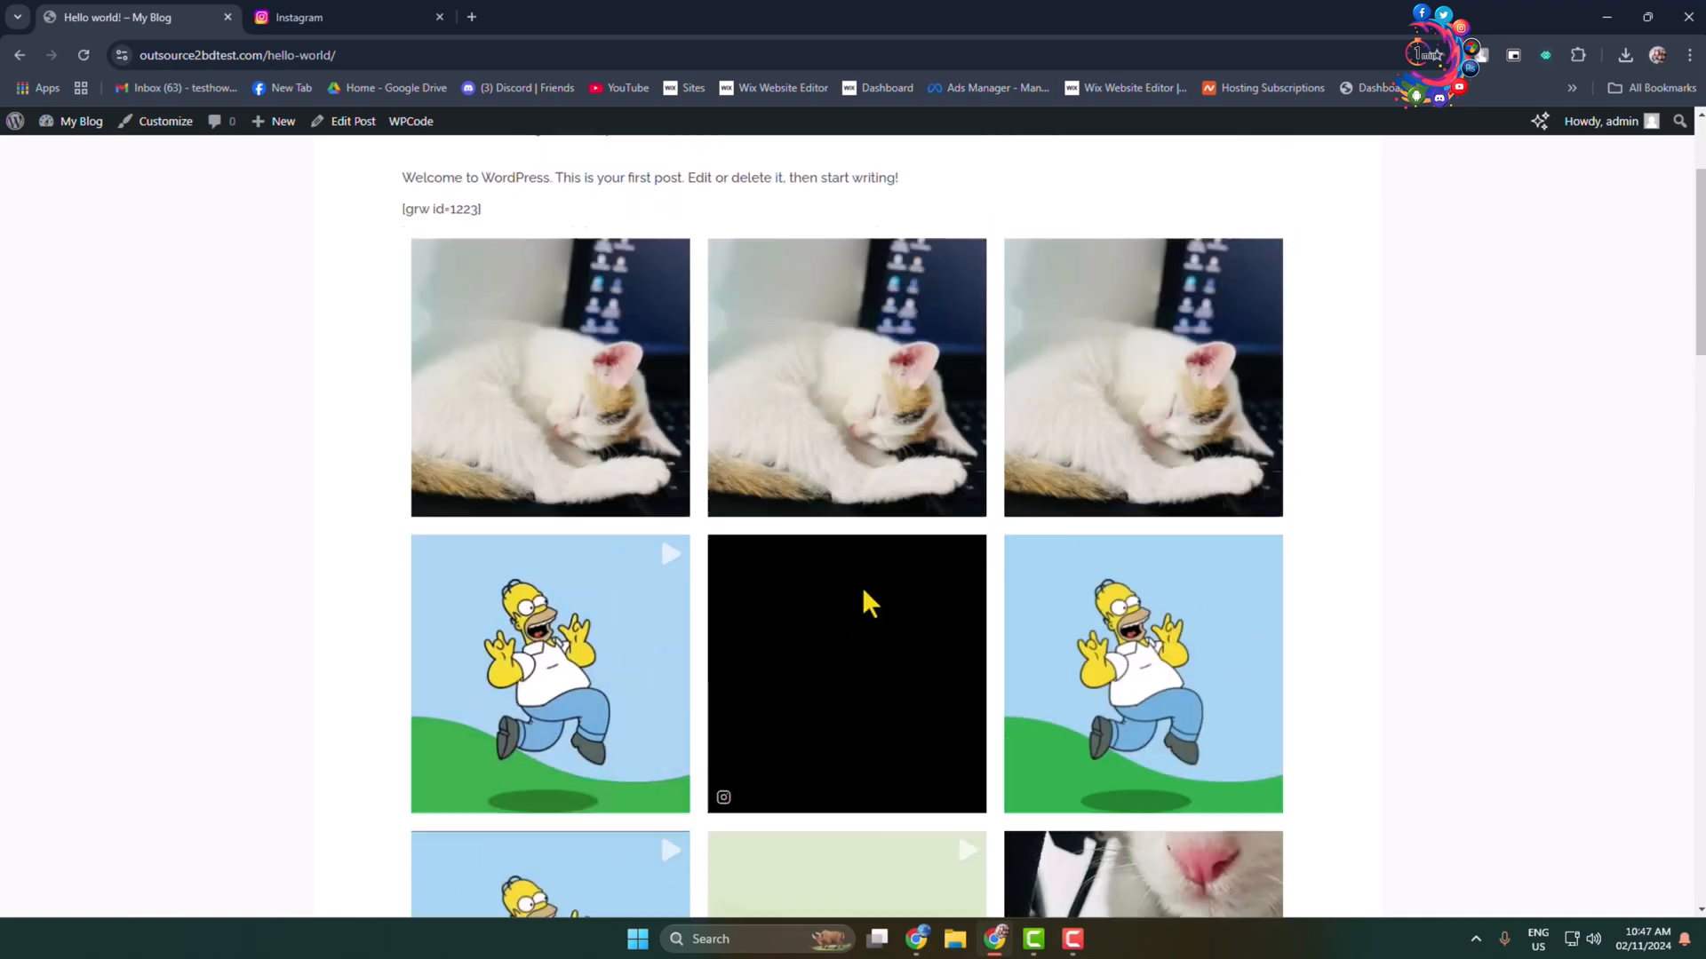
- Enlarge a gallery picture in the lightbox, step through others and close it
{"action": "left_click", "coordinate": [845, 376]}
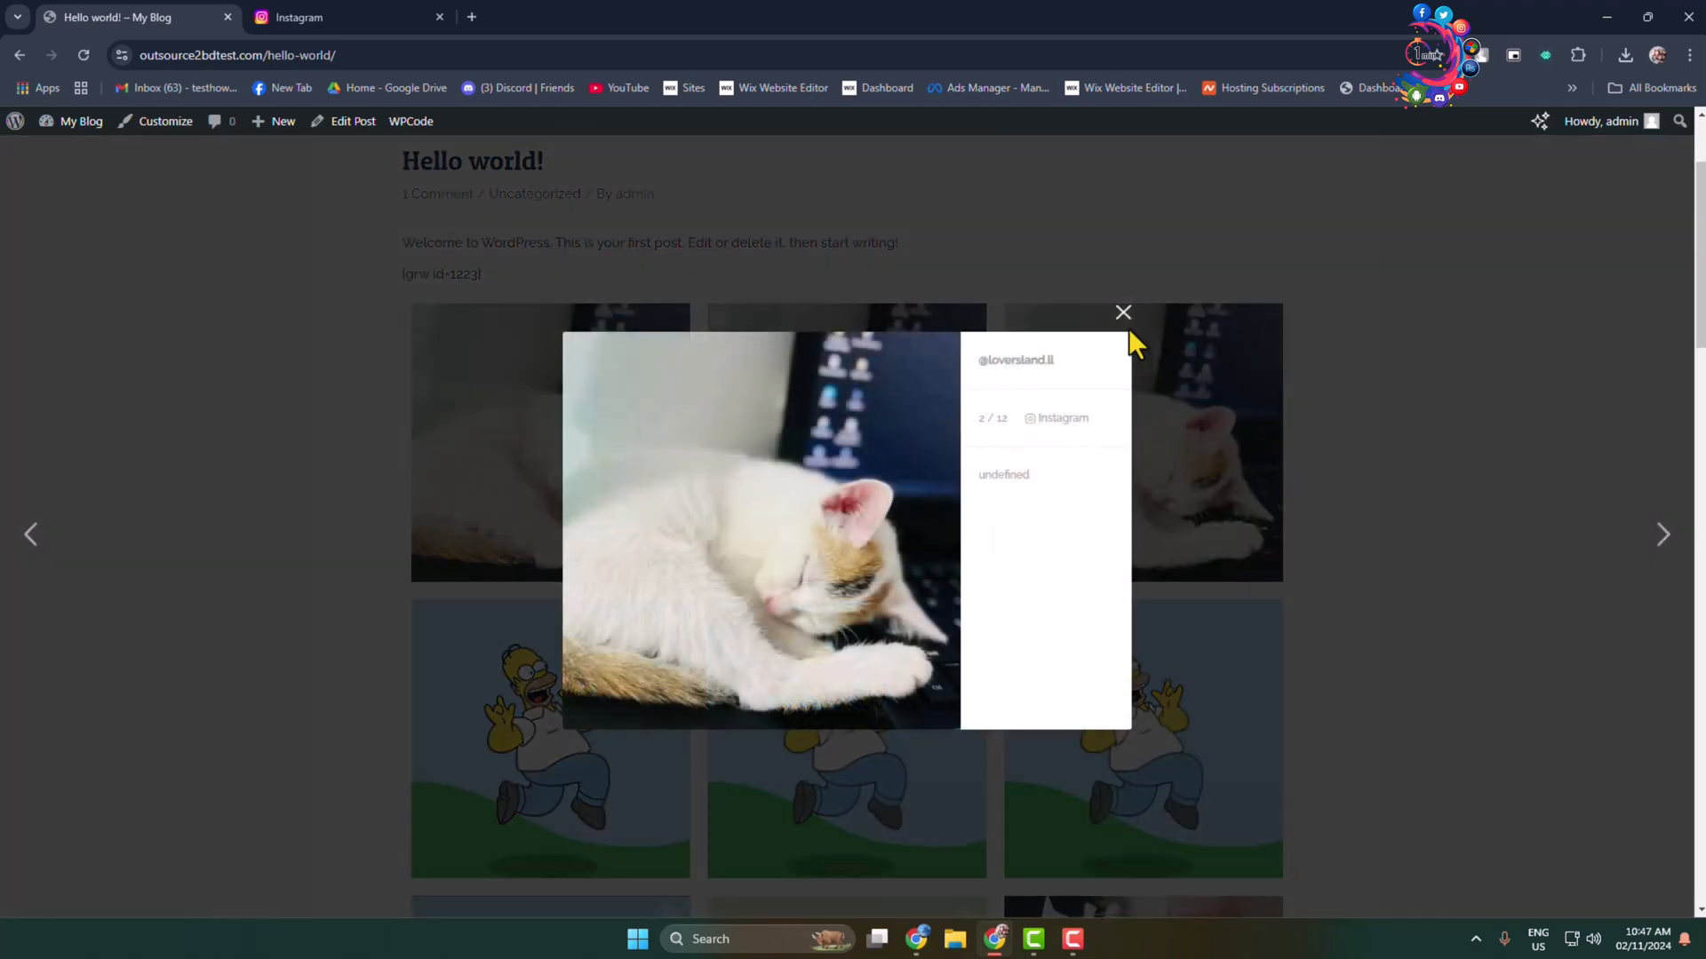
{"action": "left_click", "coordinate": [1661, 535]}
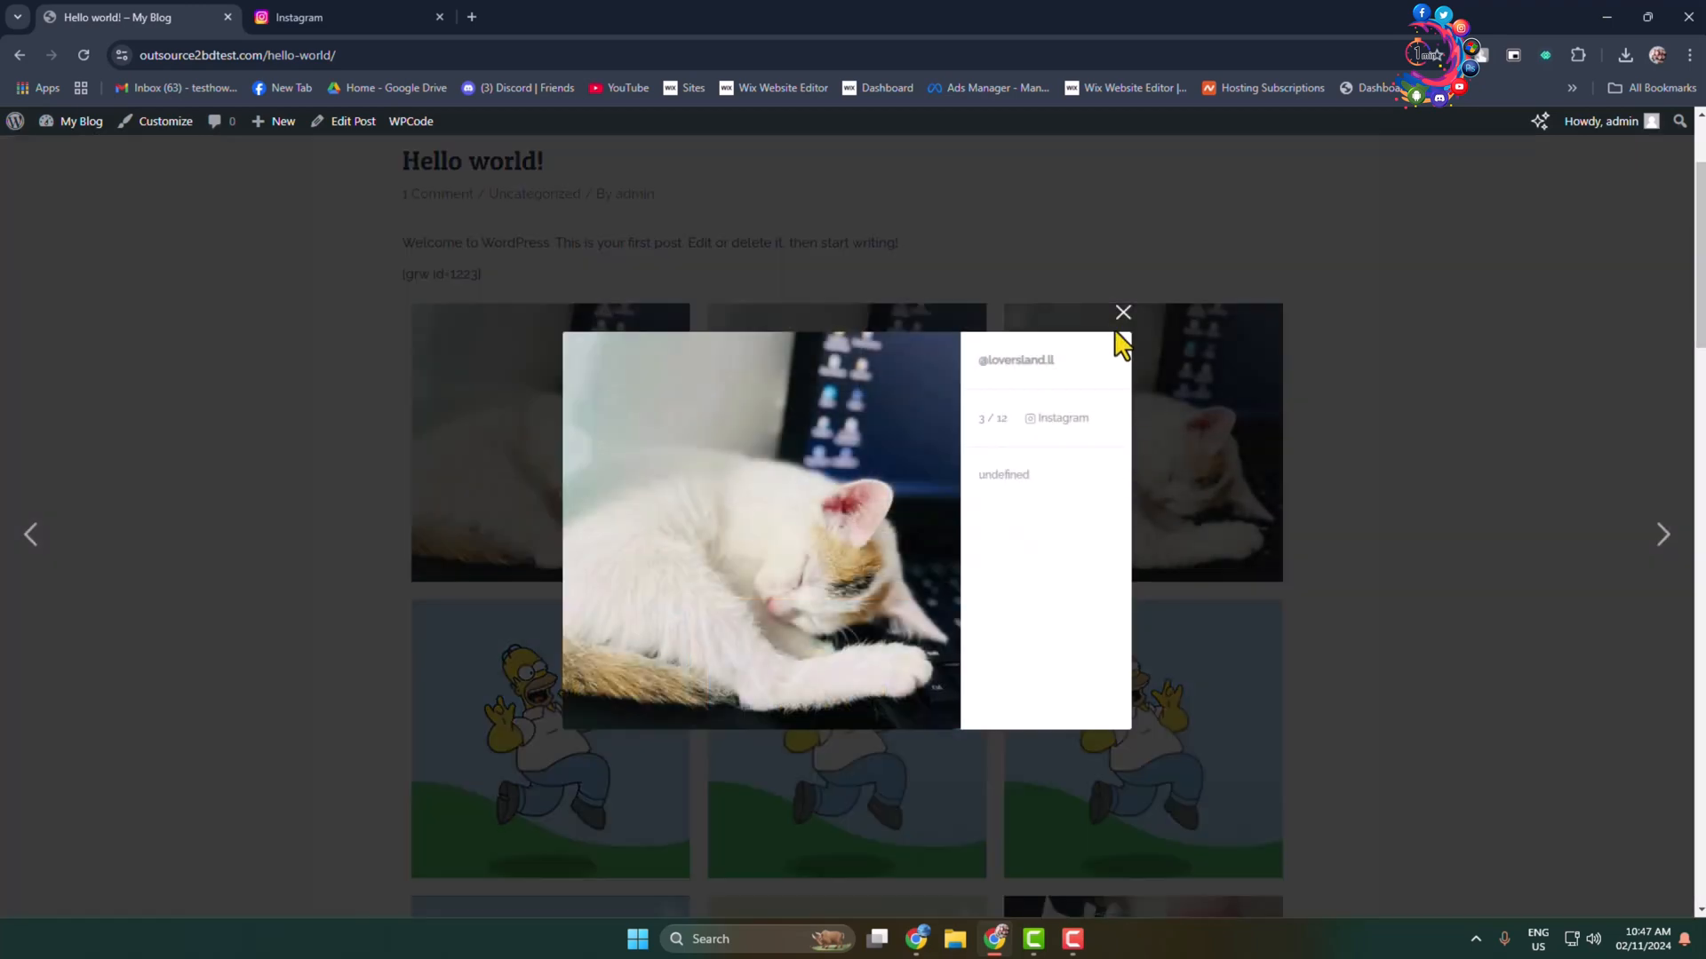
{"action": "left_click", "coordinate": [1664, 534]}
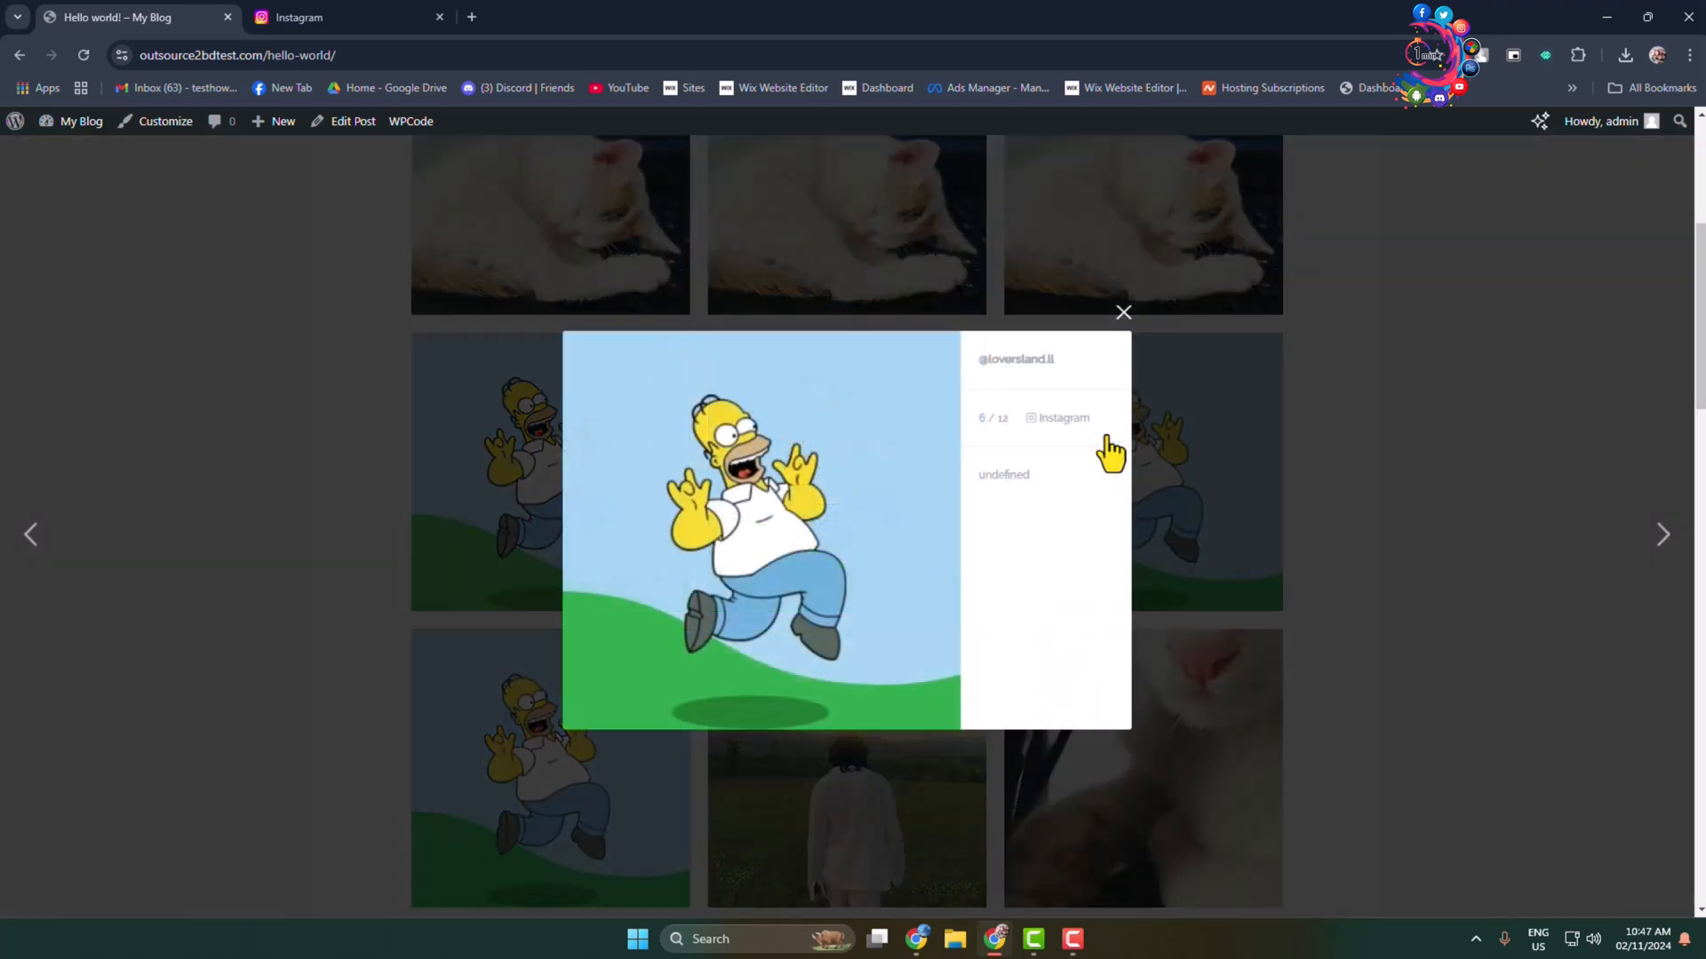
{"action": "left_click", "coordinate": [1123, 312]}
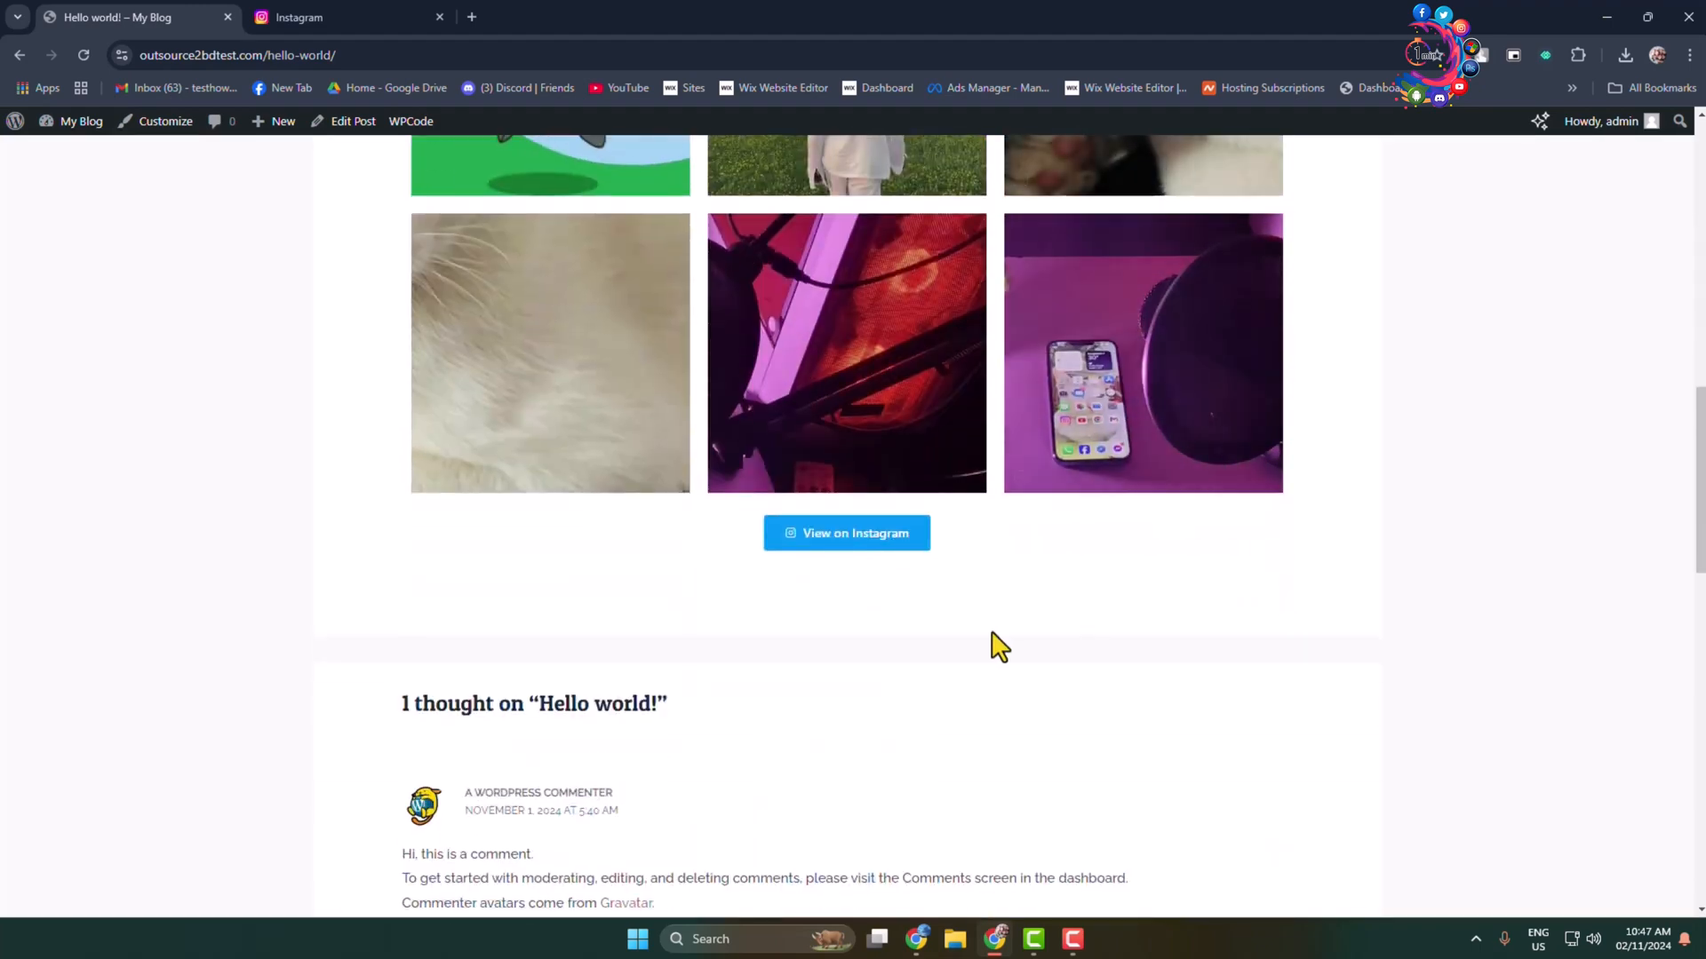
{"action": "scroll", "scroll_direction": "up", "scroll_amount": 3}
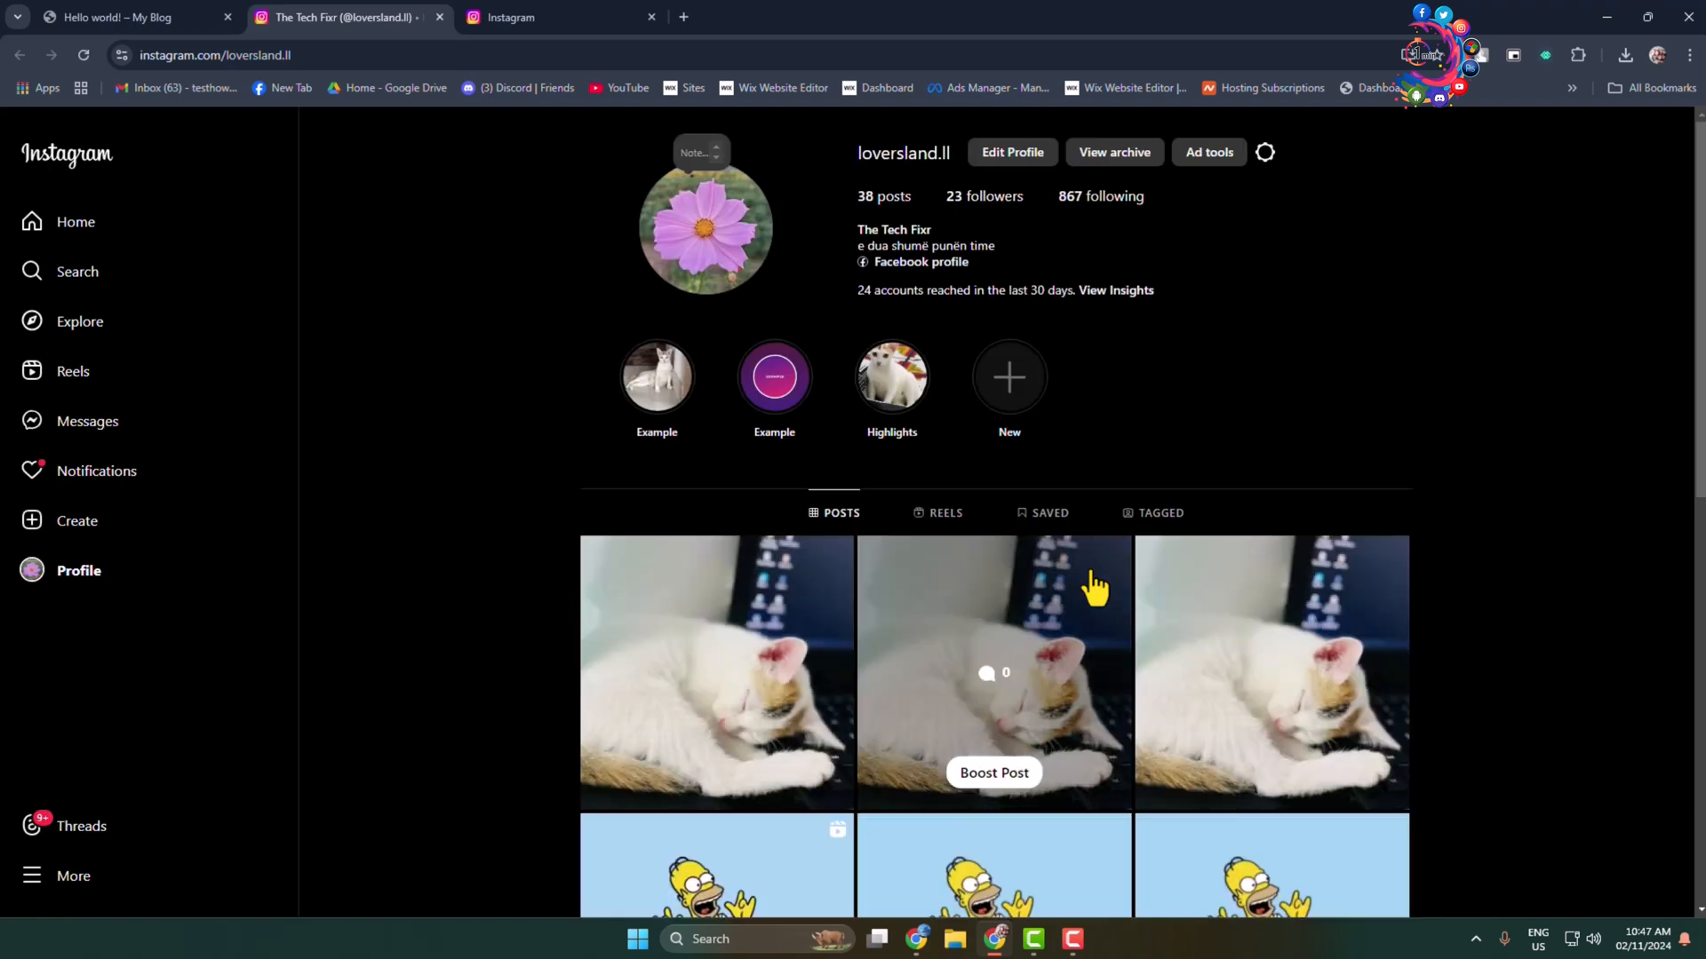
{"action": "mouse_move", "coordinate": [1396, 231]}
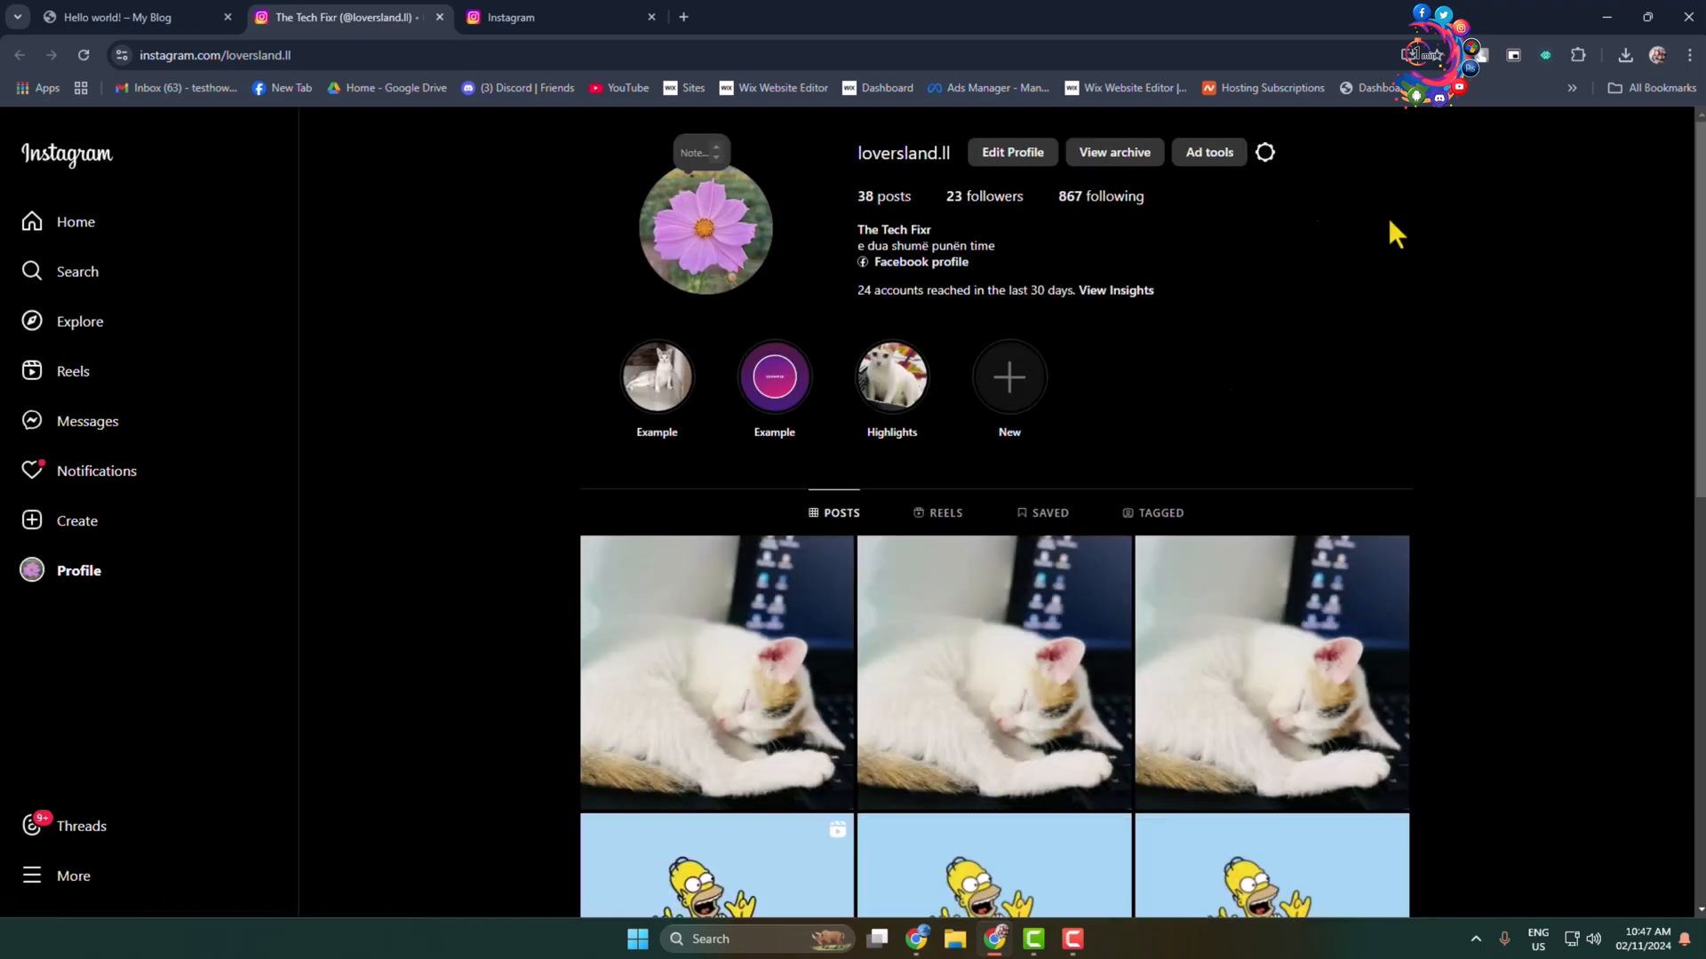
{"action": "left_click", "coordinate": [119, 16]}
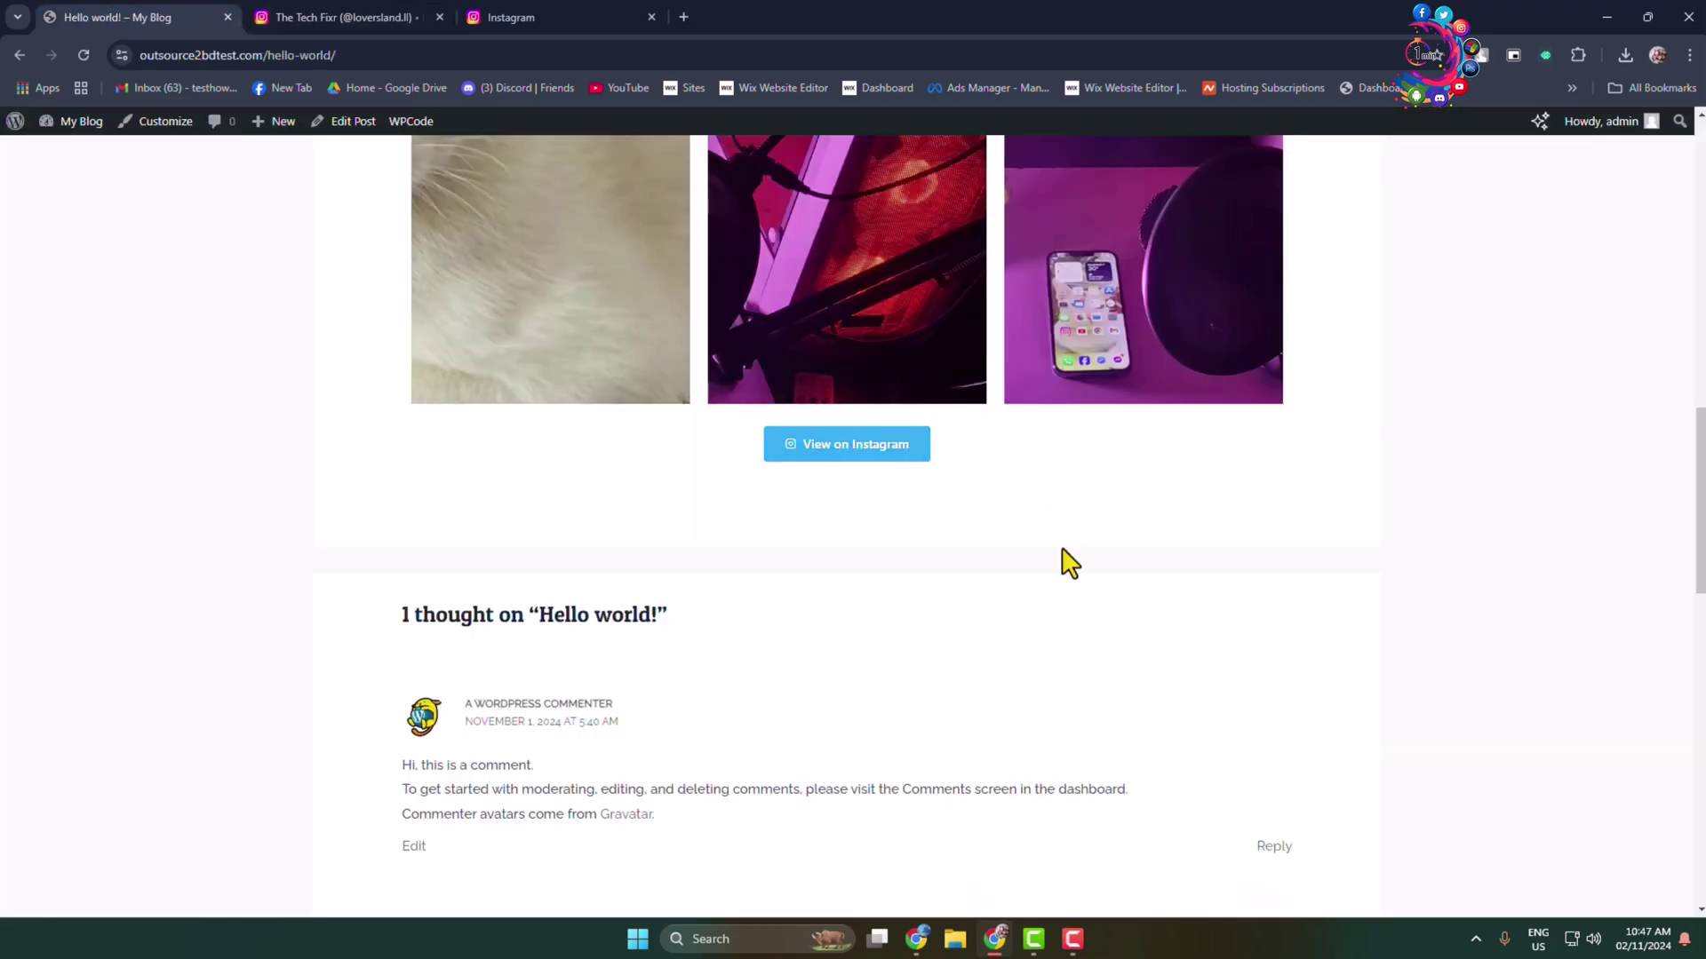